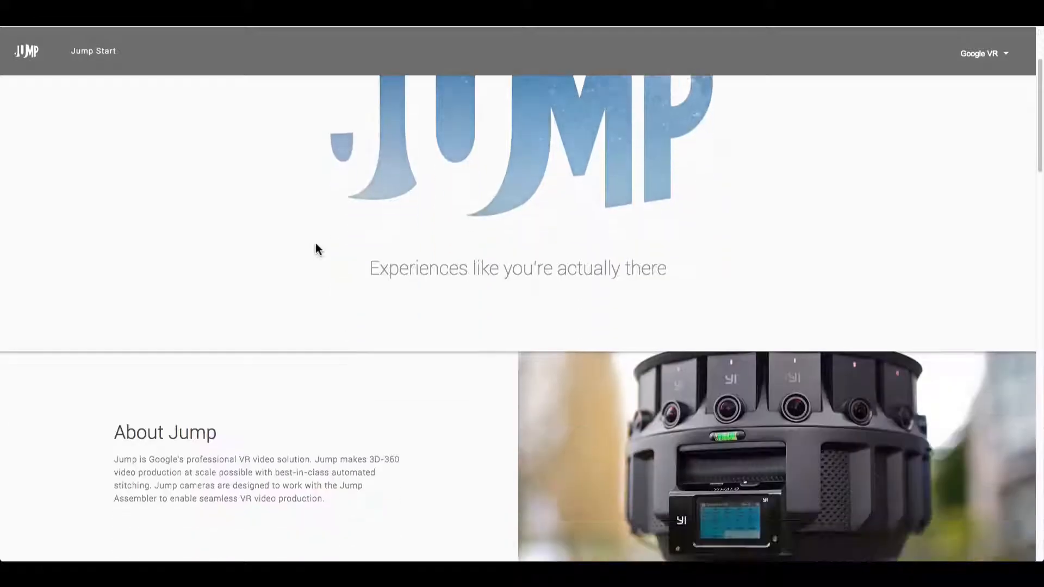
- Scroll the Project panel to inspect Desert 2.mp4's 5760×5760 H.264 source and ProRes proxy details
scroll(down, 3)
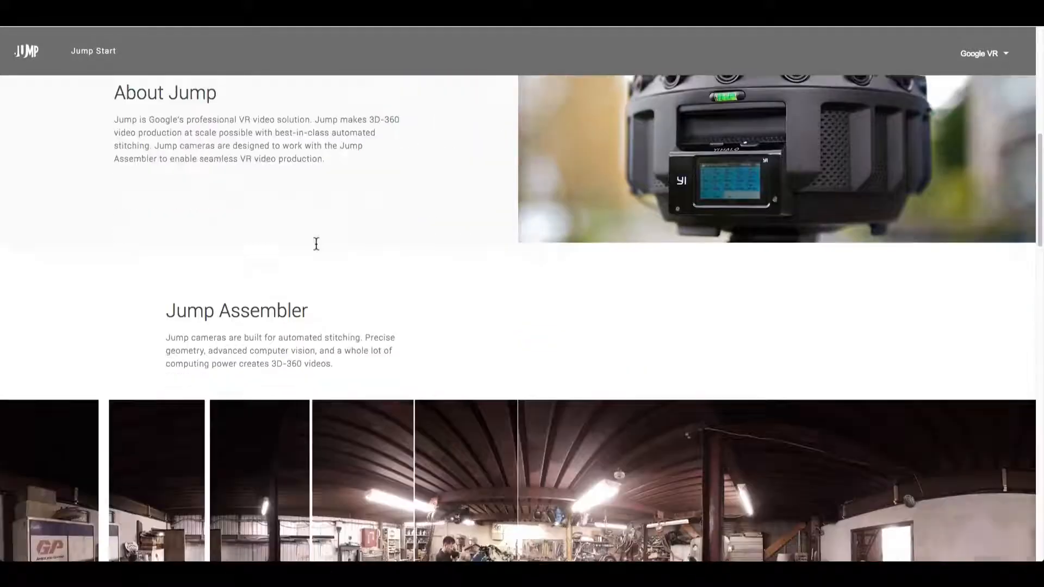
scroll(down, 3)
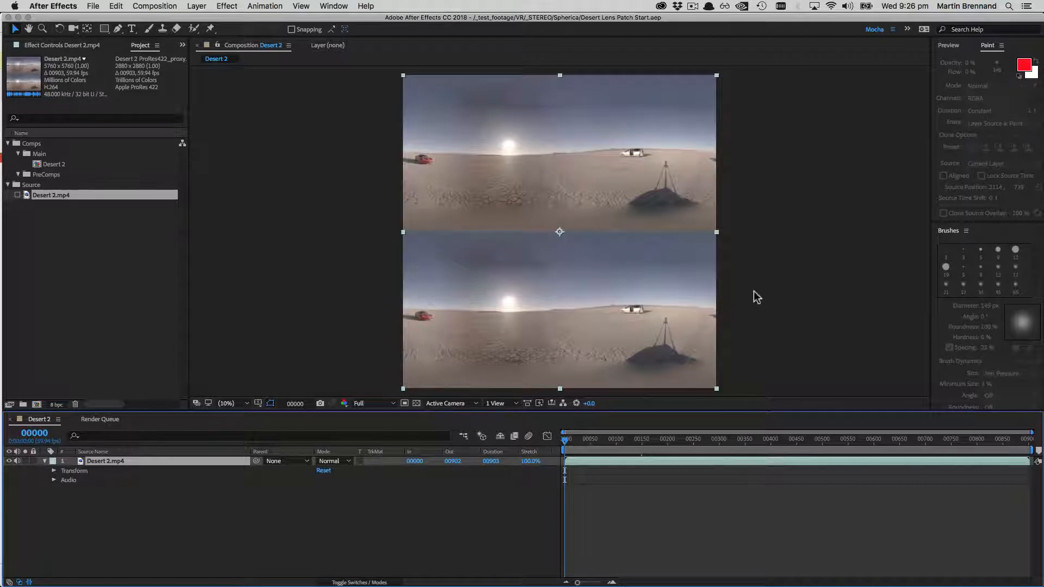
mouse_move(688, 365)
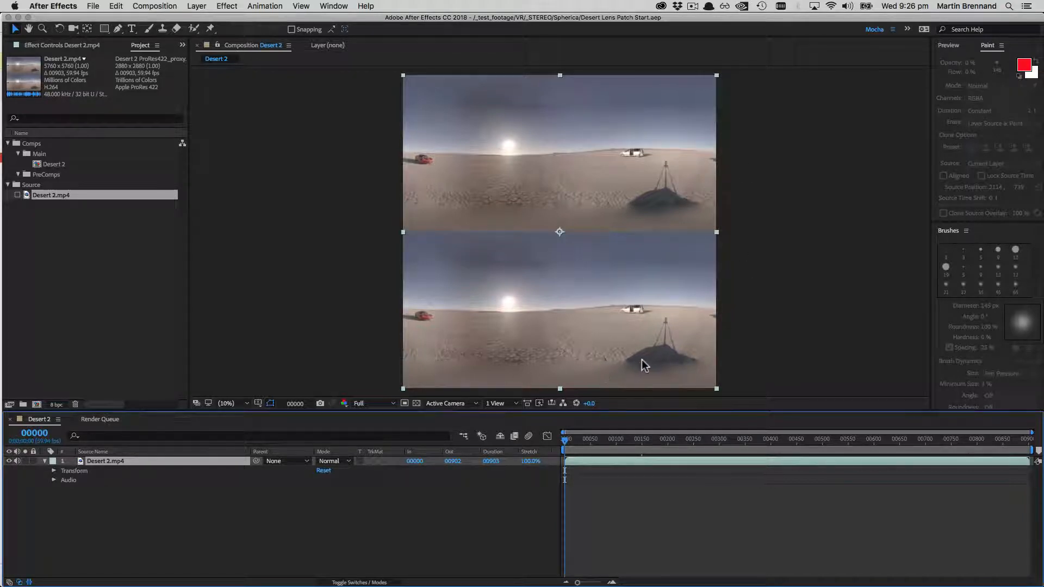
mouse_move(671, 319)
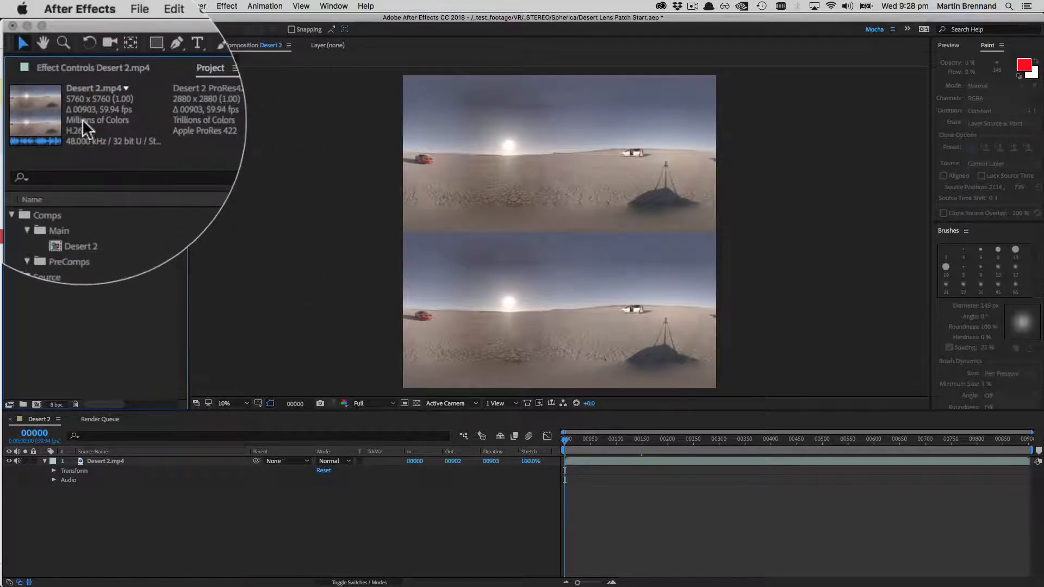
- Attach Desert 2 ProRes422_proxy.mov as Desert 2.mp4's proxy through Set Proxy > File
right_click(76, 195)
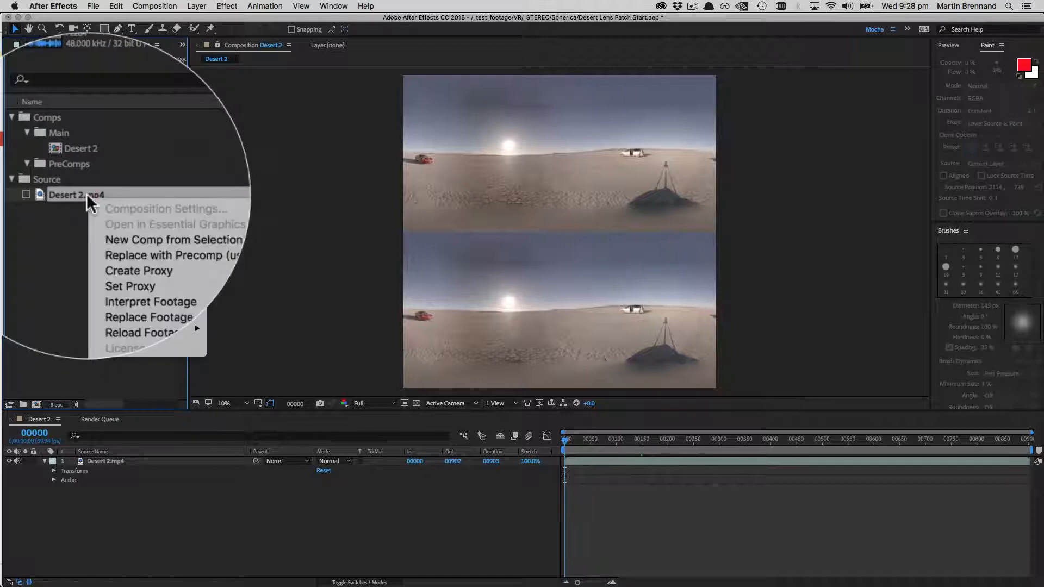
mouse_move(130, 256)
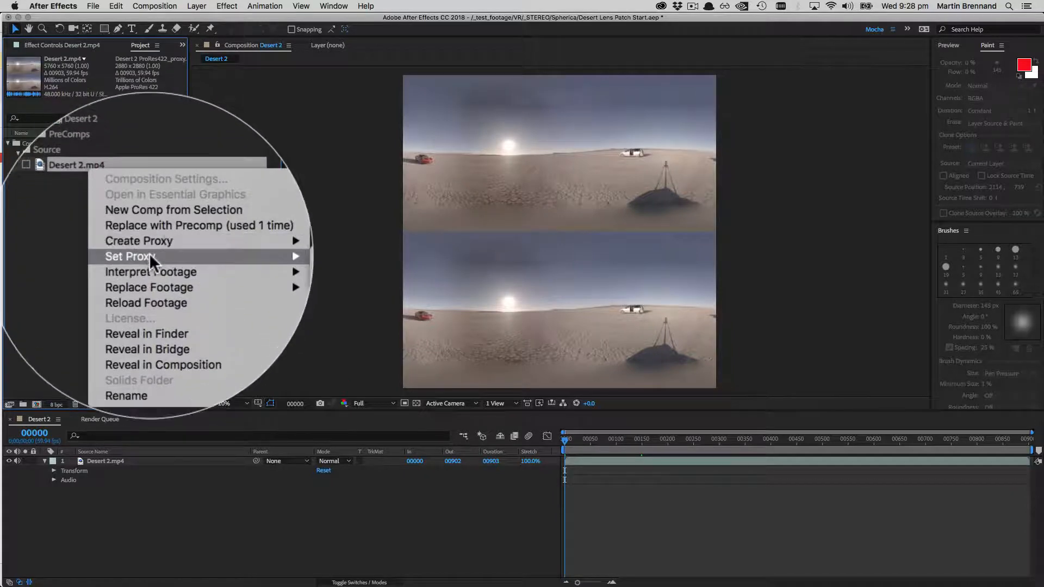
click(130, 256)
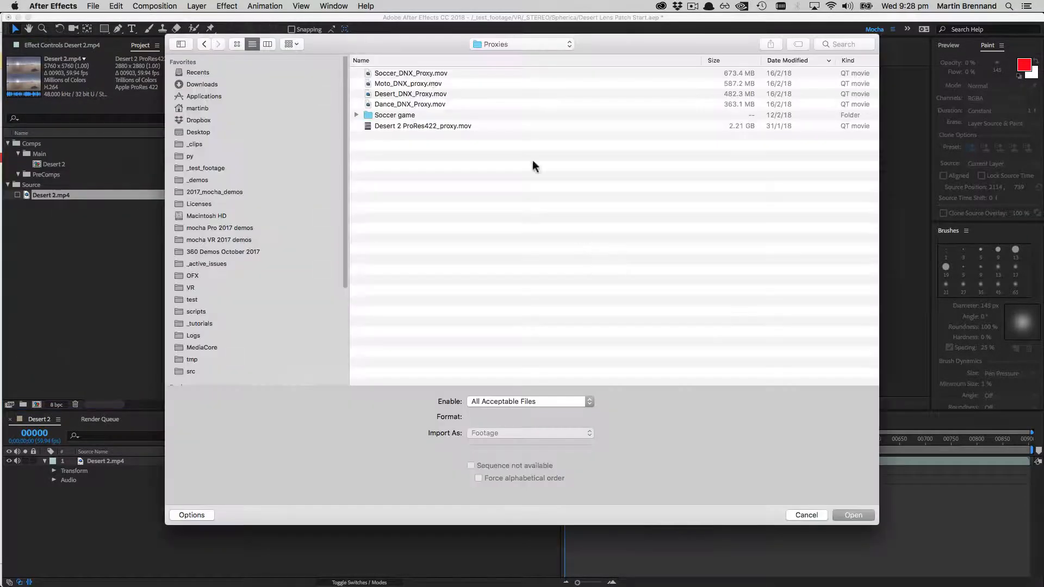
click(395, 115)
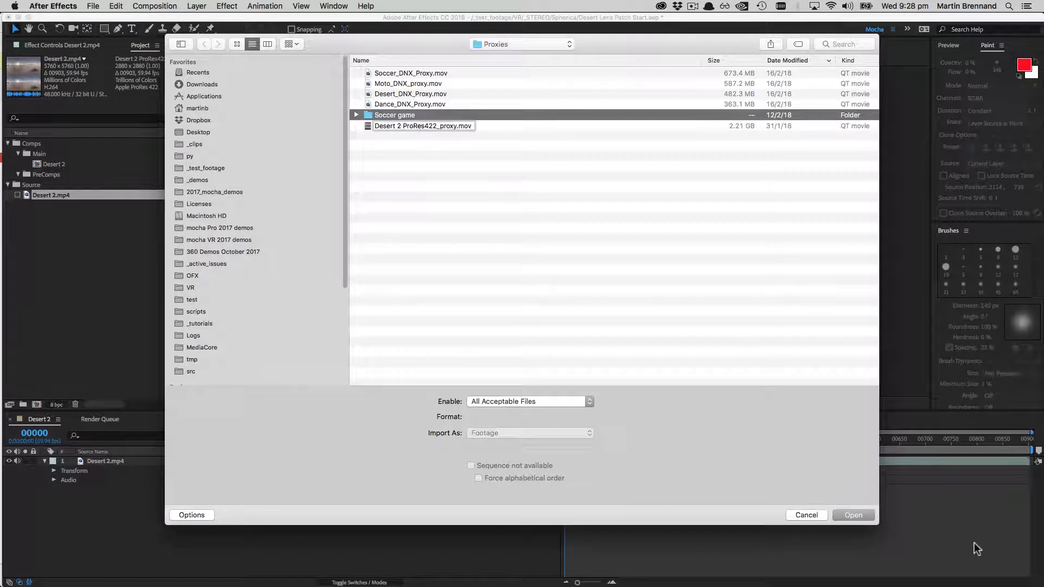
click(853, 515)
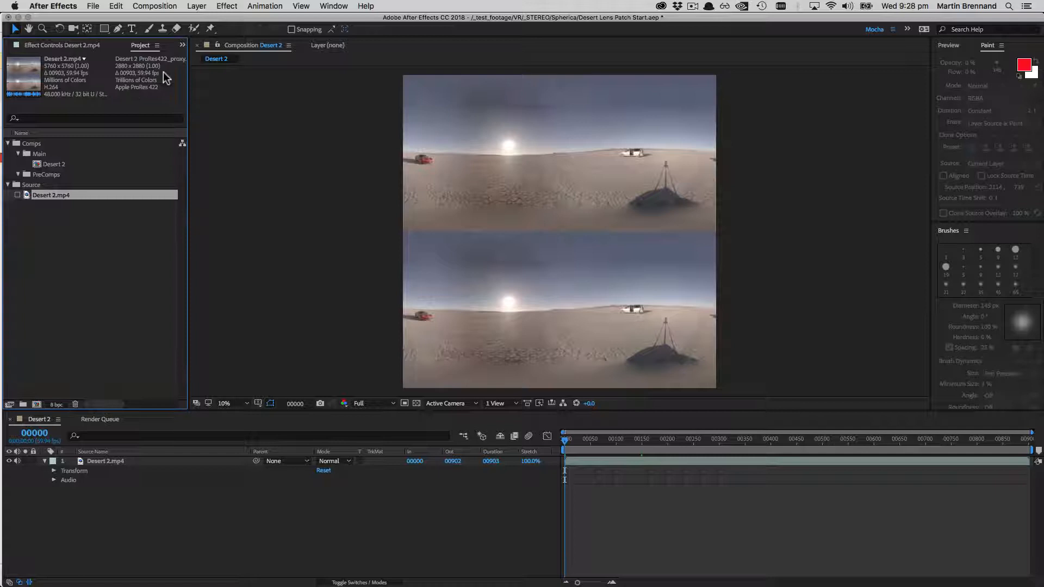
mouse_move(118, 107)
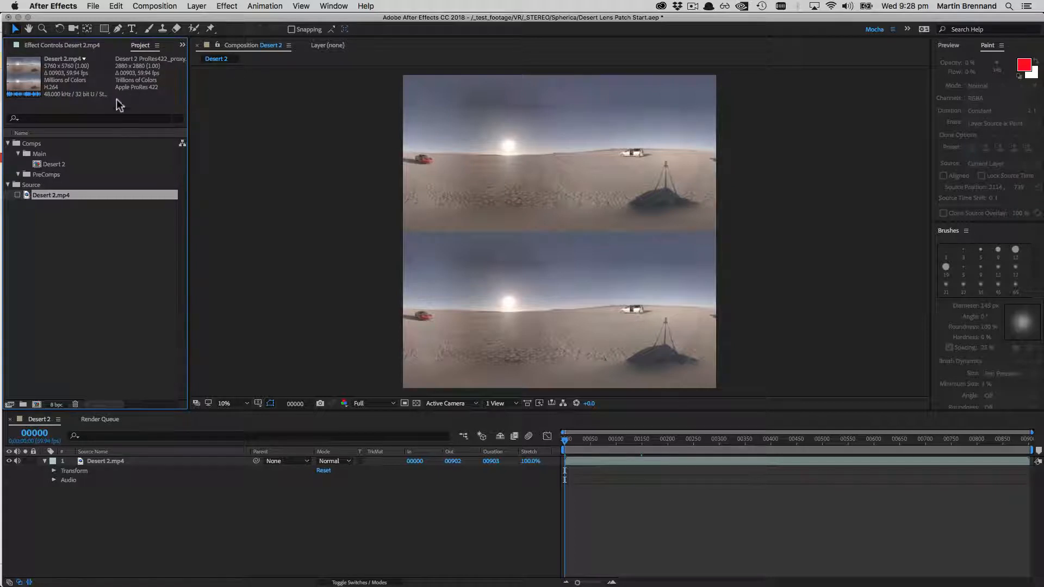
mouse_move(431, 214)
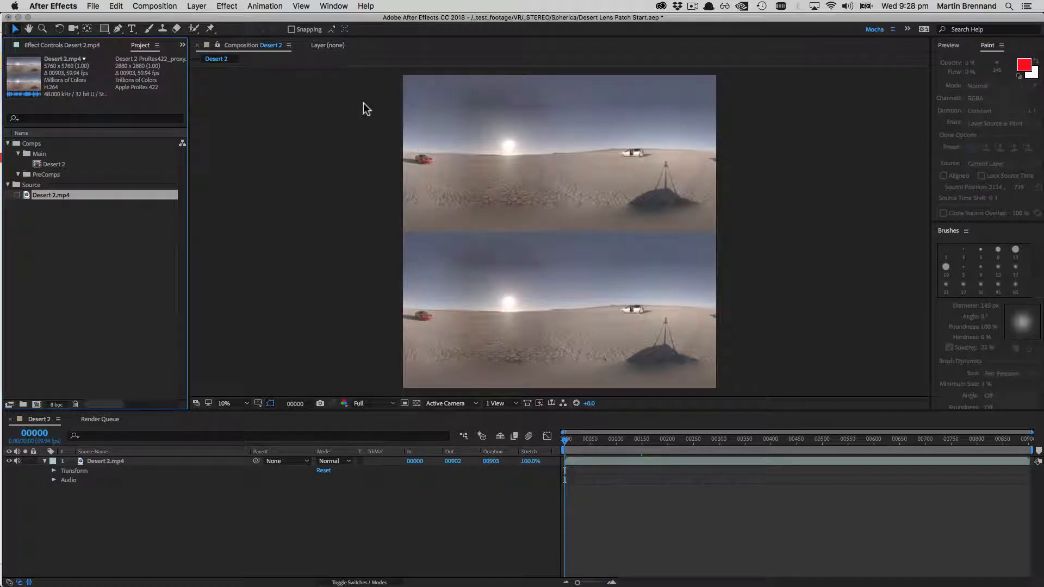
mouse_move(311, 147)
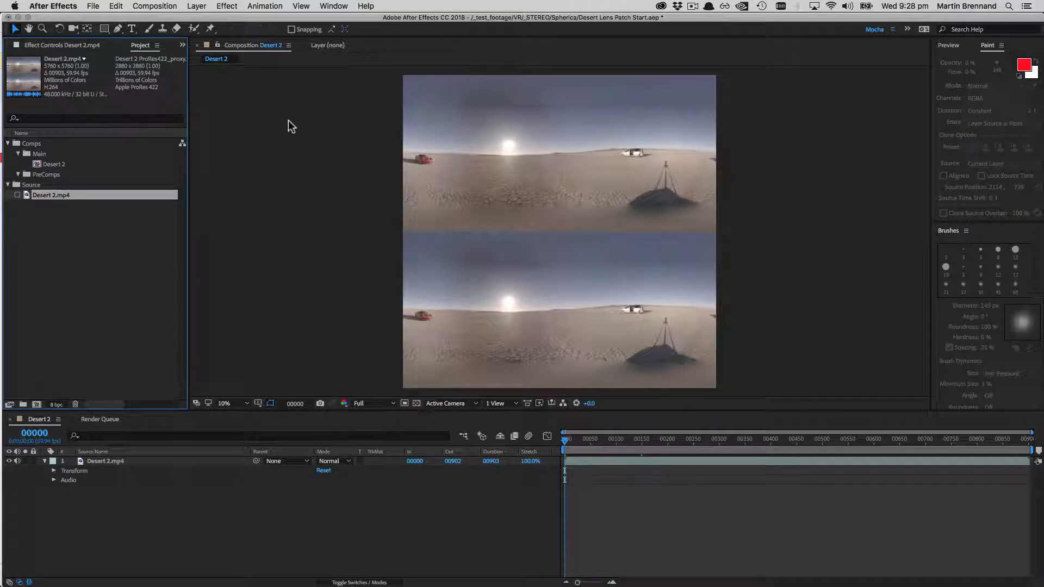
mouse_move(391, 182)
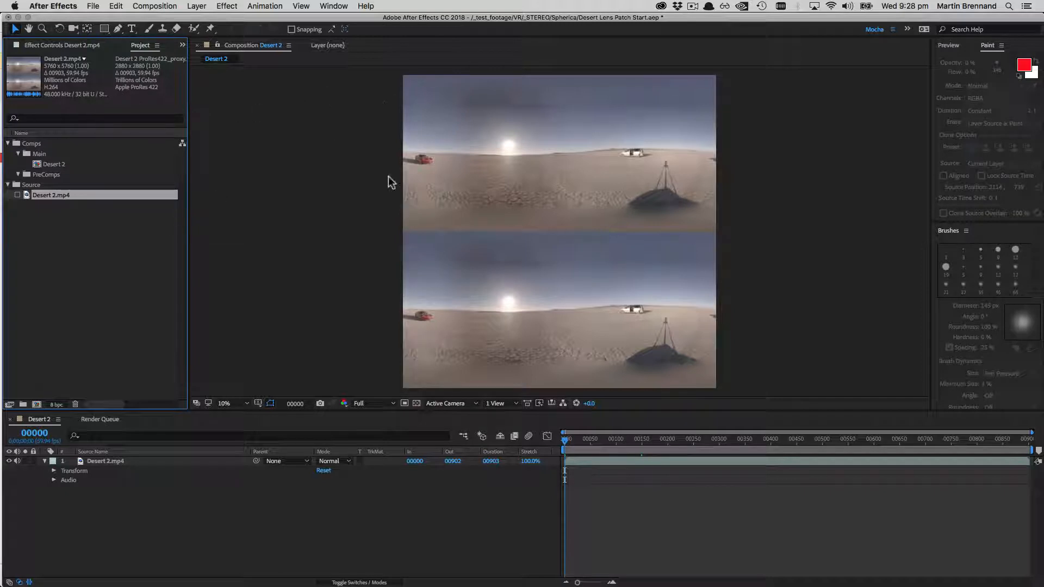
mouse_move(265, 252)
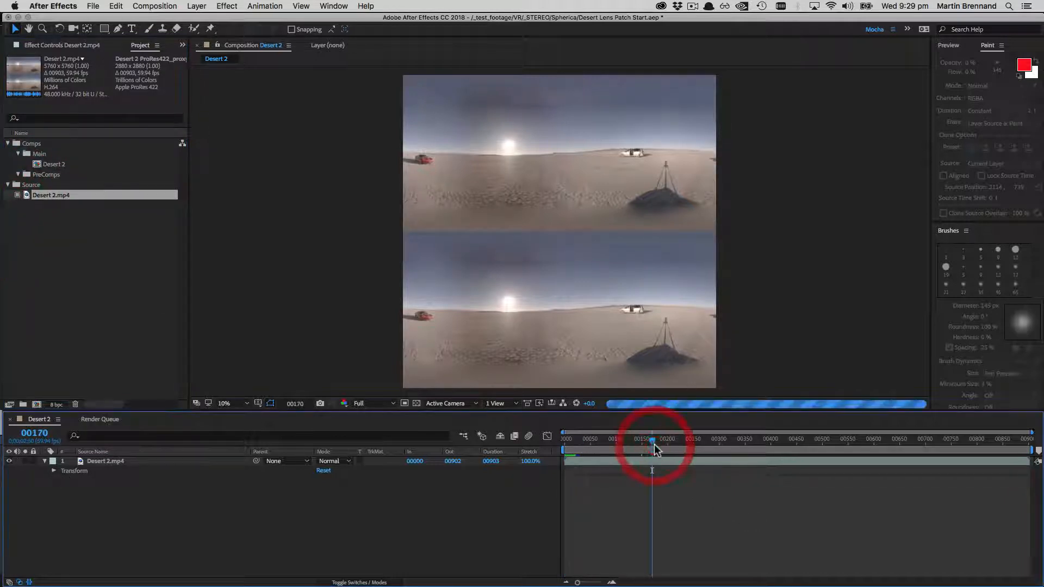
- Drag the current-time indicator back to frame 00000
drag(653, 443, 597, 443)
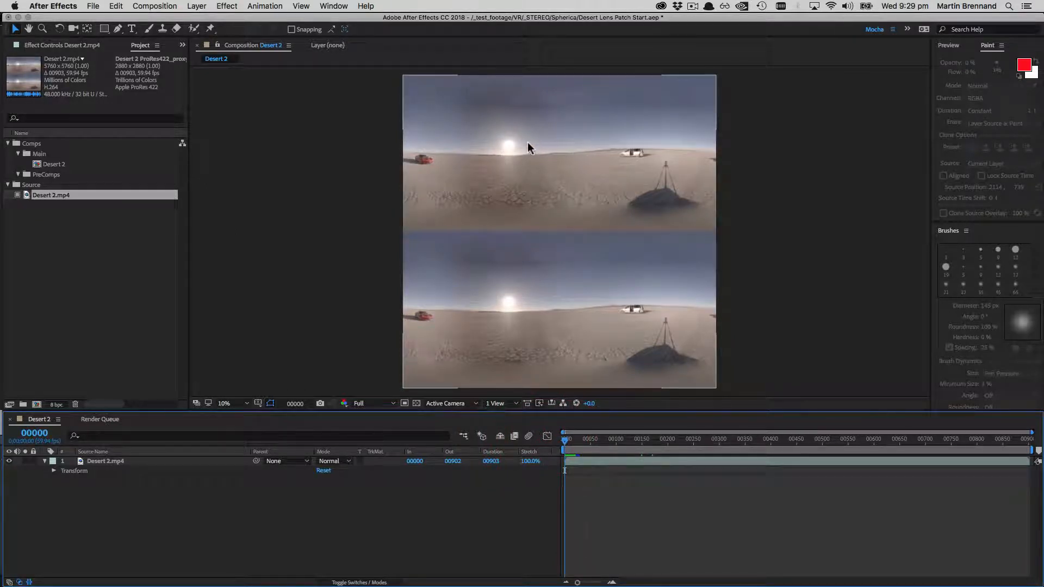
mouse_move(599, 115)
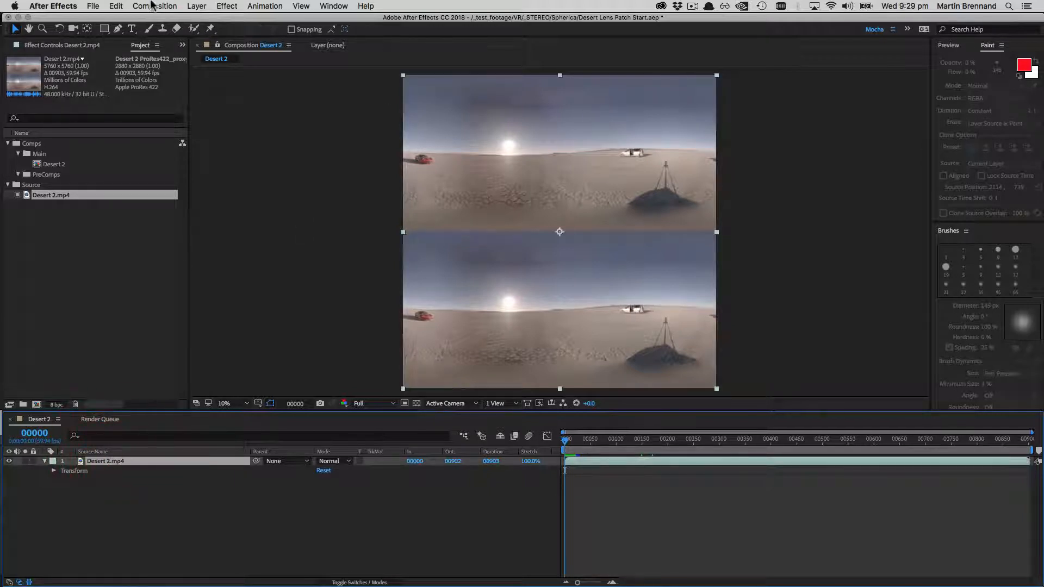
- Apply mocha VR to Desert 2.mp4, review its About version info, and expand Views
click(233, 6)
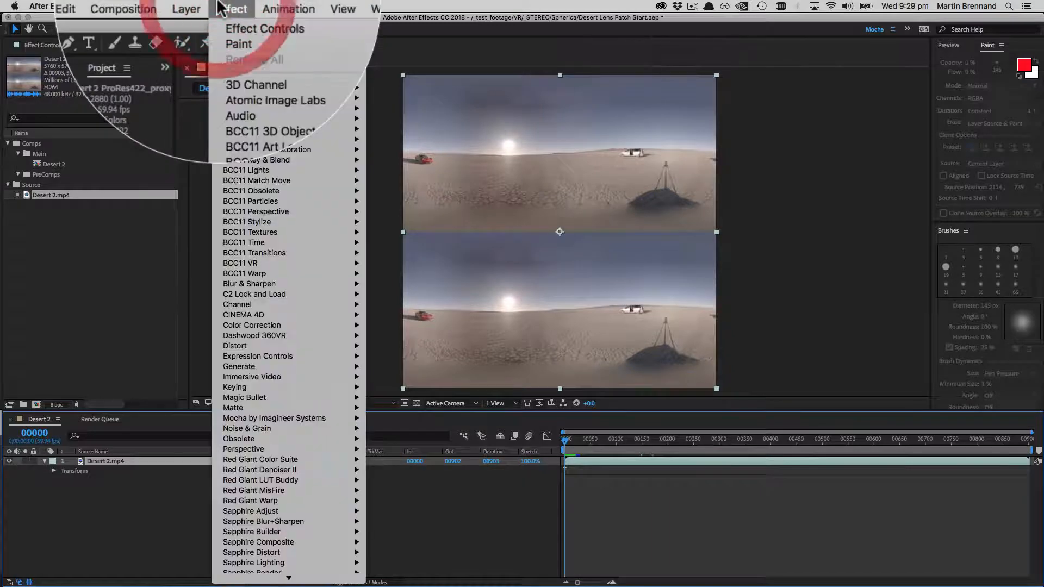
mouse_move(274, 418)
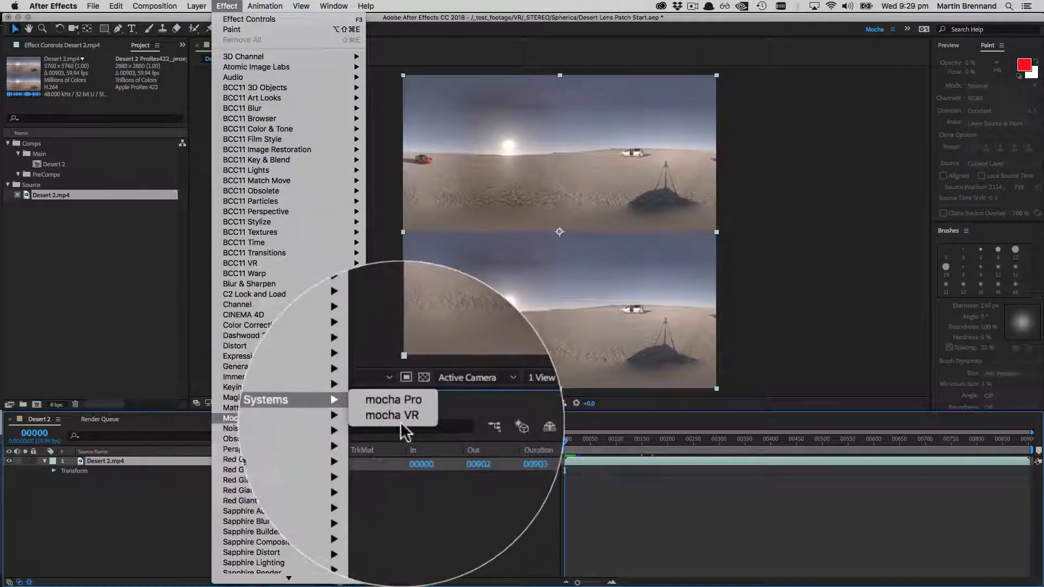
click(394, 415)
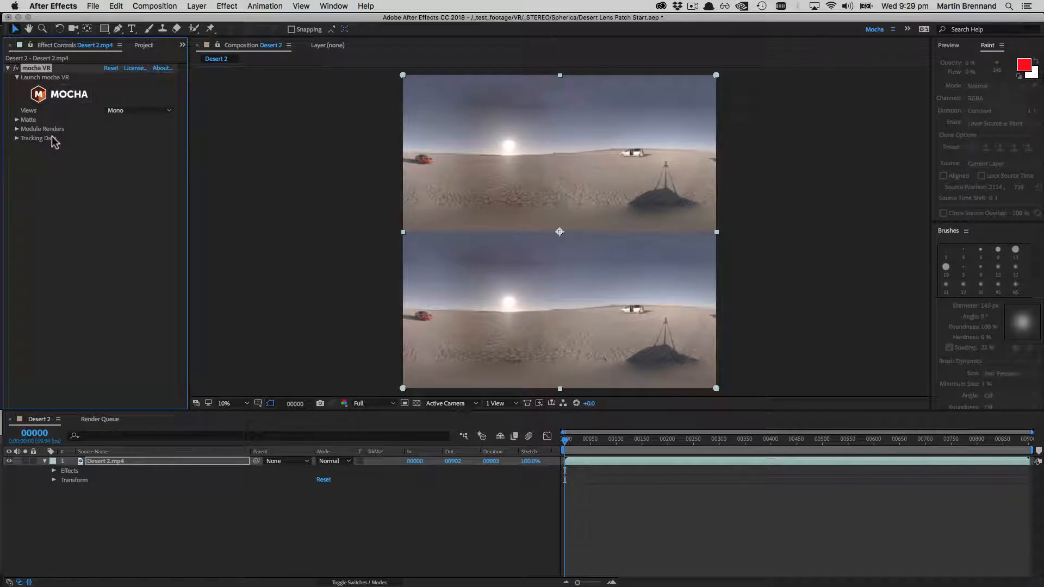
click(161, 68)
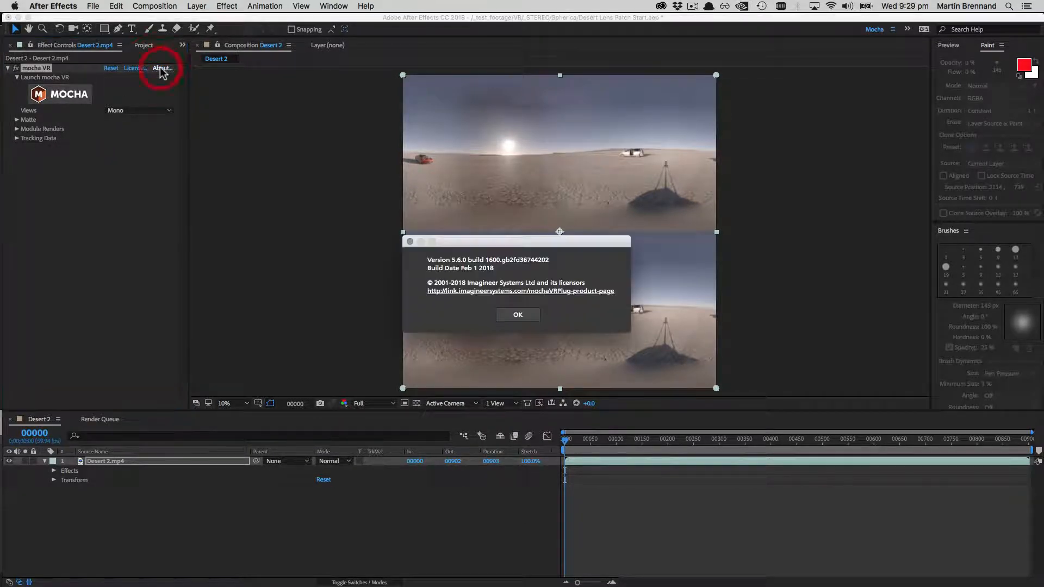
click(517, 315)
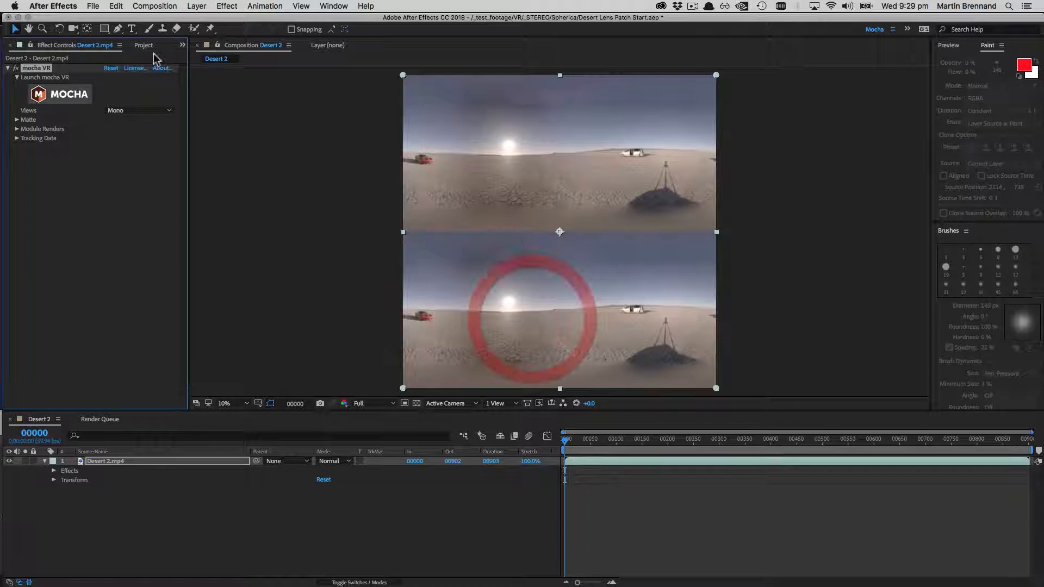
click(139, 110)
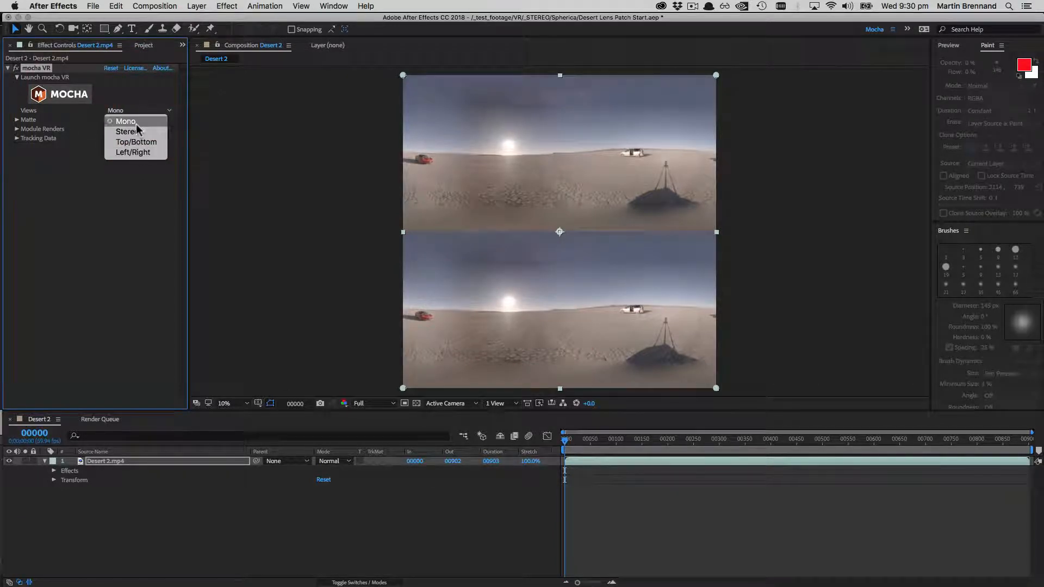
mouse_move(133, 152)
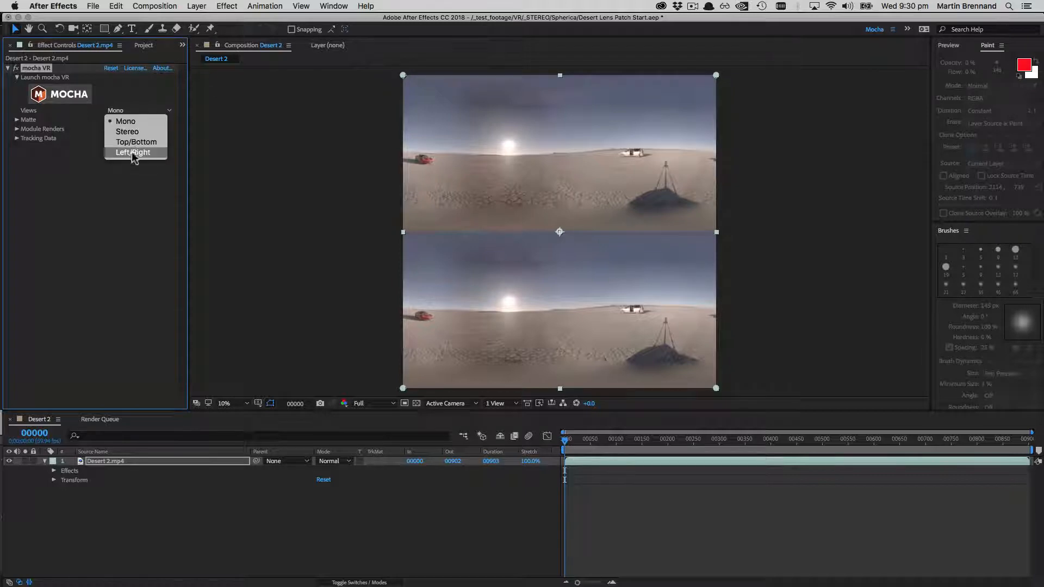
mouse_move(125, 121)
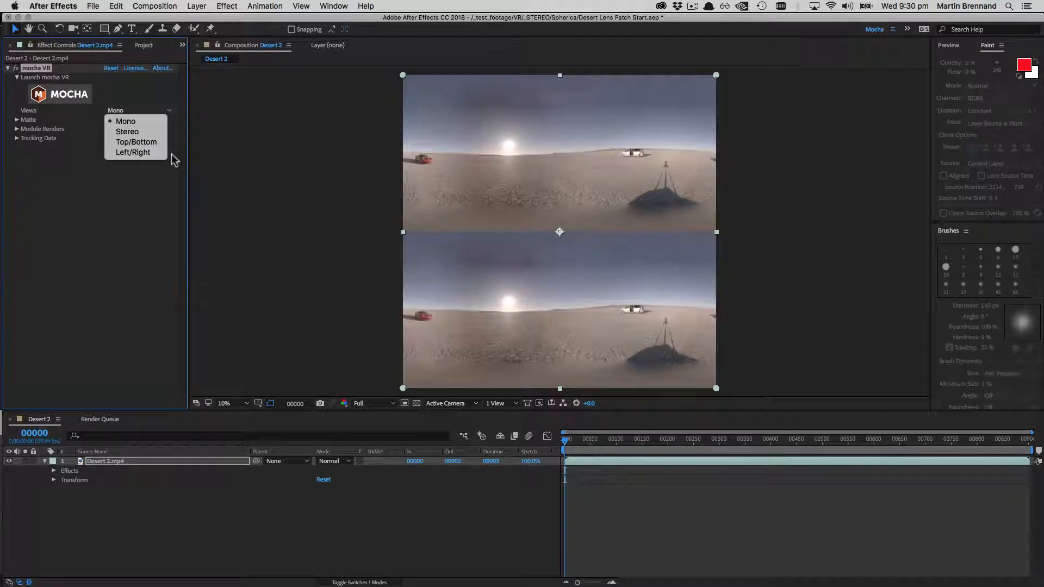
- Set mocha VR Views to Top/Bottom and expand Module Renders
click(136, 142)
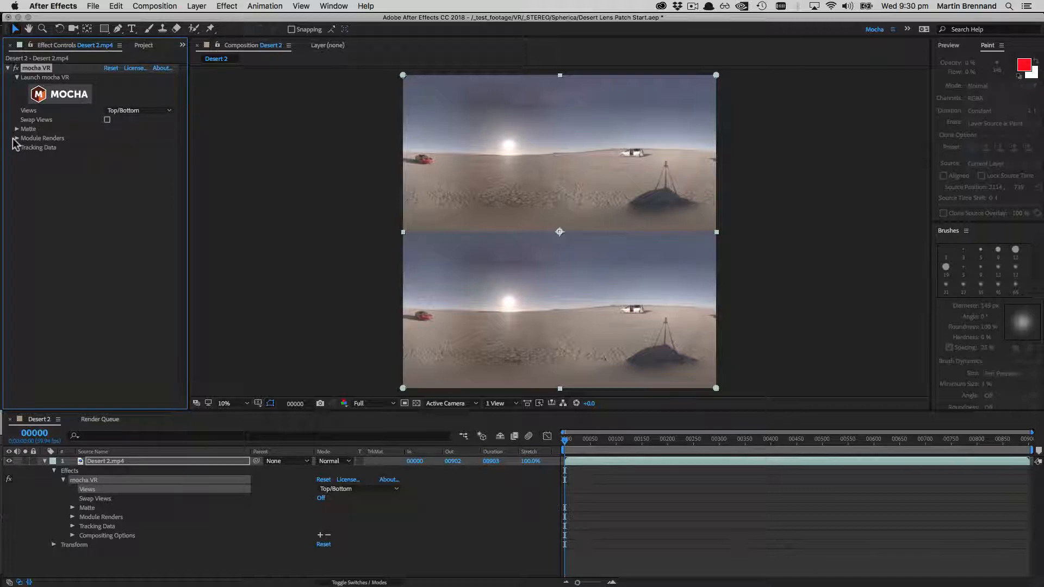
click(15, 138)
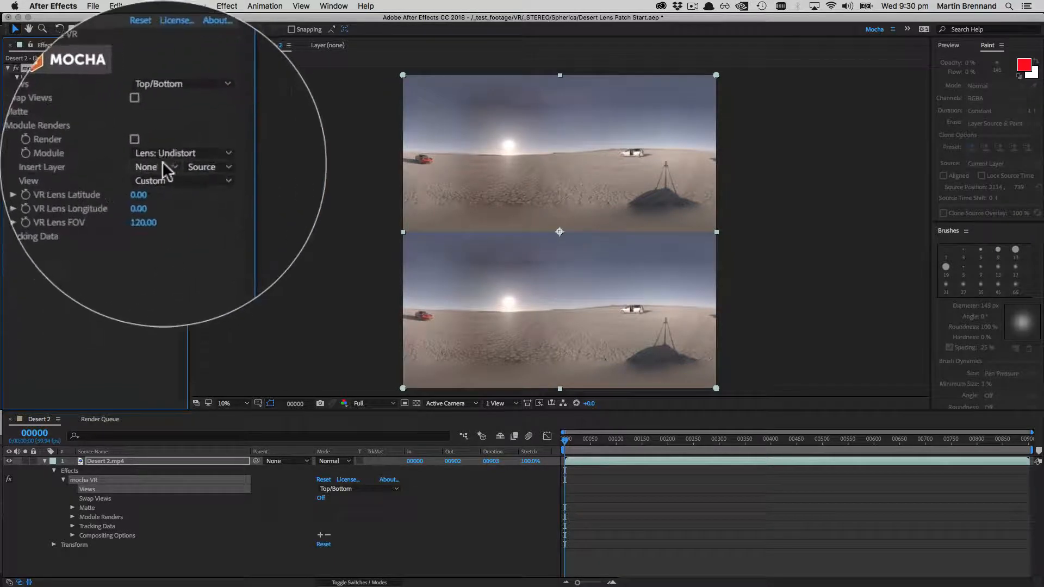
- Set mocha VR's render module to Lens: Undistort
click(164, 152)
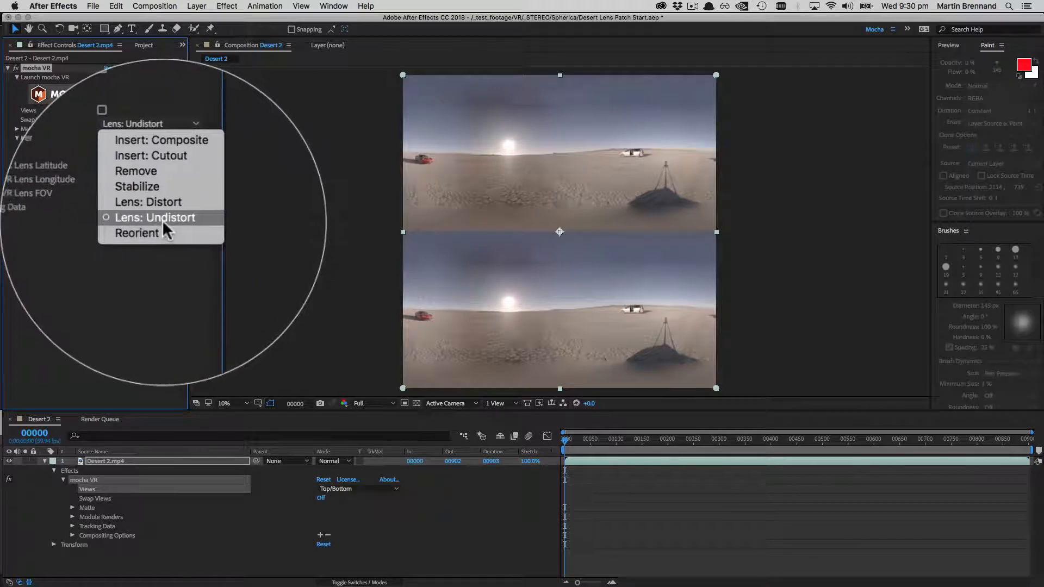
click(155, 217)
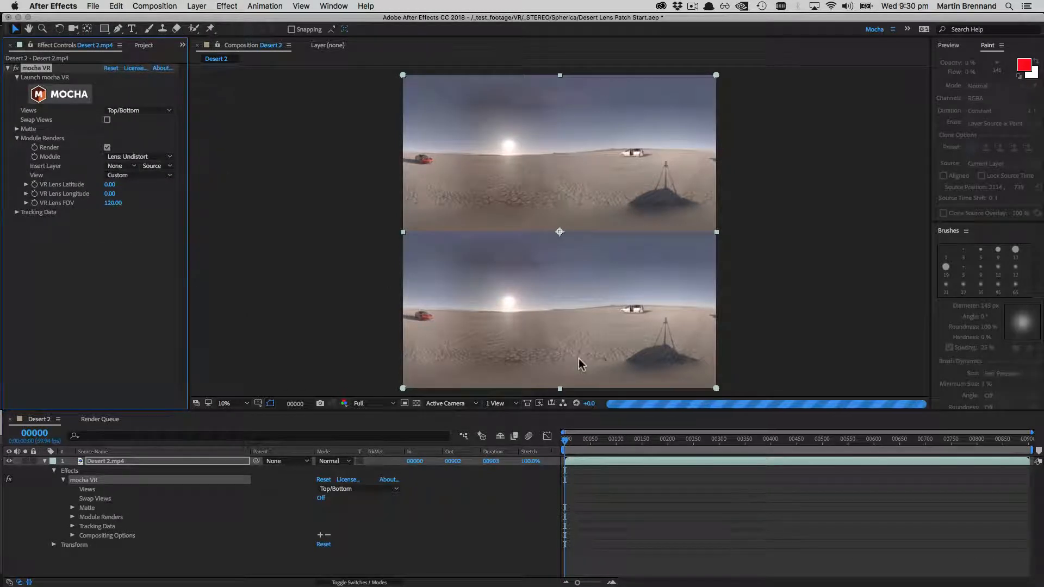
mouse_move(495, 274)
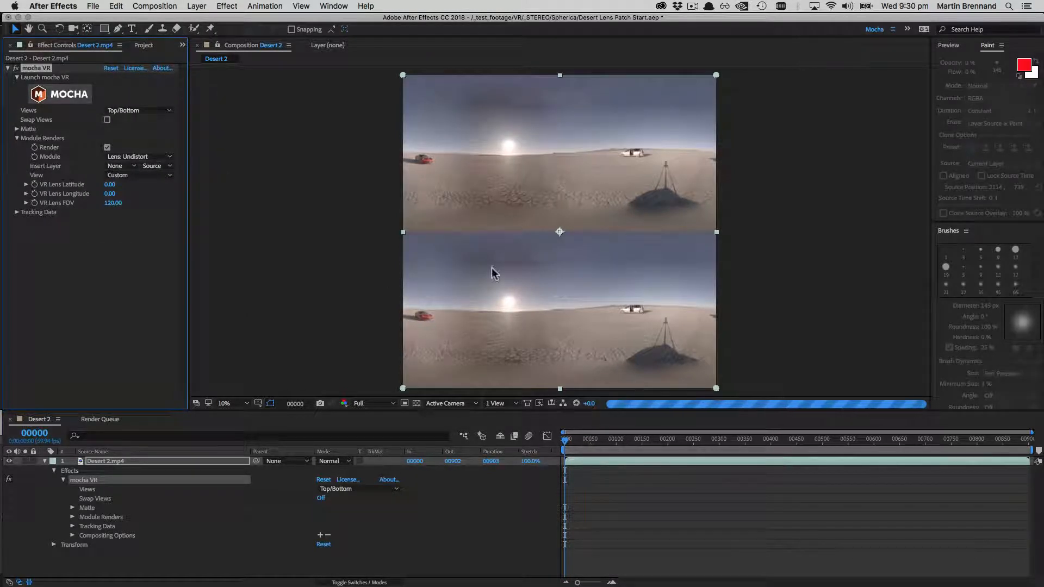
mouse_move(516, 249)
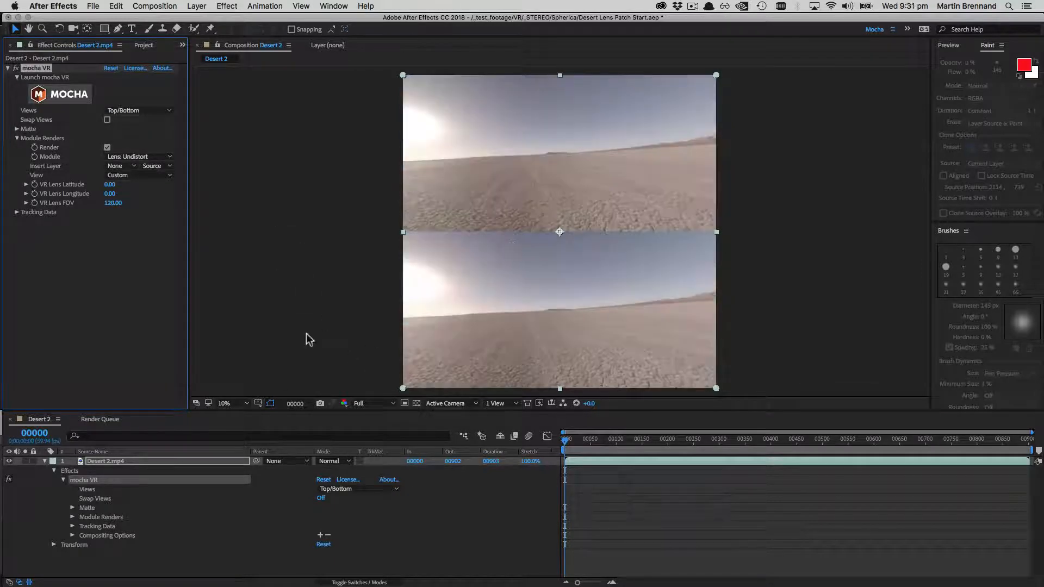
- Switch the Composition panel preview resolution to Half
click(371, 403)
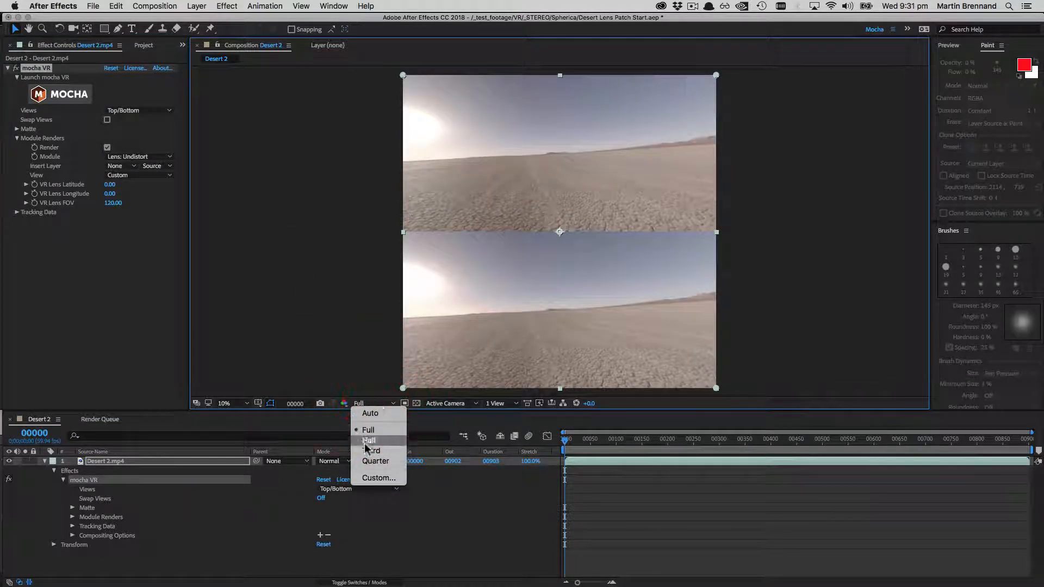
click(368, 441)
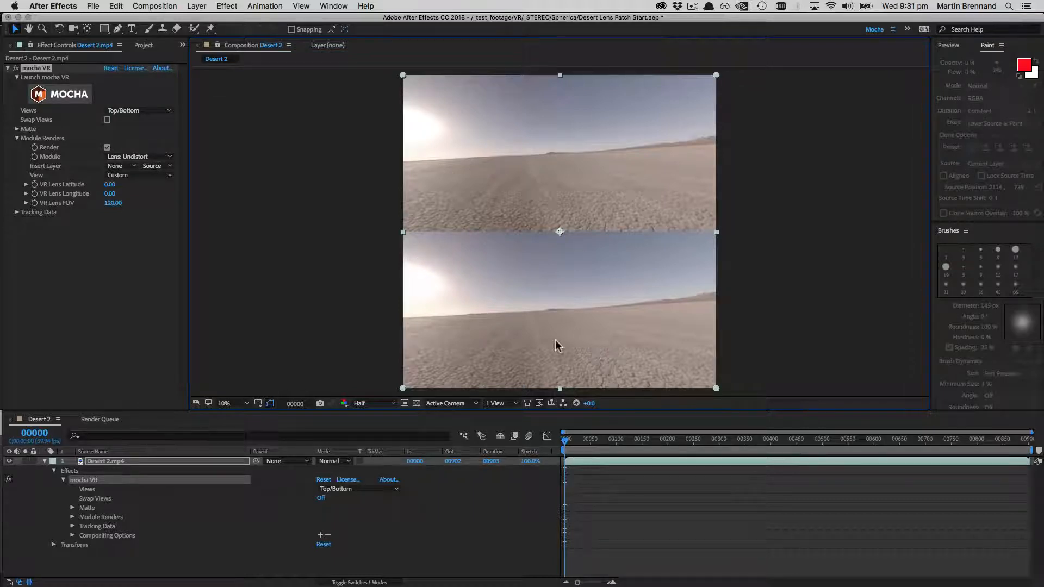
mouse_move(556, 314)
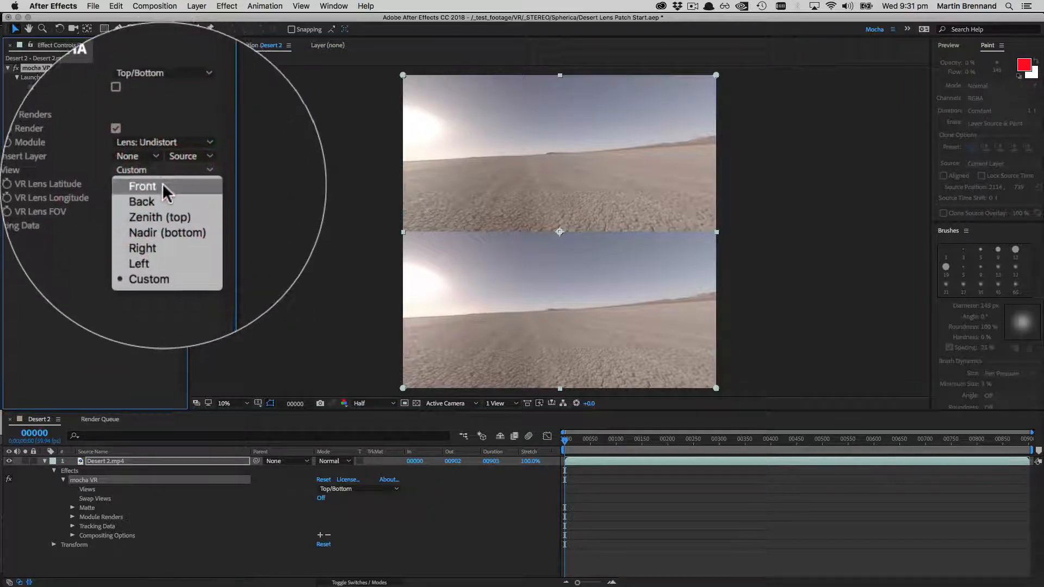
- Set the mocha VR view to Nadir with lens longitude 30 and latitude -90
click(168, 232)
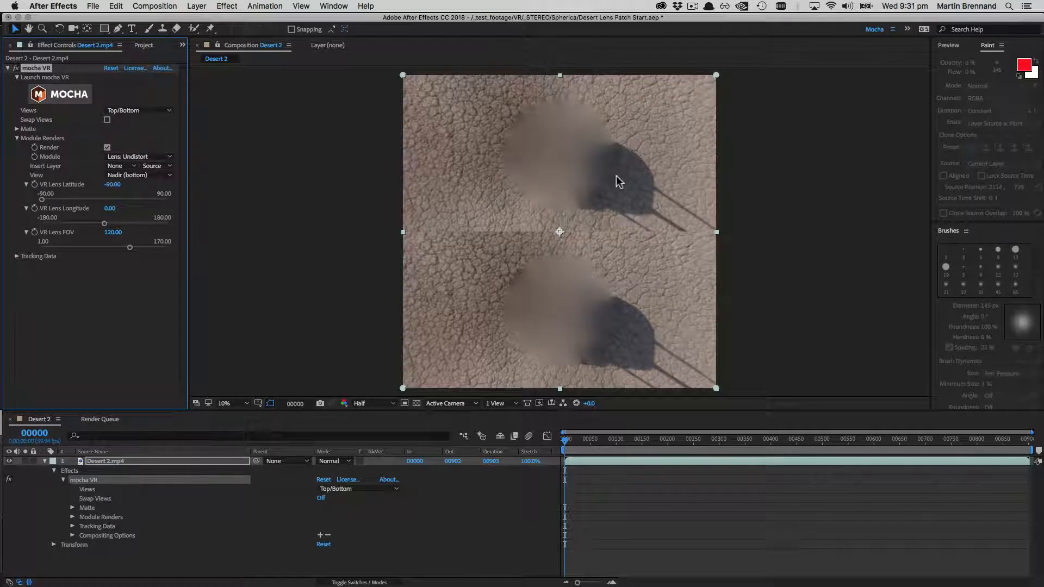
mouse_move(687, 227)
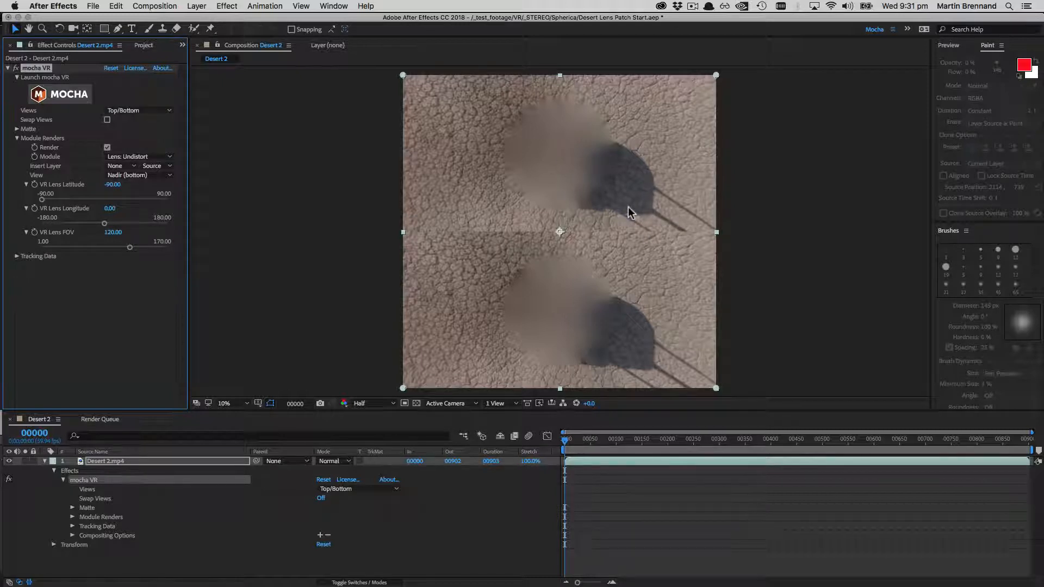
mouse_move(531, 195)
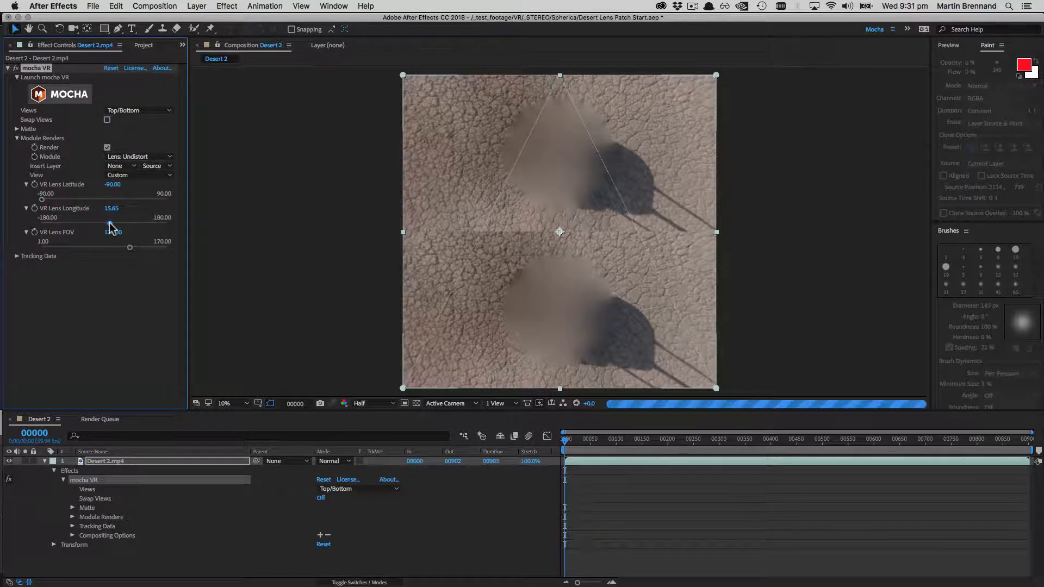
drag(111, 208, 117, 225)
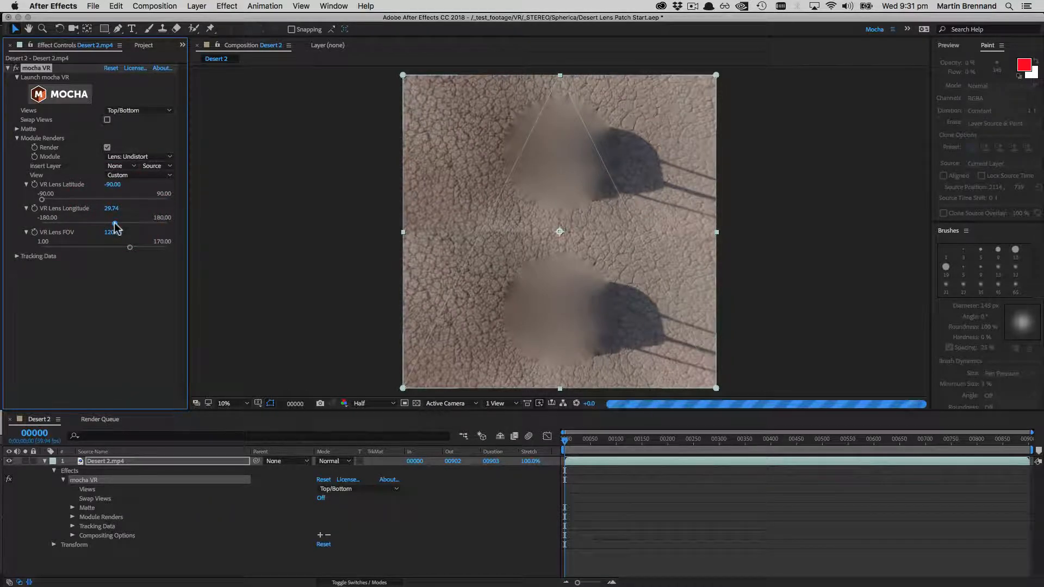
drag(112, 208, 119, 207)
text(30)
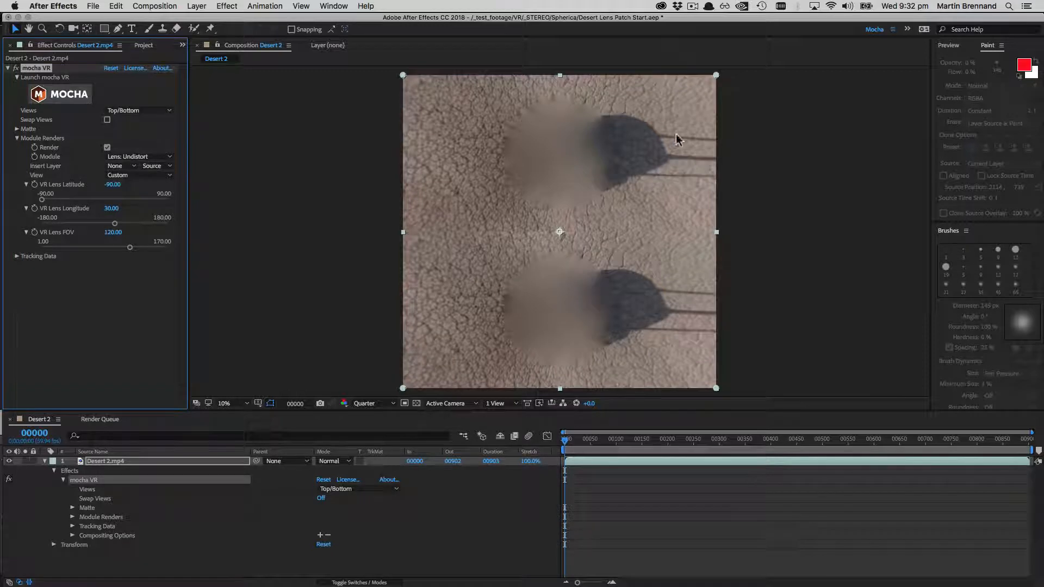
mouse_move(735, 143)
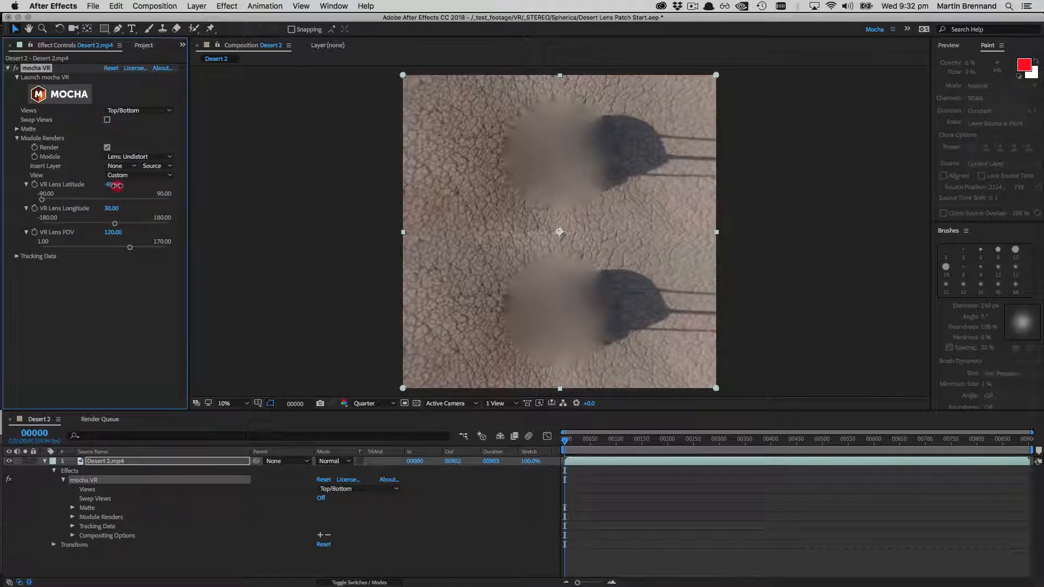
drag(110, 185, 119, 185)
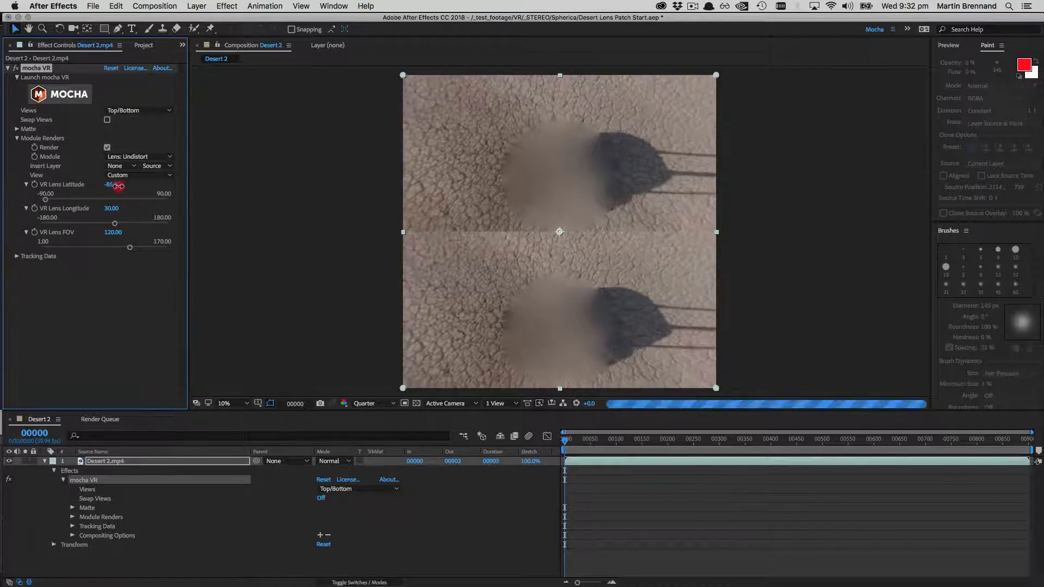
drag(115, 185, 112, 186)
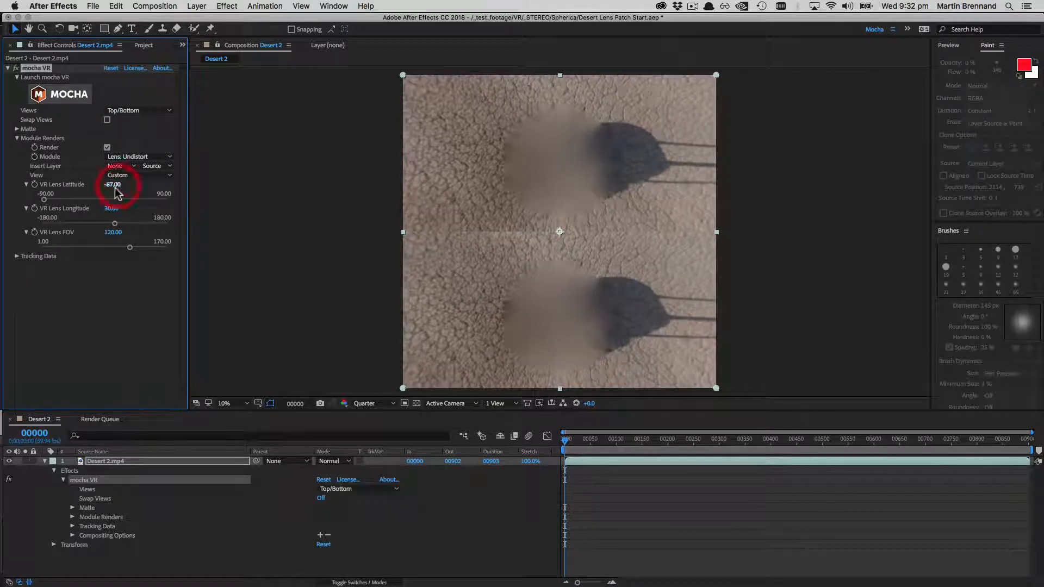
text(90)
click(114, 231)
text(140)
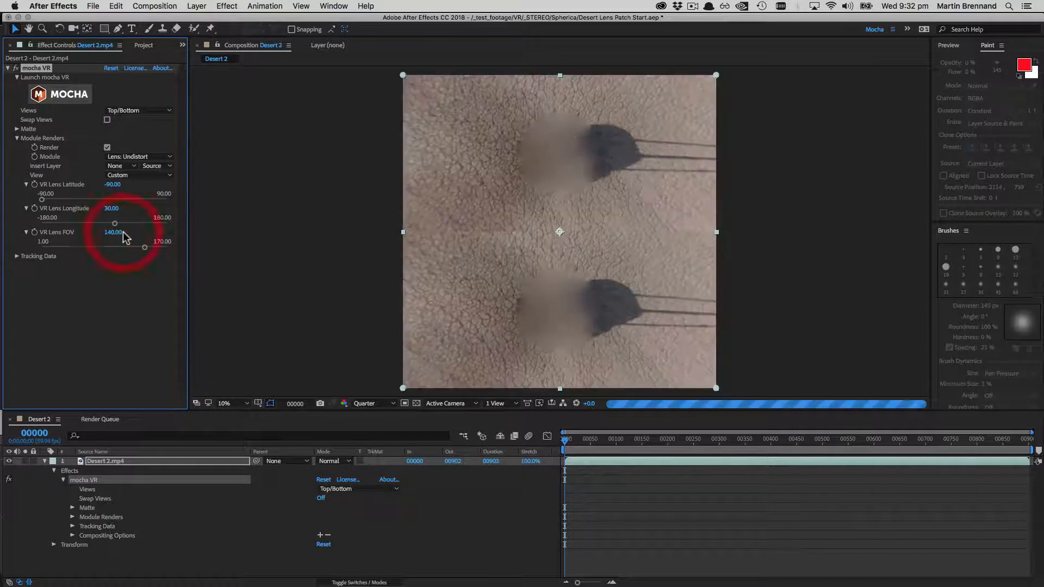
- Scrub mocha VR's VR Lens FOV up to 165 to fit the tripod shadow
drag(144, 248, 151, 248)
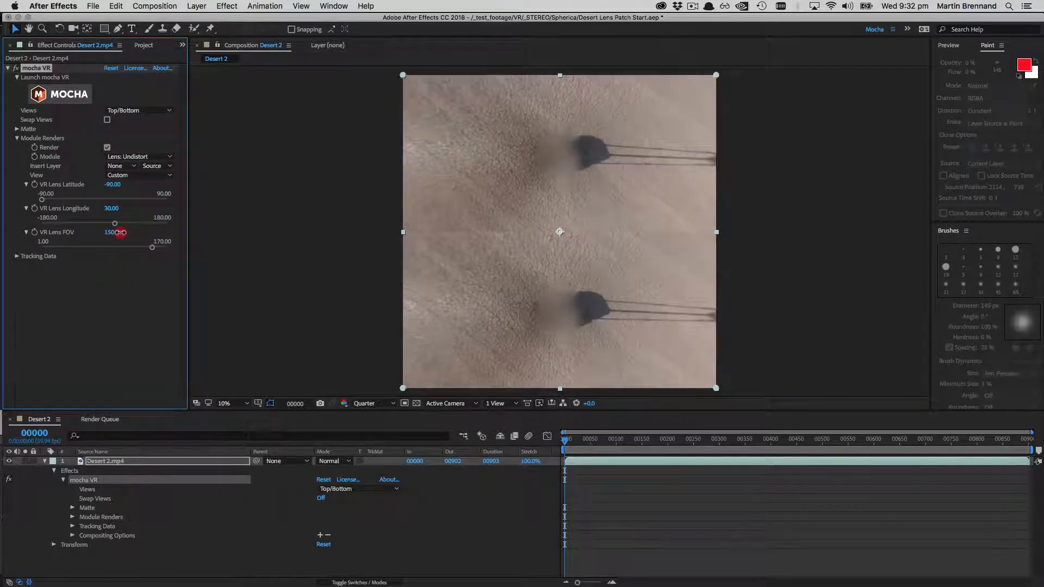
drag(114, 231, 120, 231)
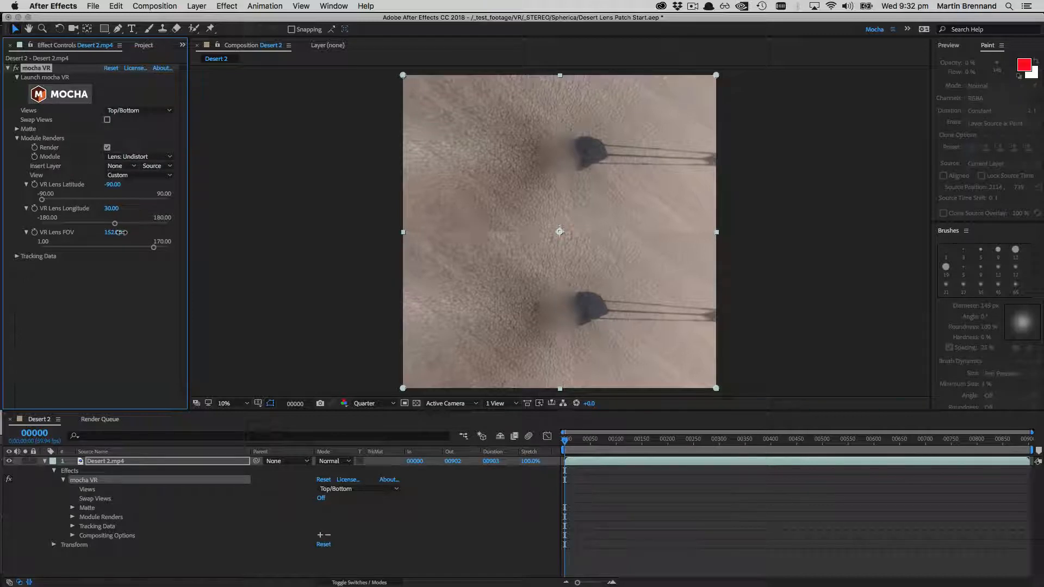
drag(114, 232, 121, 232)
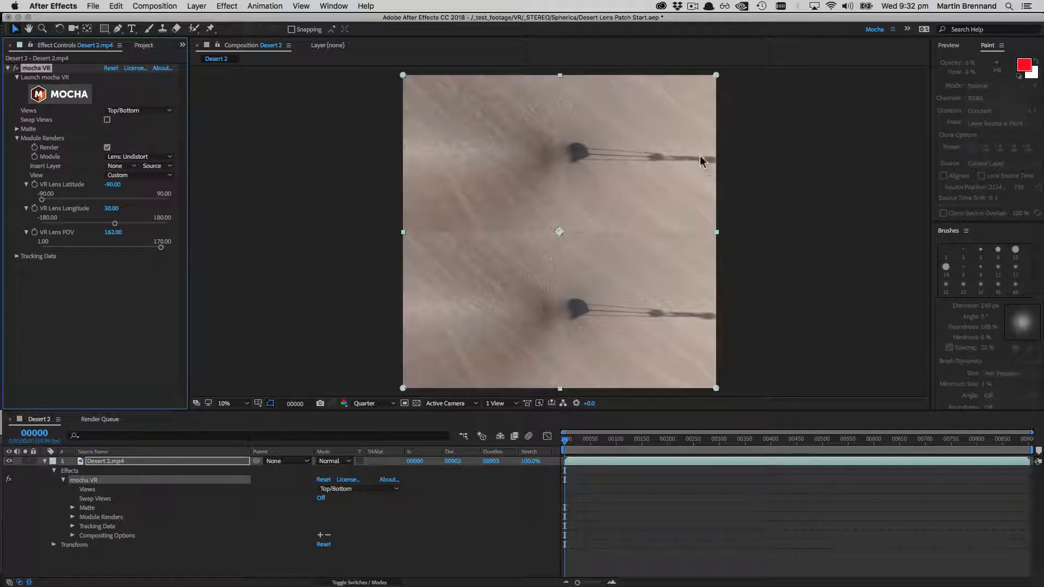
click(113, 232)
text(165)
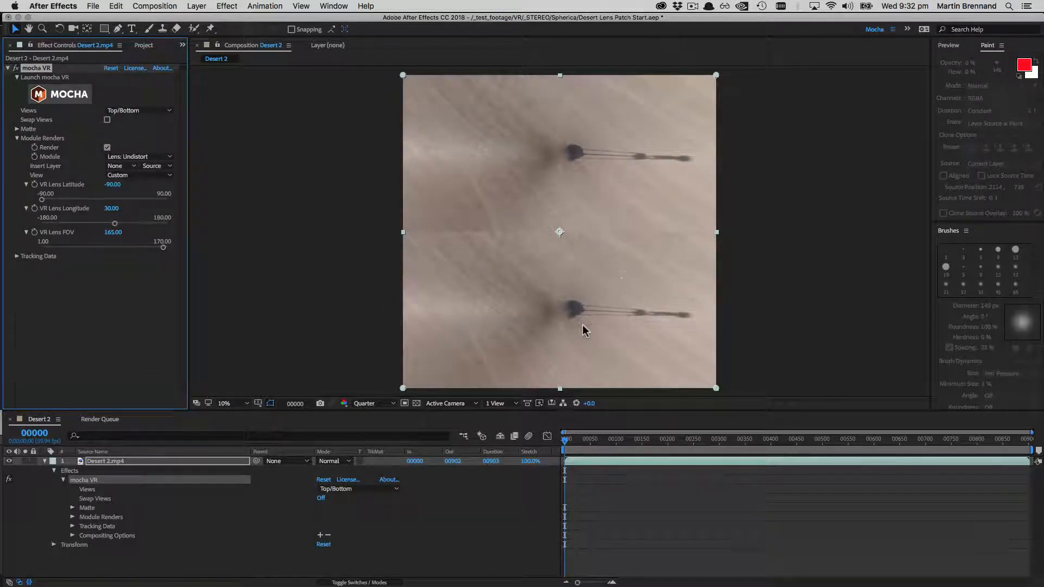
mouse_move(545, 323)
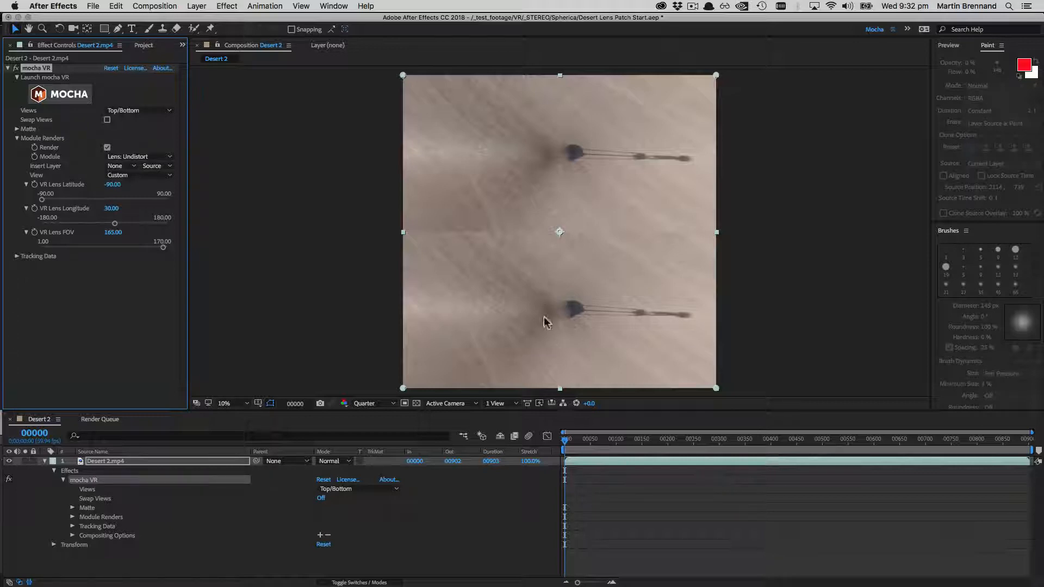
mouse_move(569, 316)
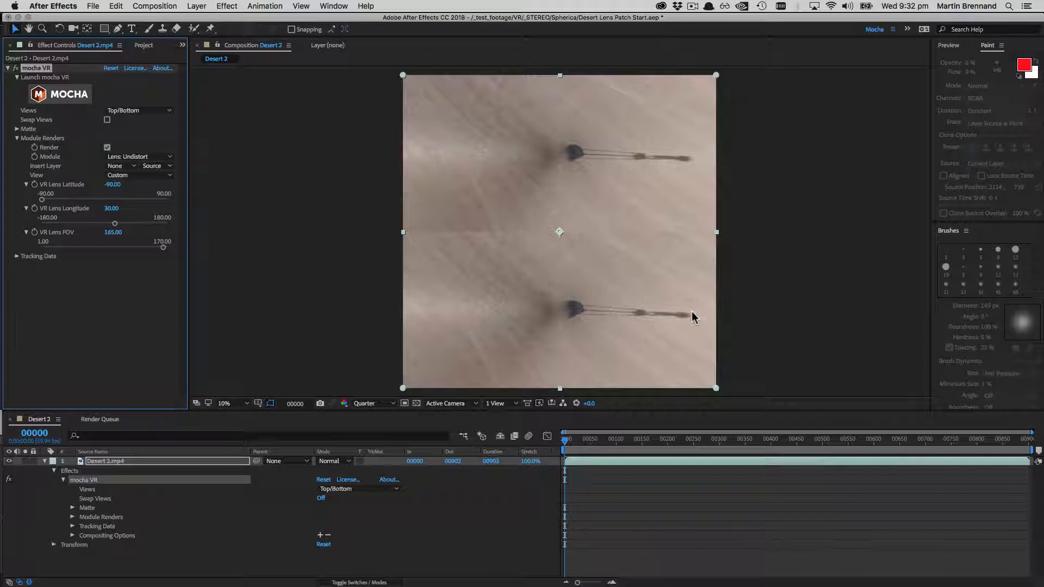
mouse_move(566, 280)
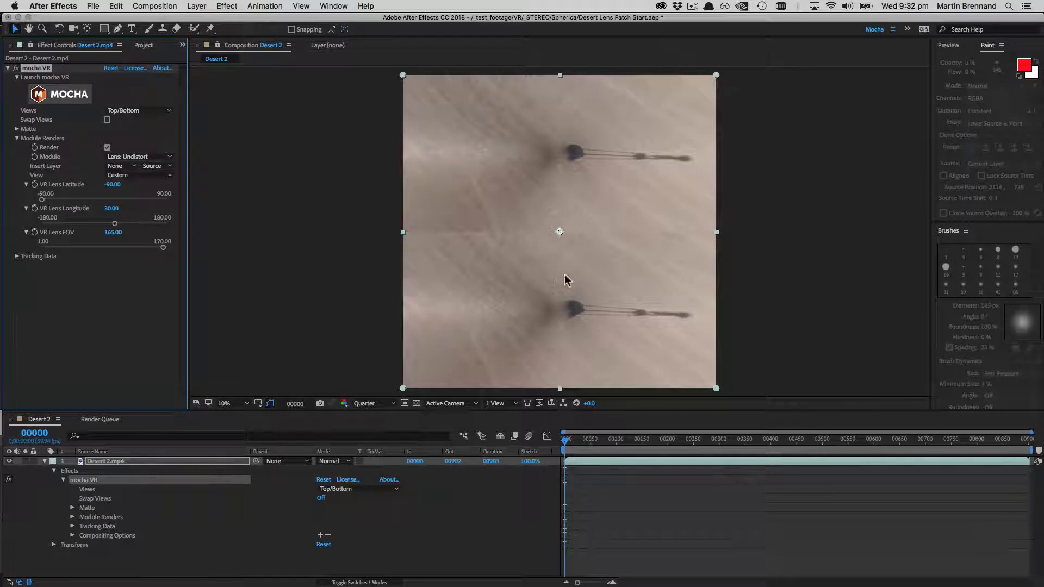
mouse_move(559, 187)
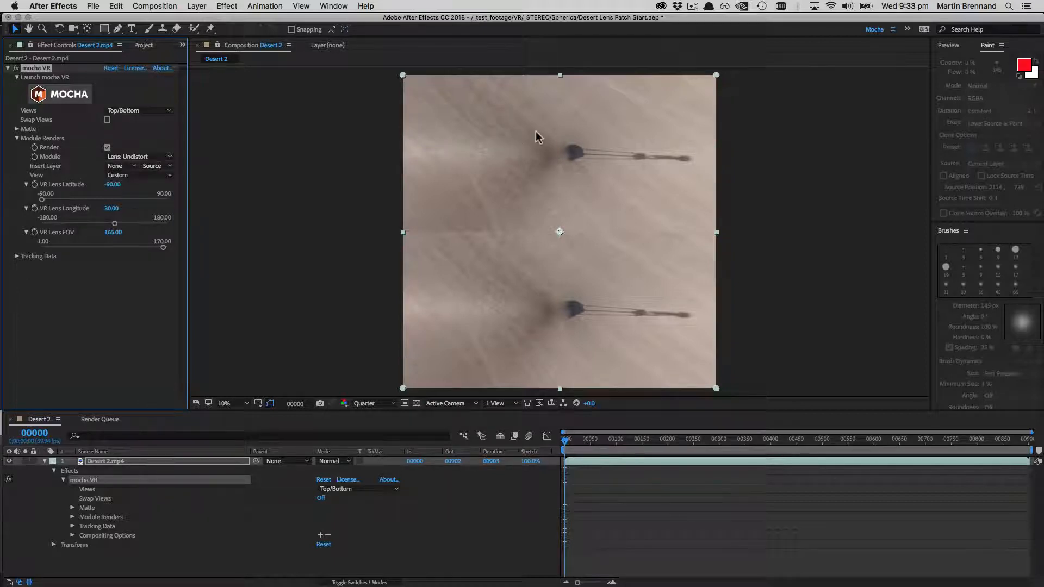
mouse_move(546, 142)
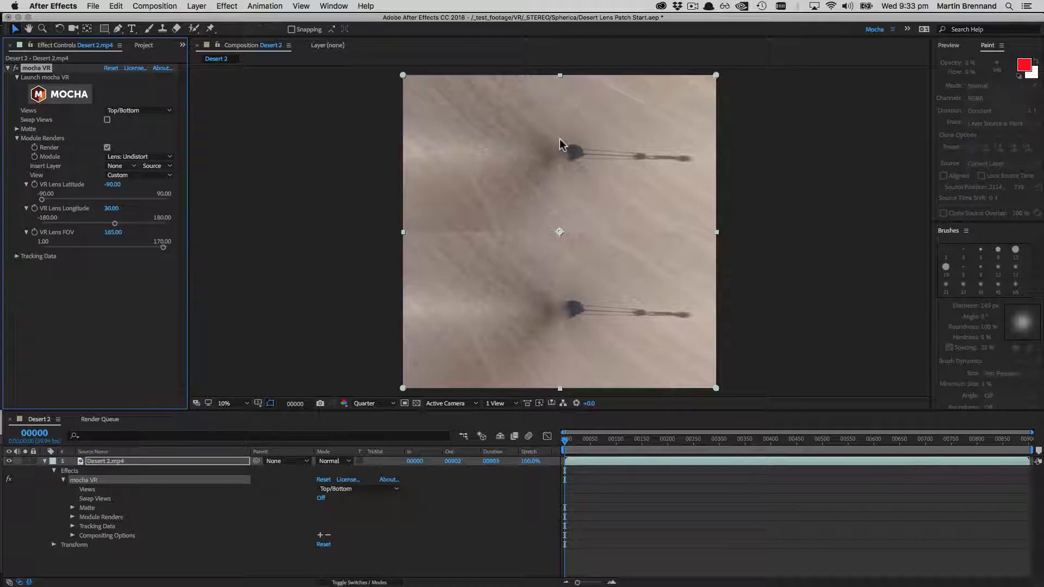
mouse_move(579, 169)
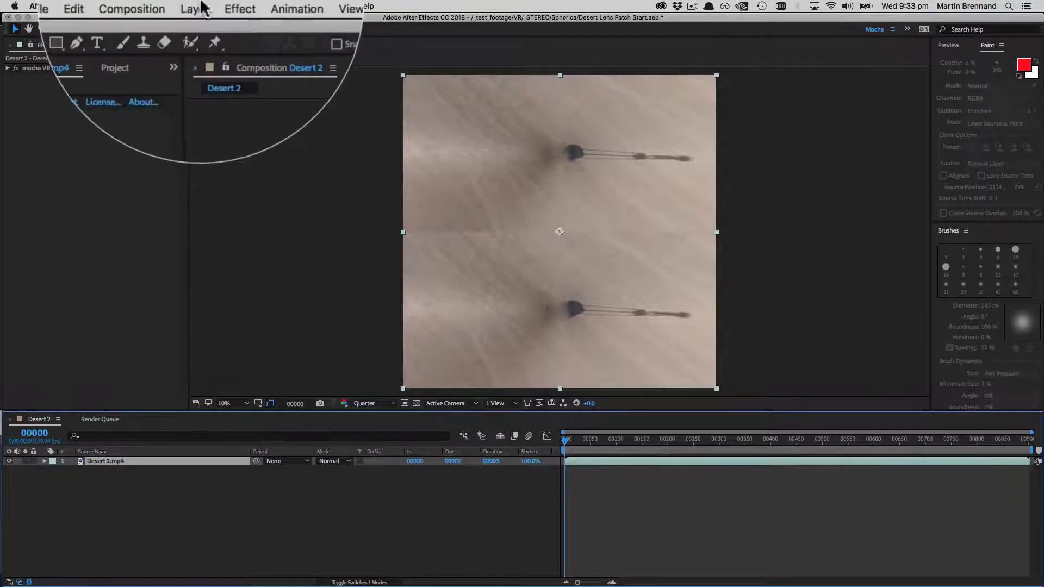
- Pre-compose Desert 2.mp4 as 'Desert Mocha VR Undistort', moving all attributes into it
click(196, 6)
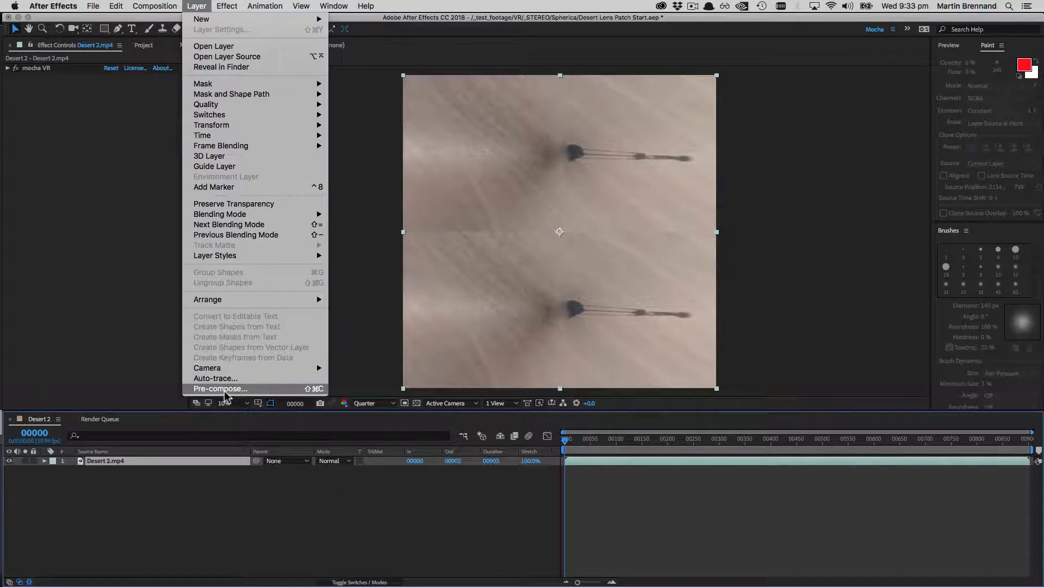
click(219, 389)
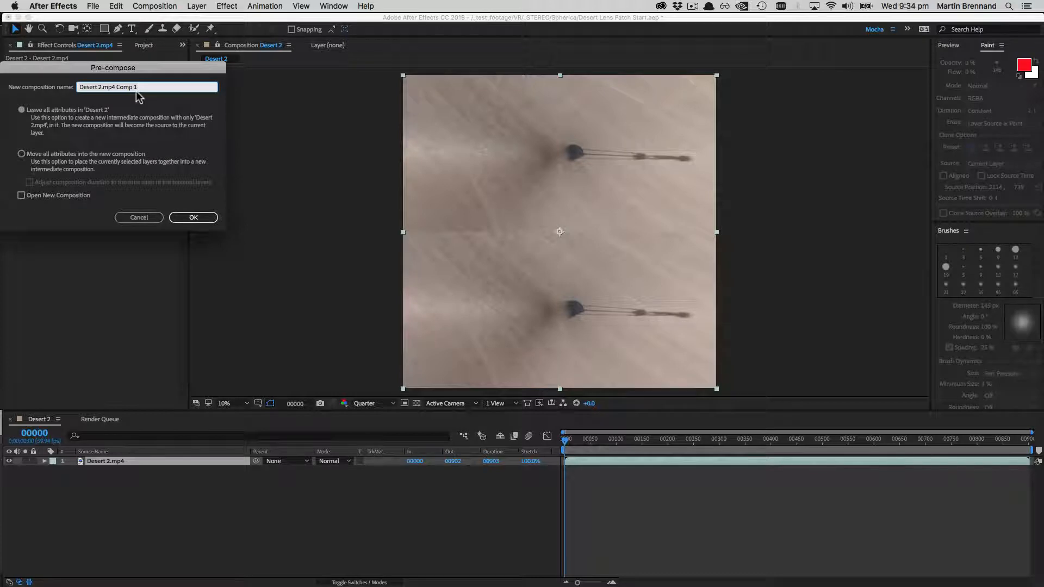
text(Desert Mocha VR Undistort)
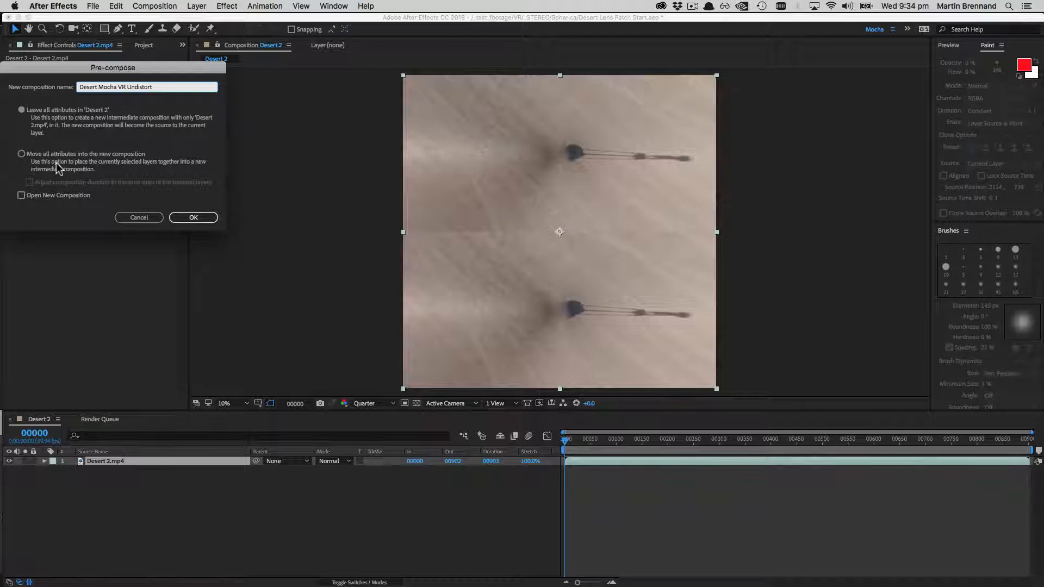
click(21, 154)
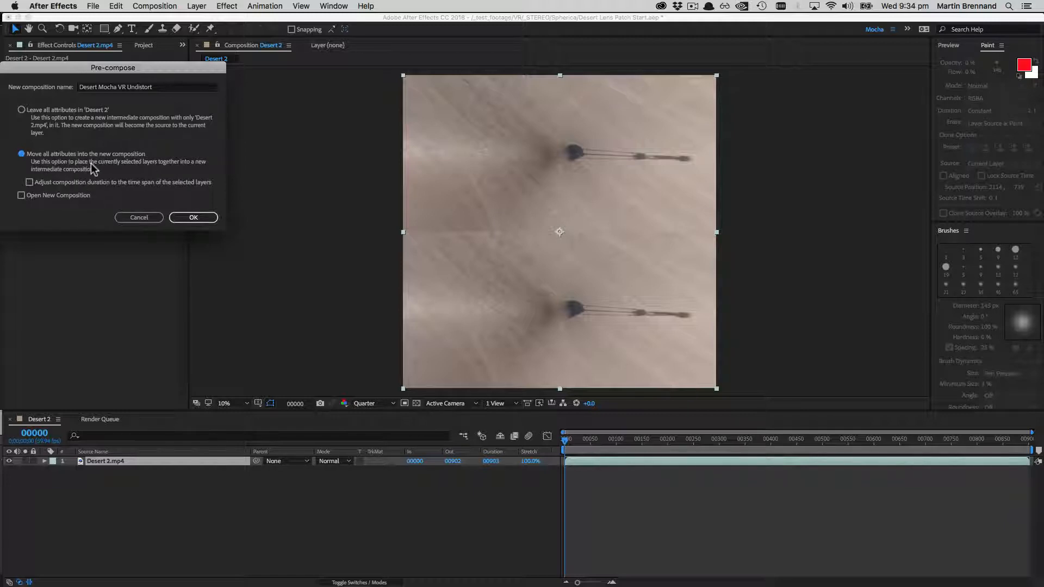
click(193, 217)
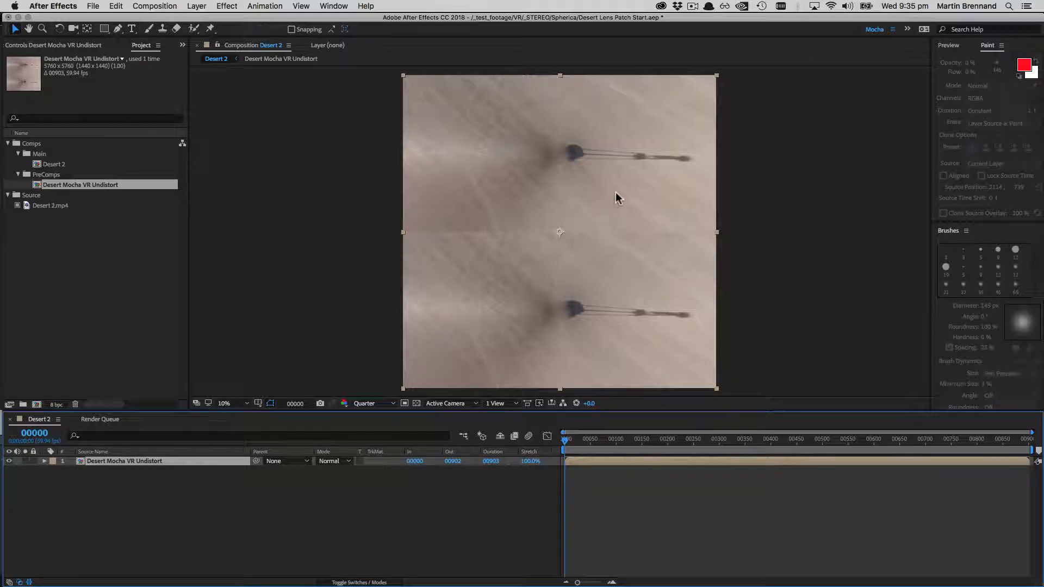
mouse_move(688, 162)
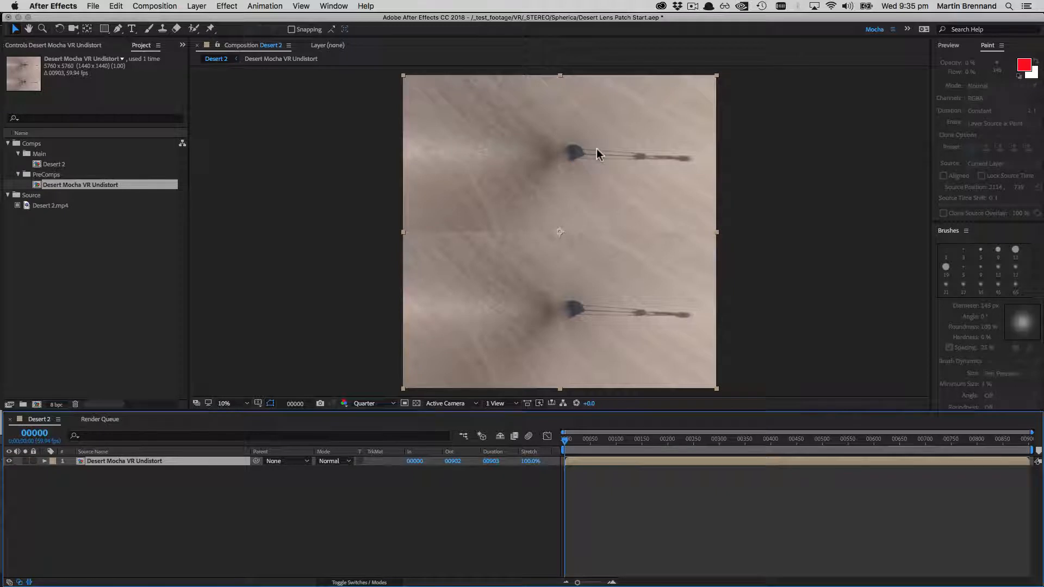
mouse_move(565, 137)
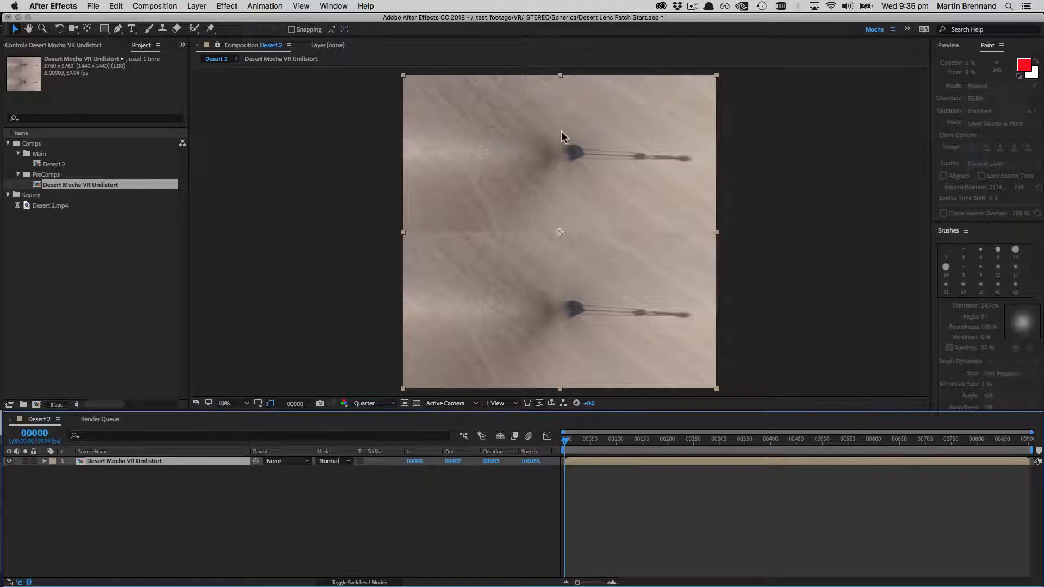
mouse_move(539, 166)
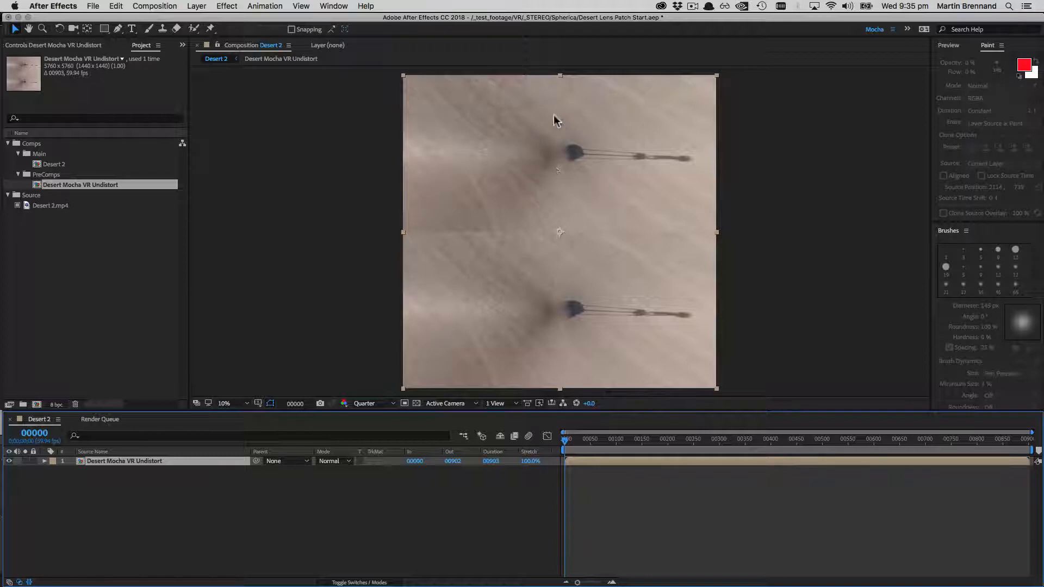
mouse_move(579, 175)
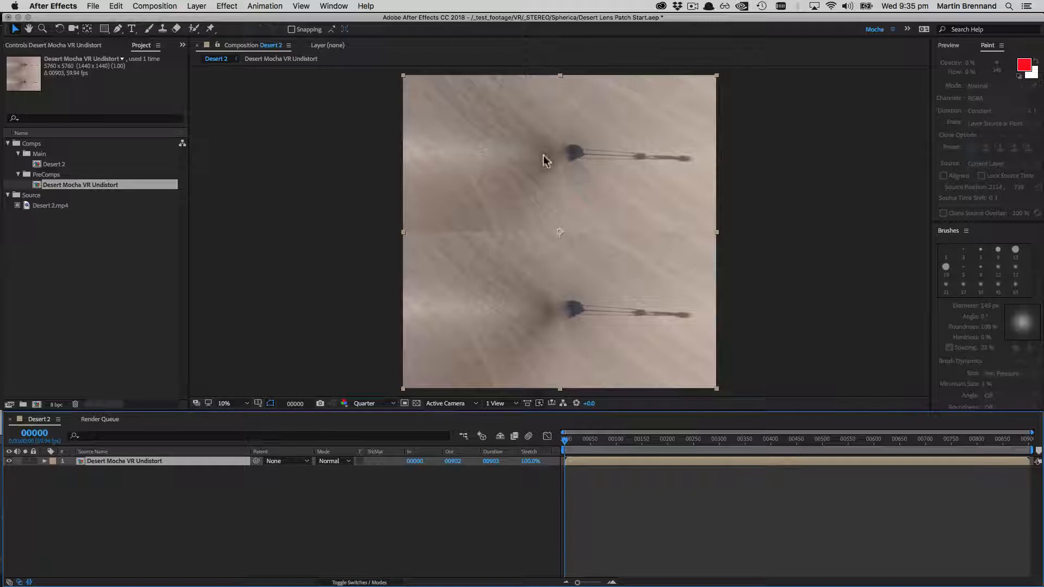
mouse_move(639, 154)
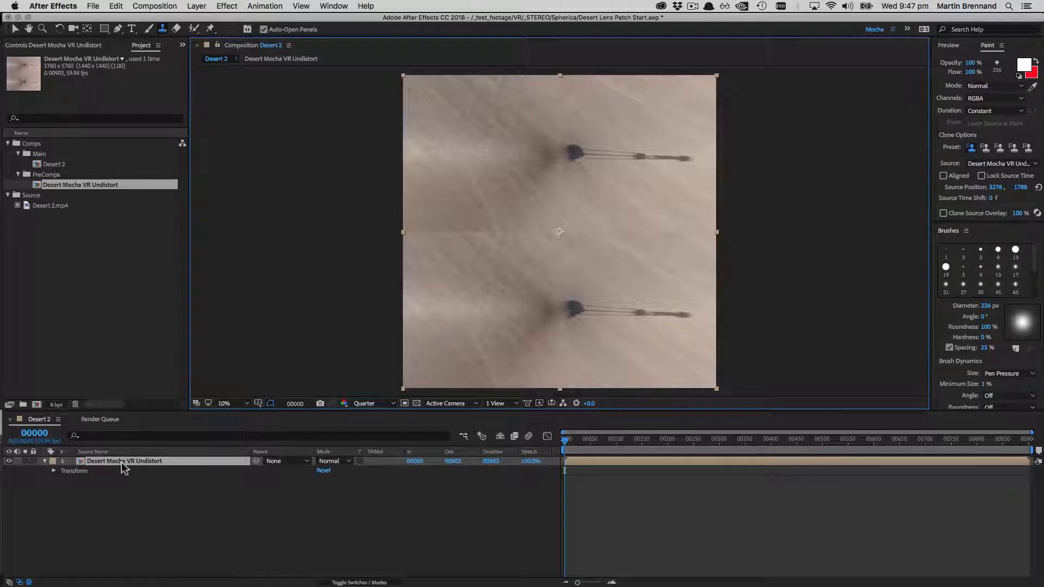
mouse_move(133, 474)
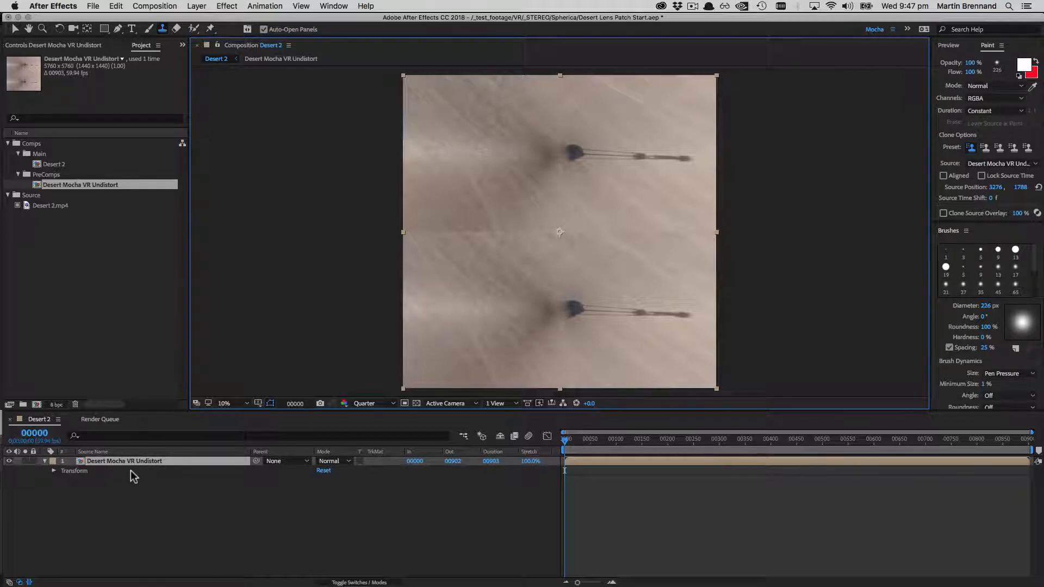
- Open Desert Mocha VR Undistort in its layer viewer and zoom onto the upper nadir blur
right_click(125, 461)
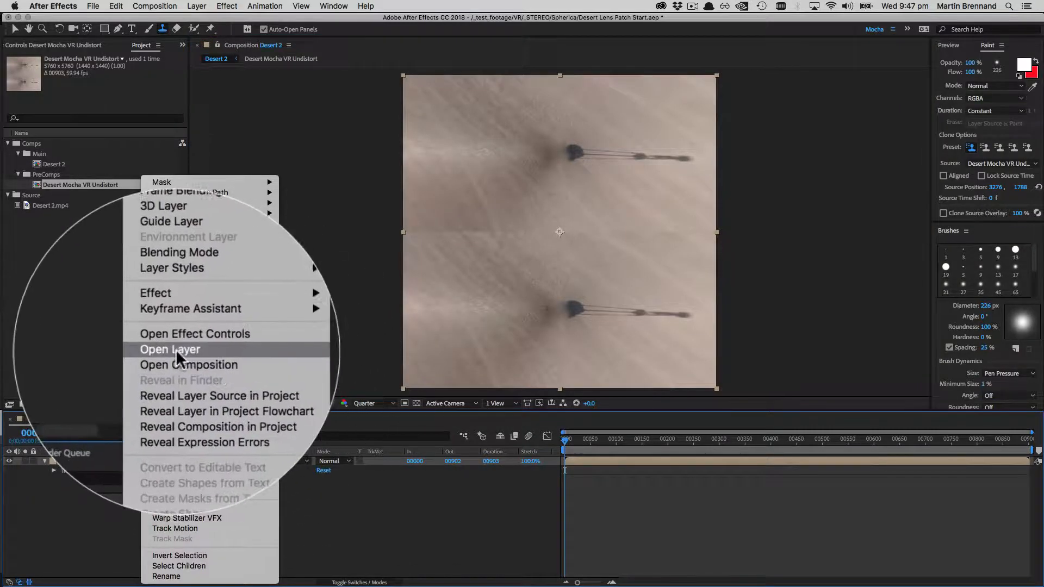
click(170, 349)
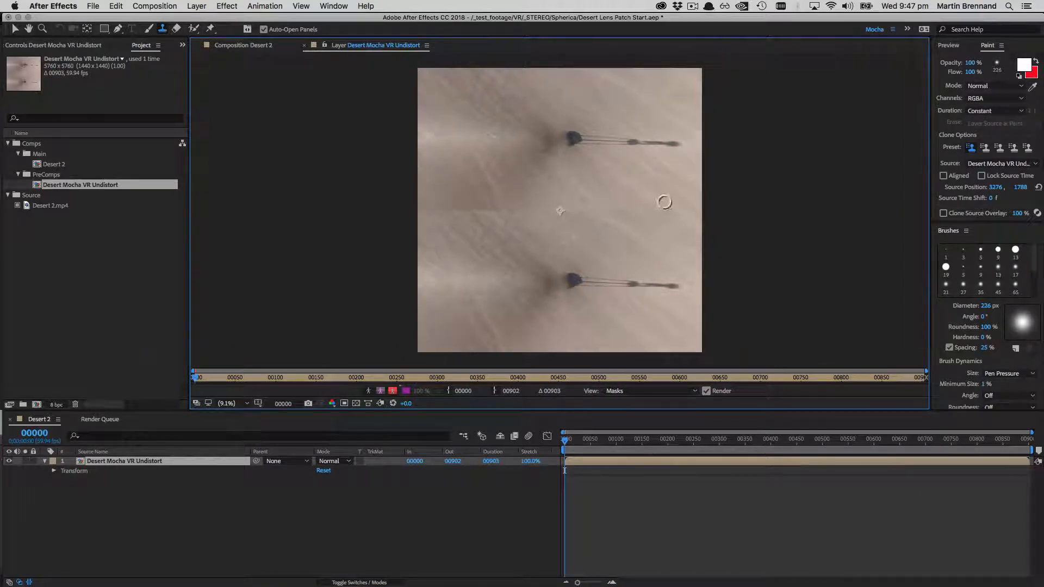
mouse_move(554, 158)
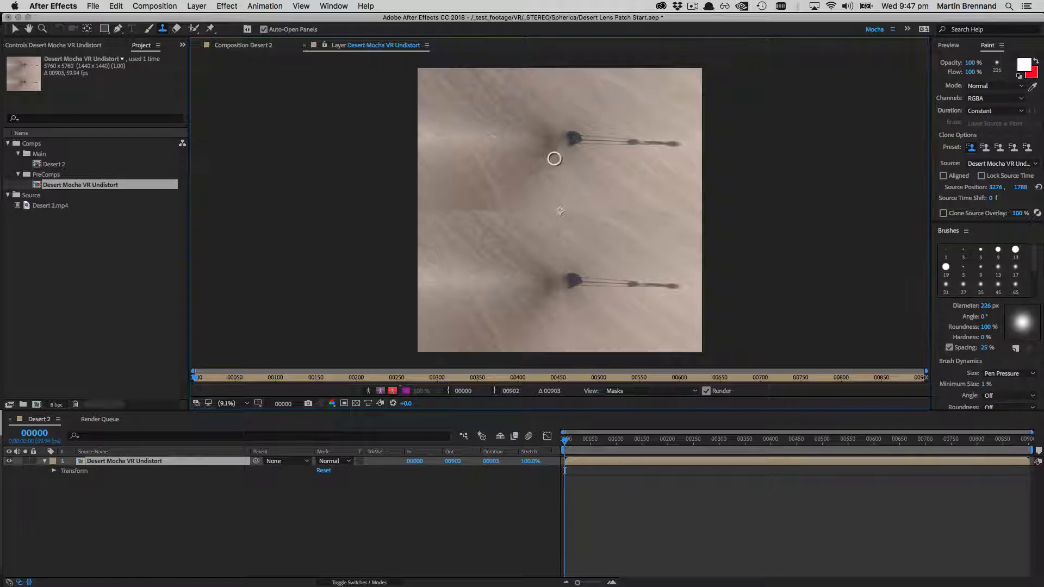
drag(554, 158, 567, 131)
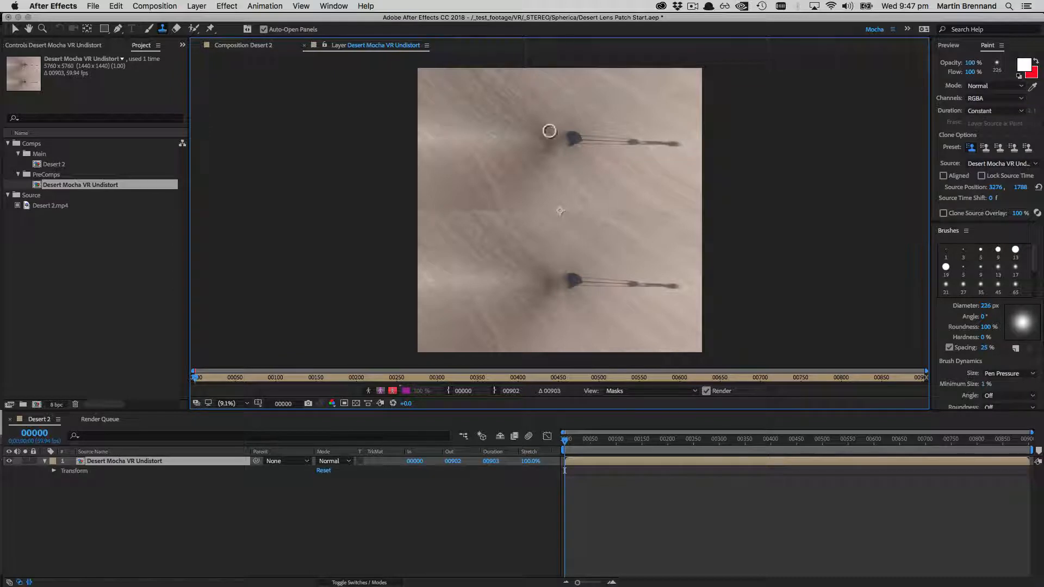
mouse_move(556, 136)
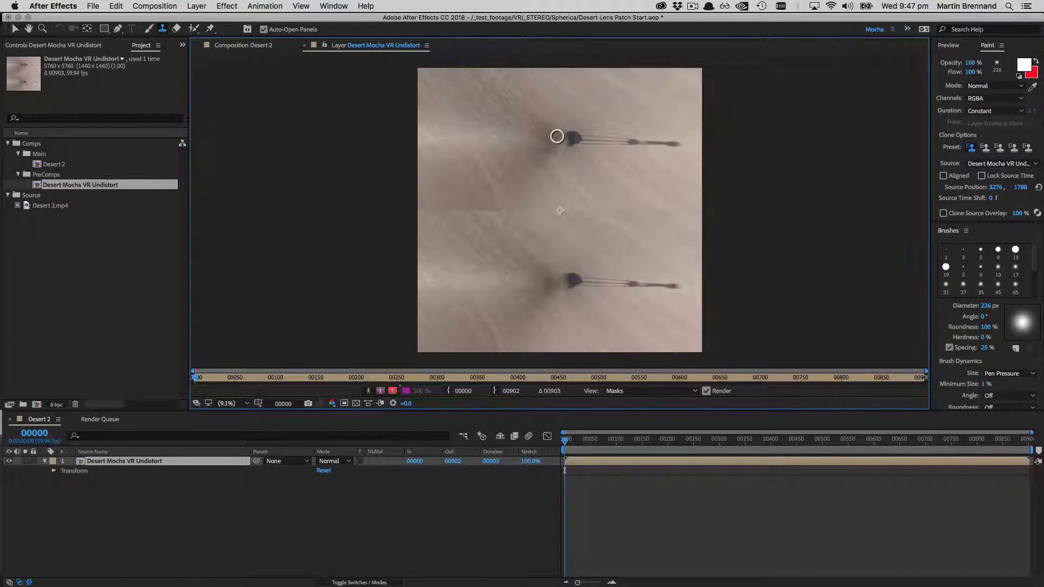
click(568, 203)
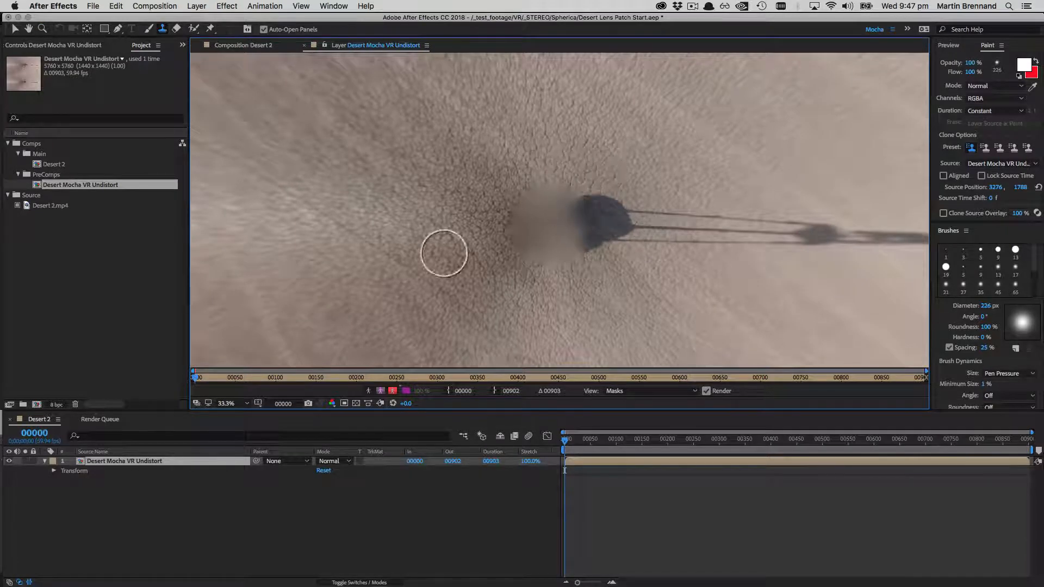
mouse_move(521, 164)
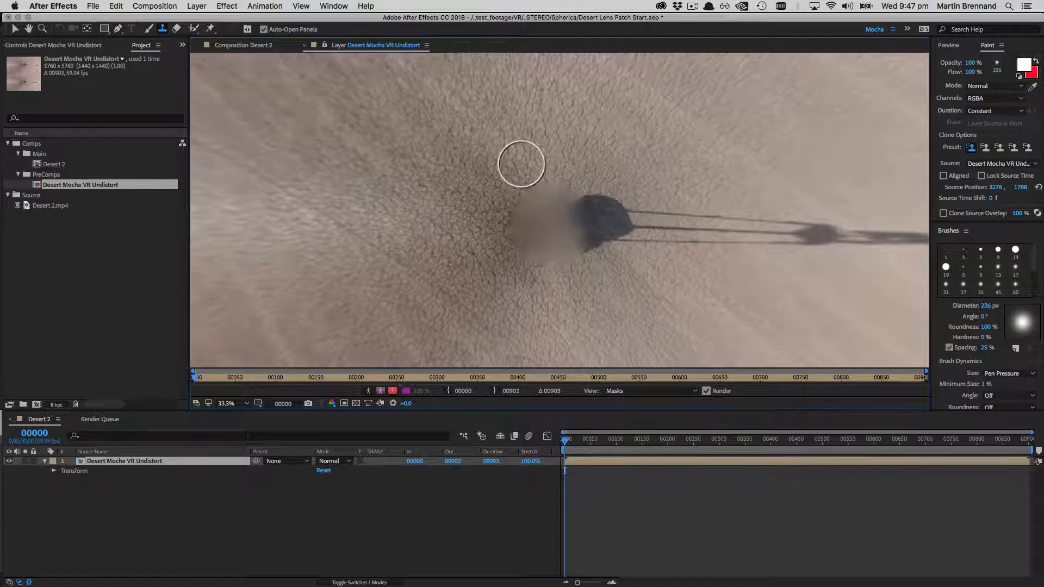
mouse_move(418, 101)
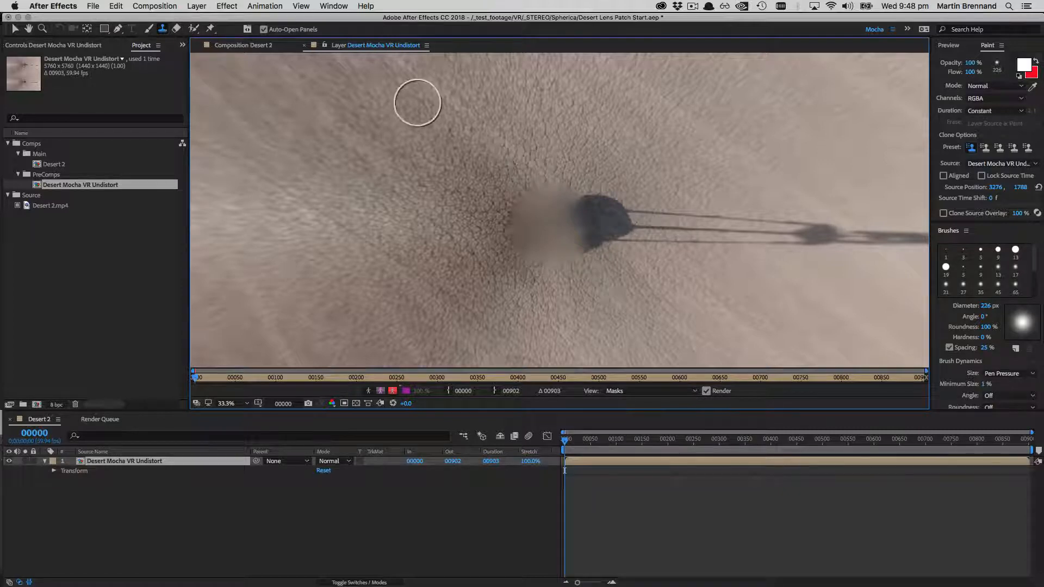
mouse_move(614, 158)
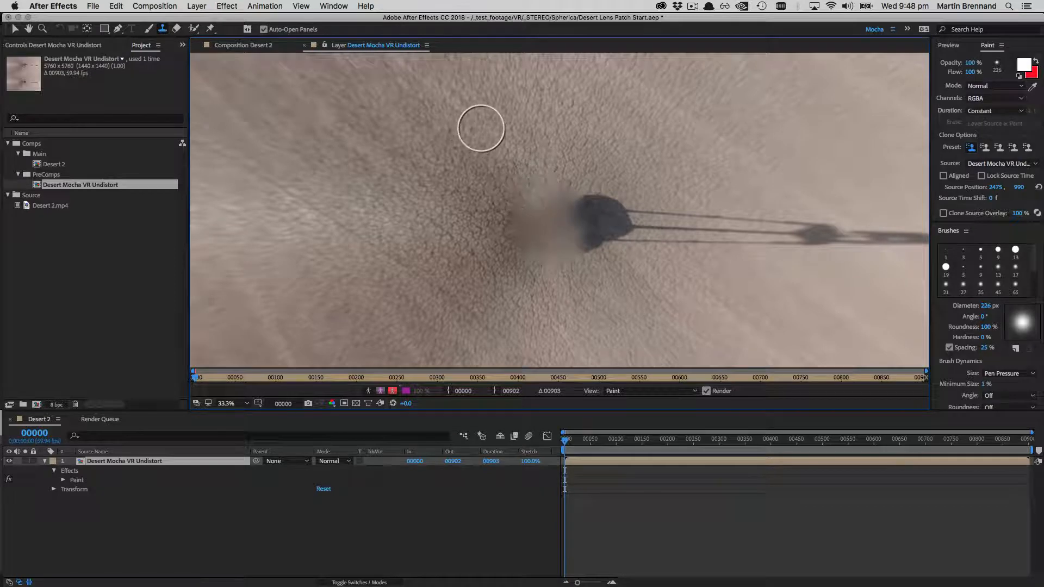
- Sample sand above the blur, choose the Clone preset and Constant duration, then undo the test stroke
drag(481, 128, 537, 170)
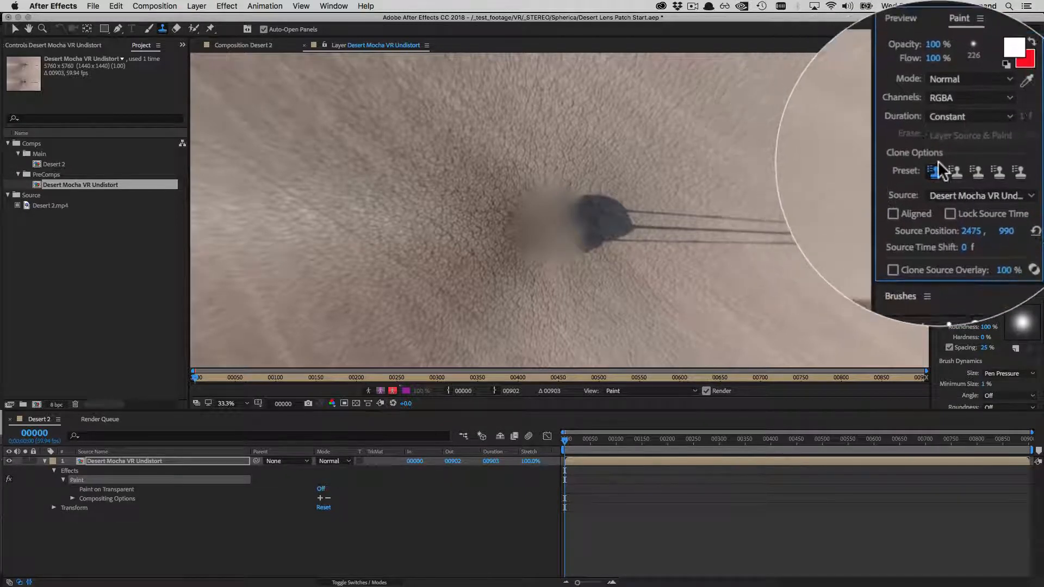
click(969, 116)
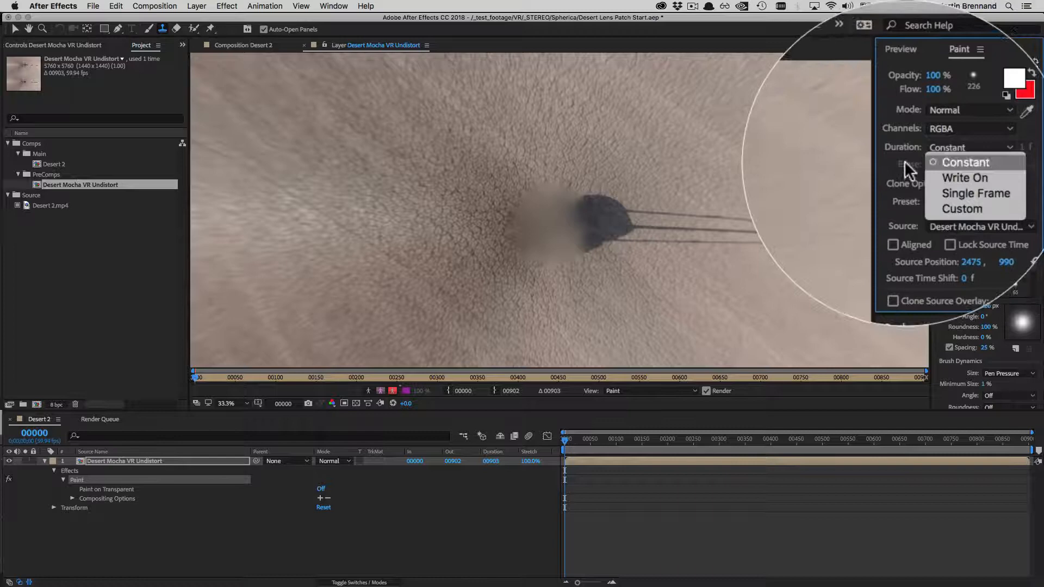
click(965, 162)
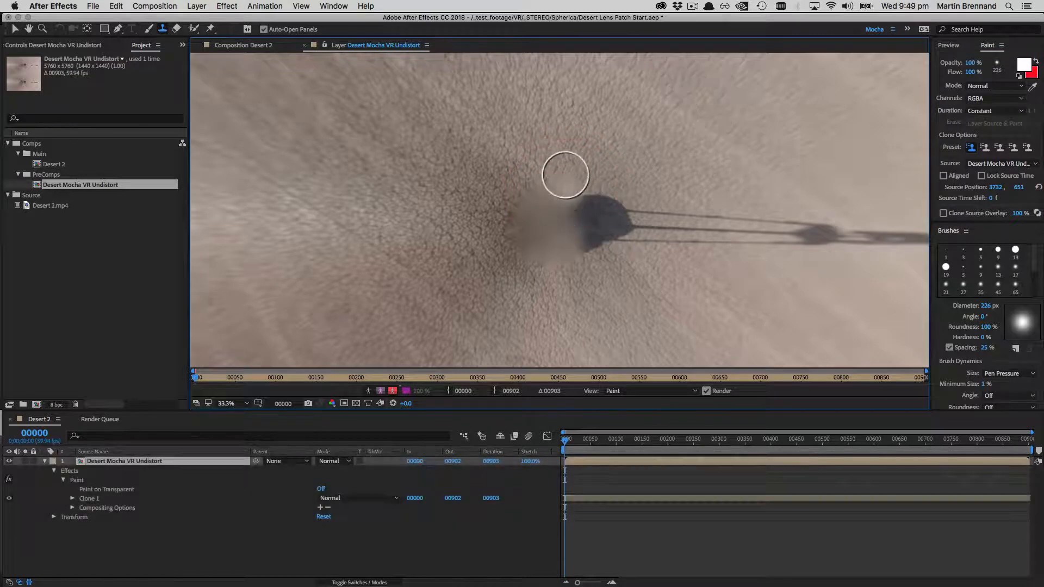
key(cmd+z)
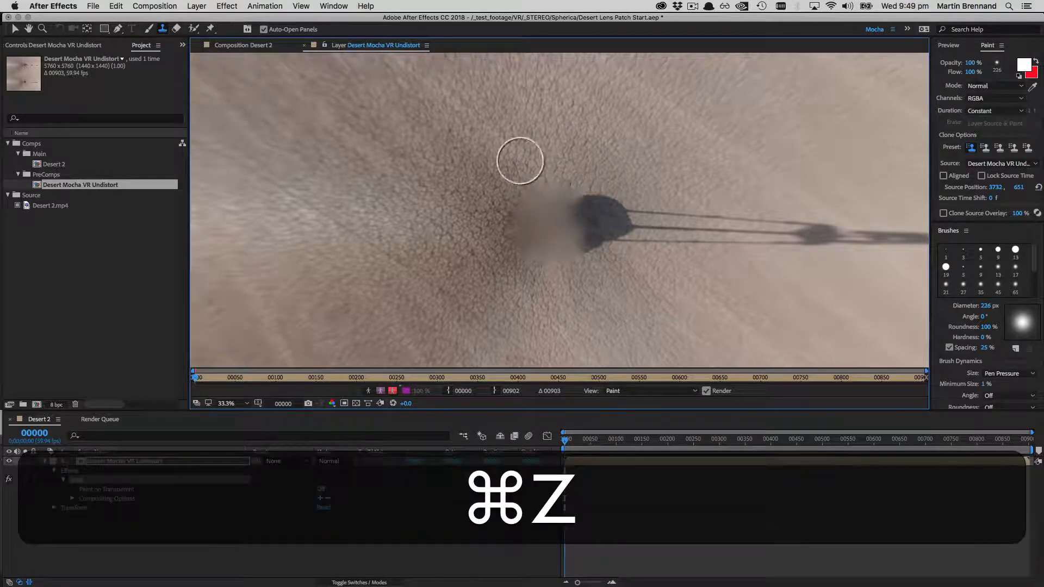
key(cmd+z)
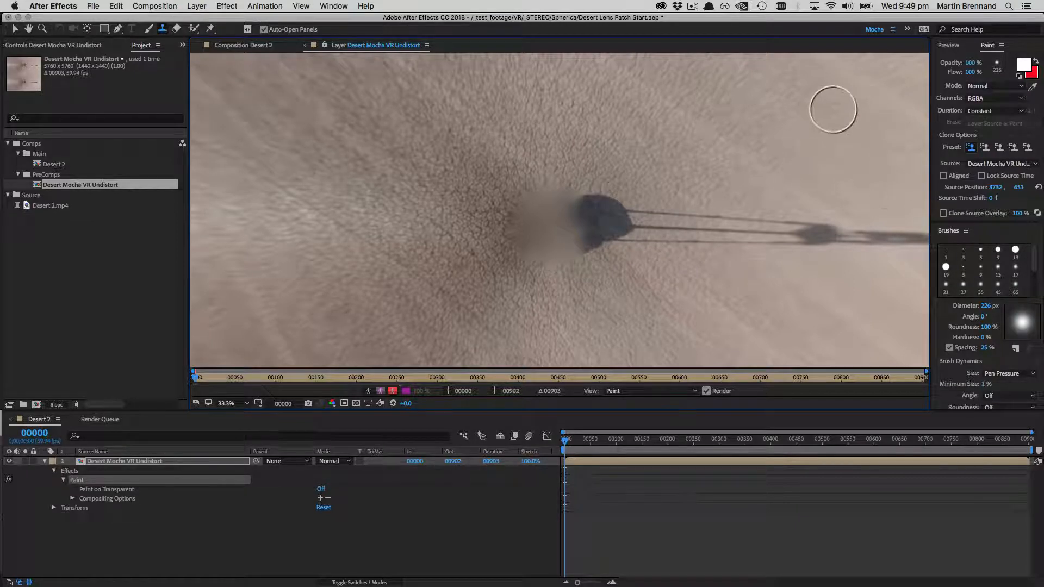
mouse_move(498, 137)
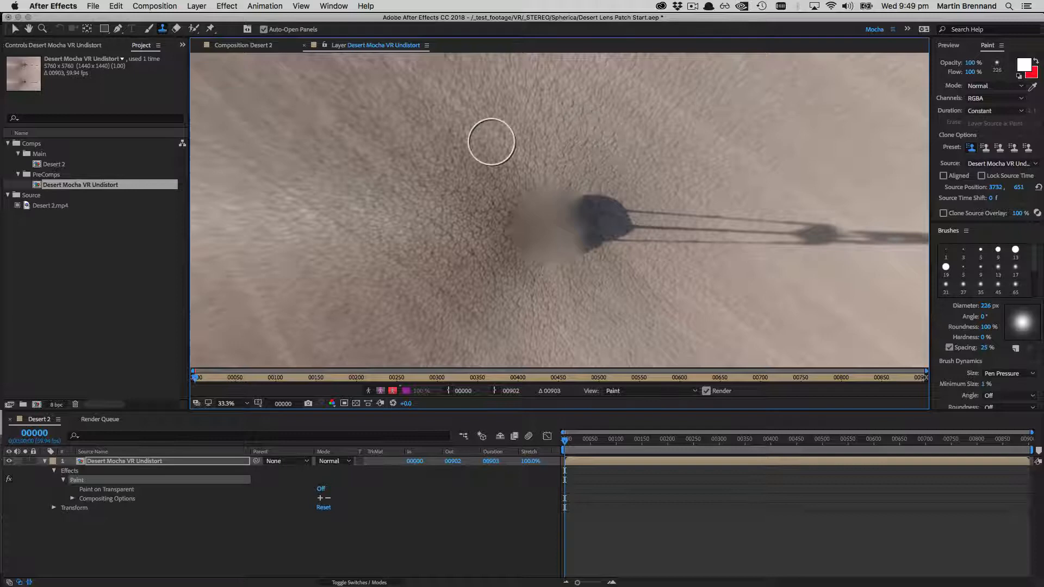
mouse_move(478, 216)
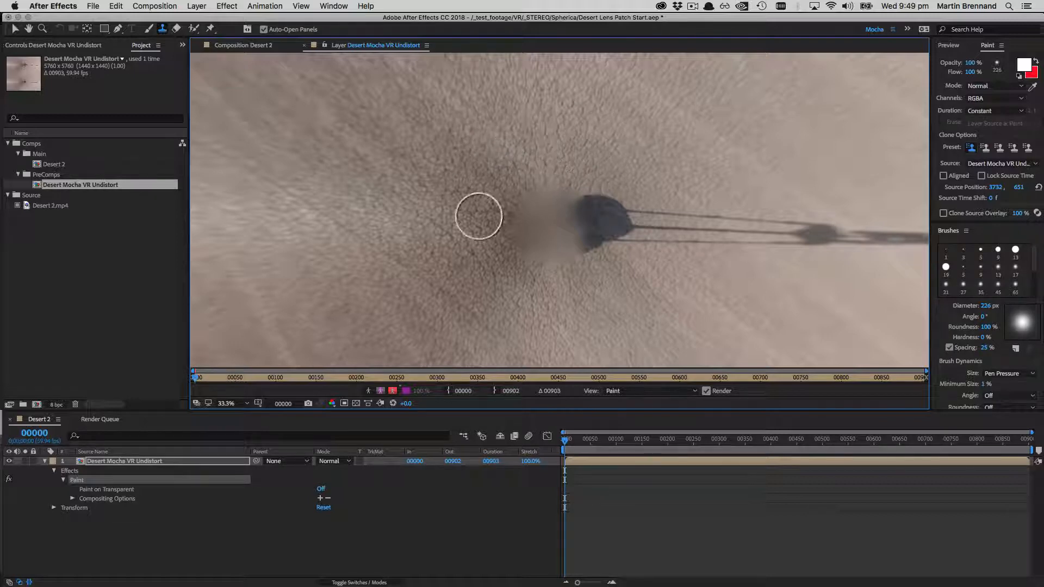
mouse_move(536, 163)
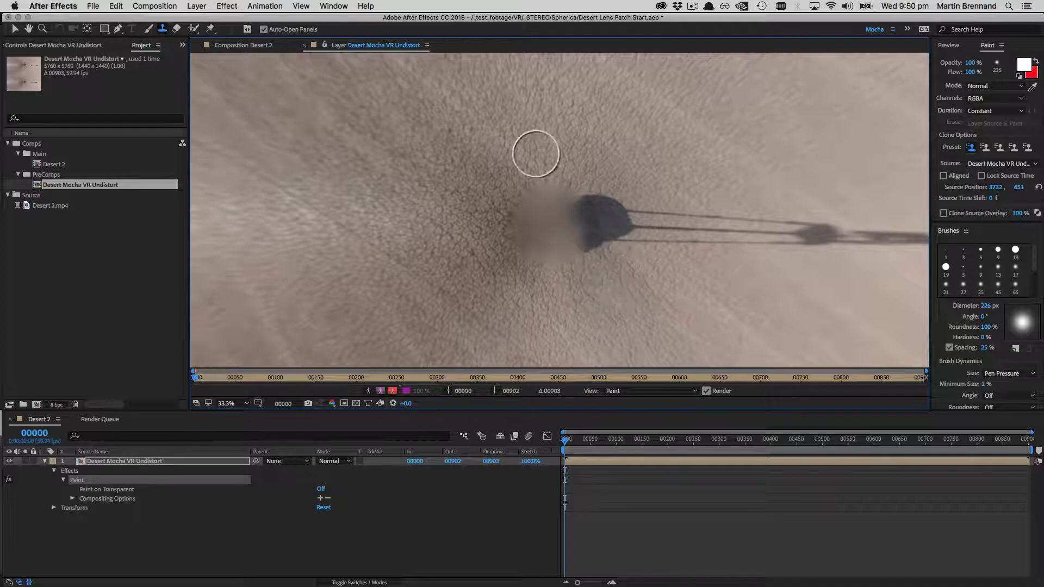
mouse_move(486, 177)
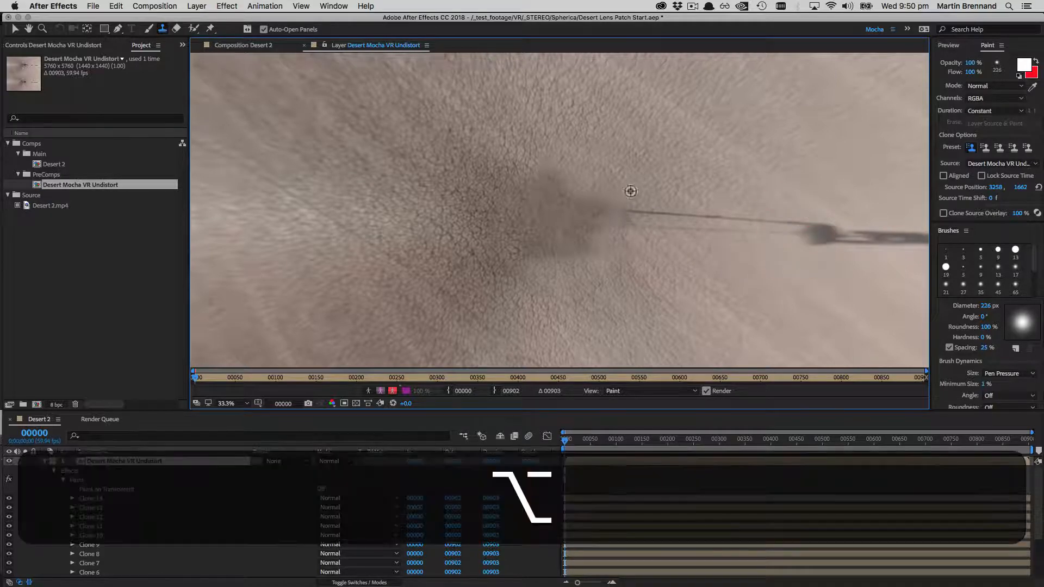
- Pick a new clone source point in the sand near the nadir blur
click(695, 213)
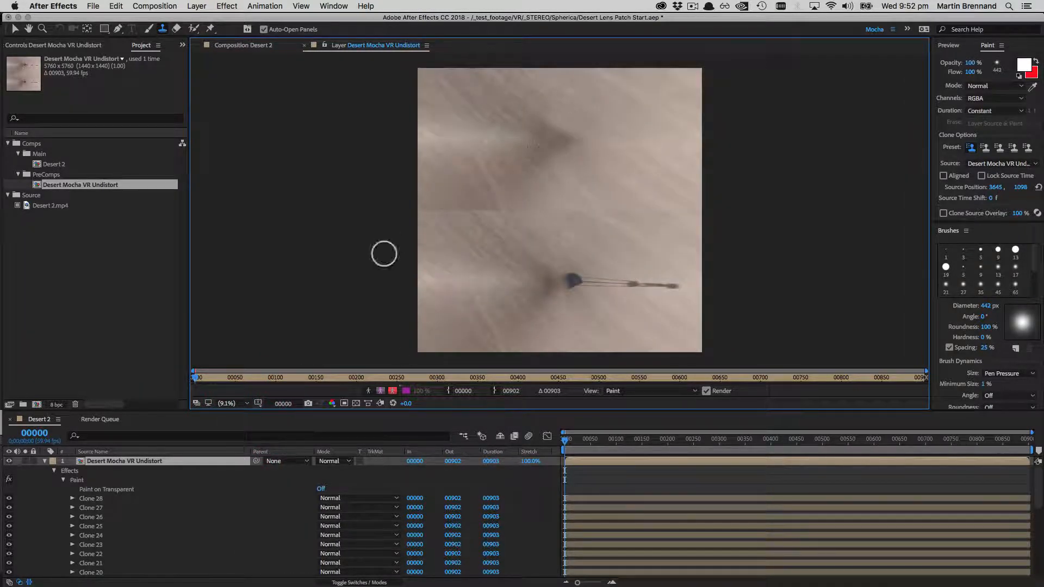
mouse_move(545, 306)
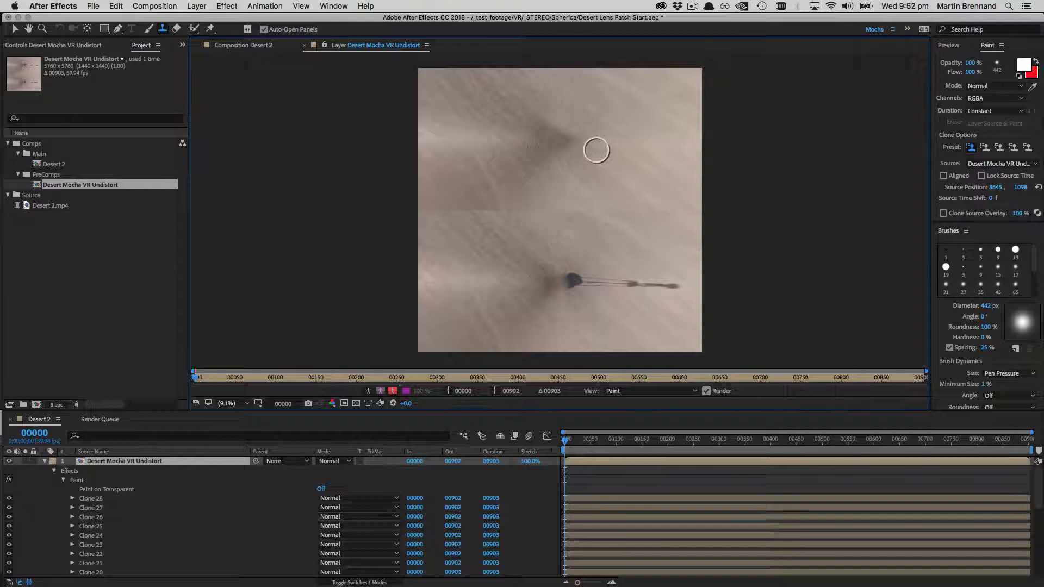
mouse_move(664, 153)
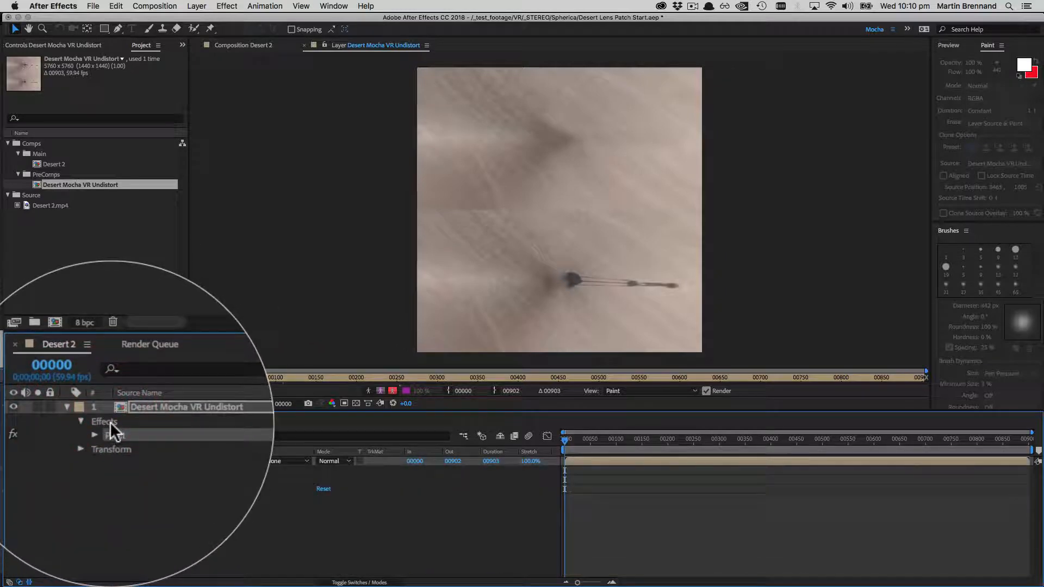
- Duplicate the Paint effect, expose Clone 30's transform in Paint 2, and undo a trial move
key(cmd)
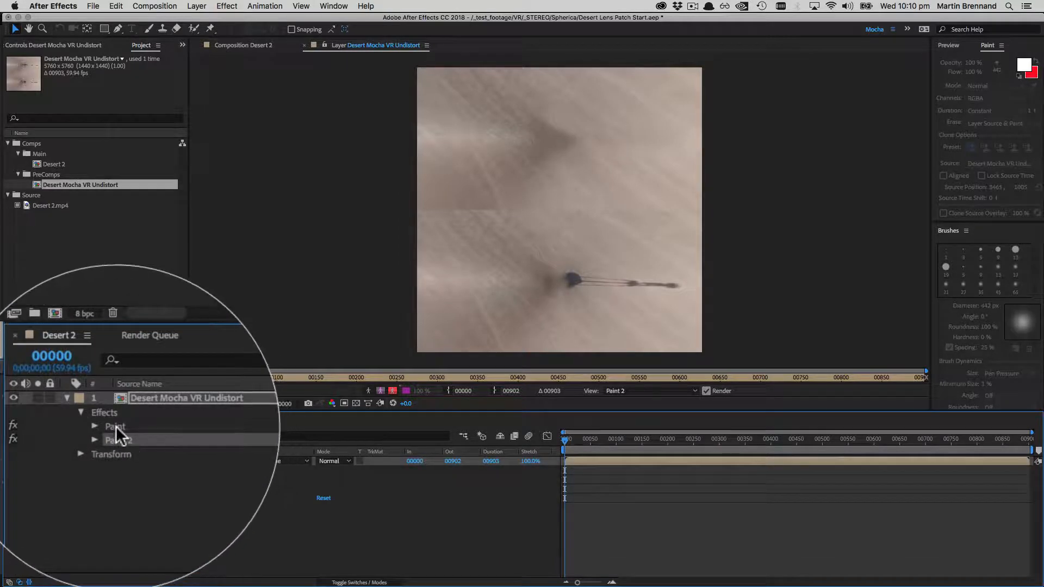
click(95, 426)
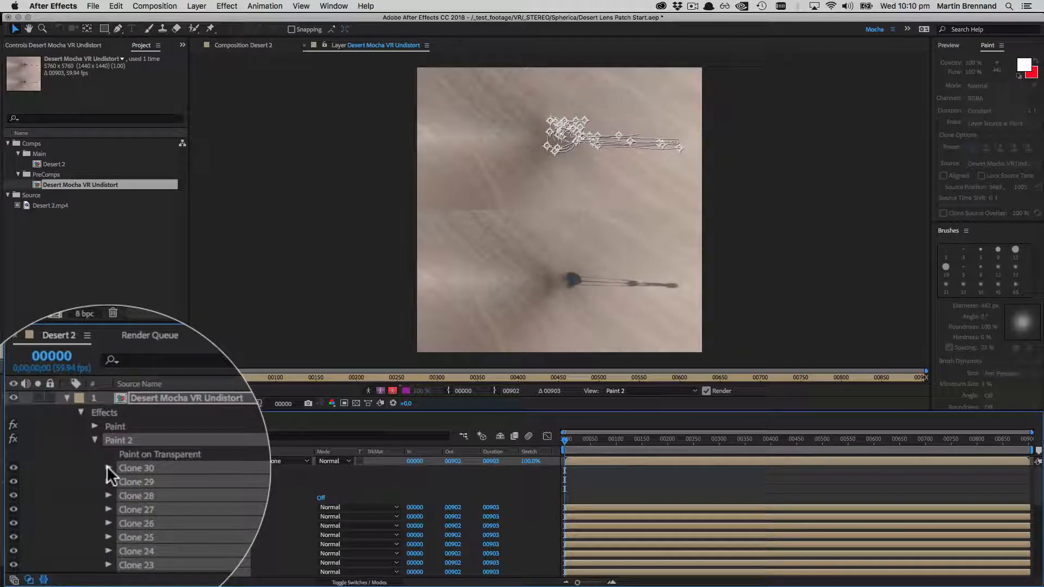
click(109, 468)
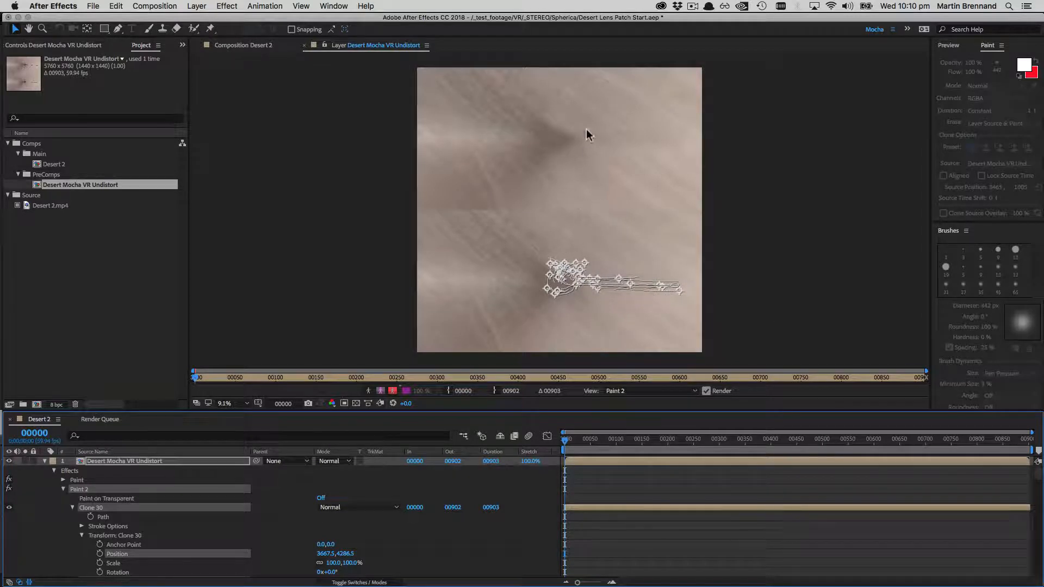
key(cmd+z)
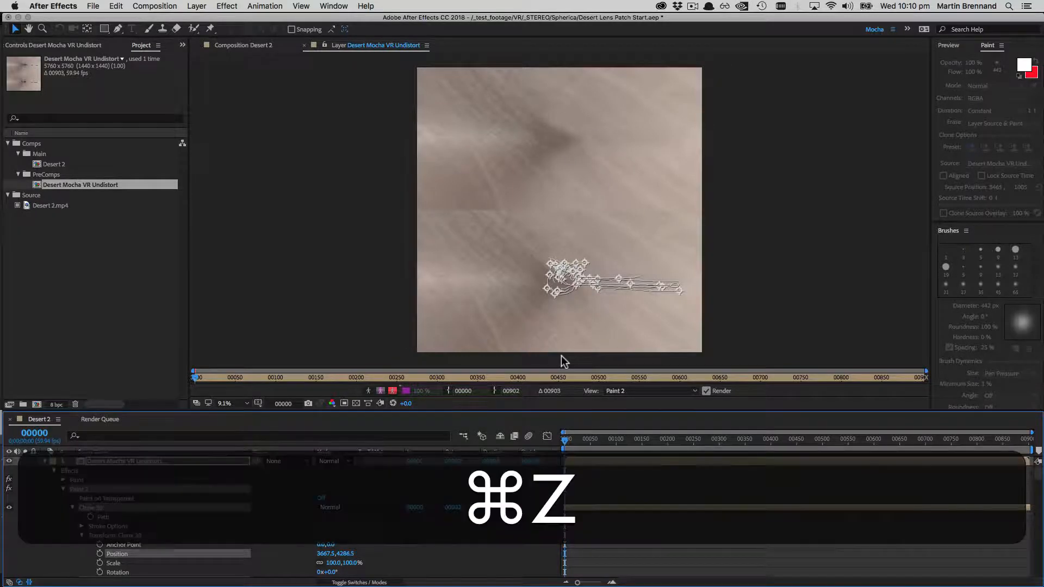
key(cmd+z)
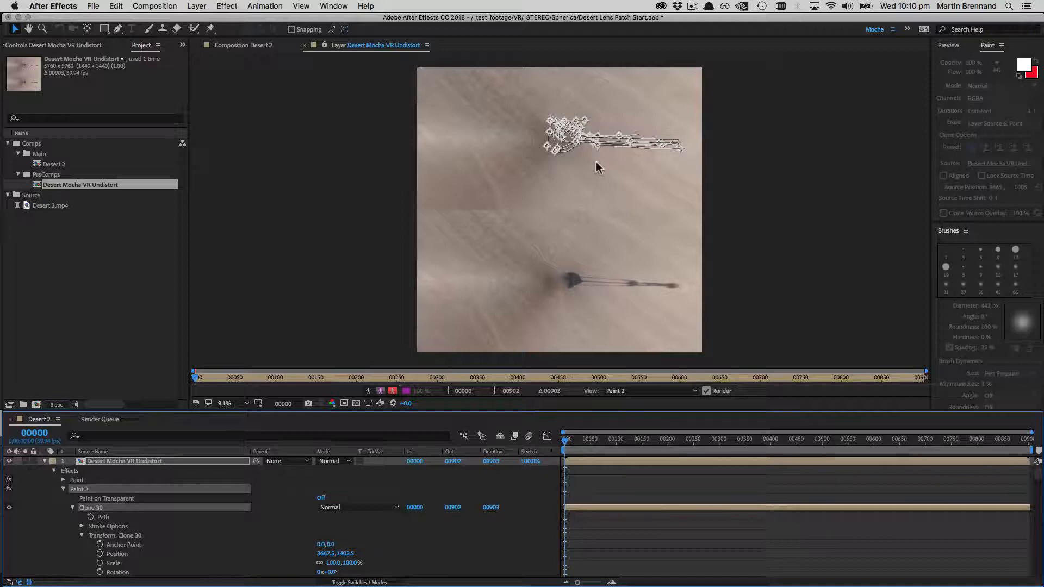
mouse_move(522, 290)
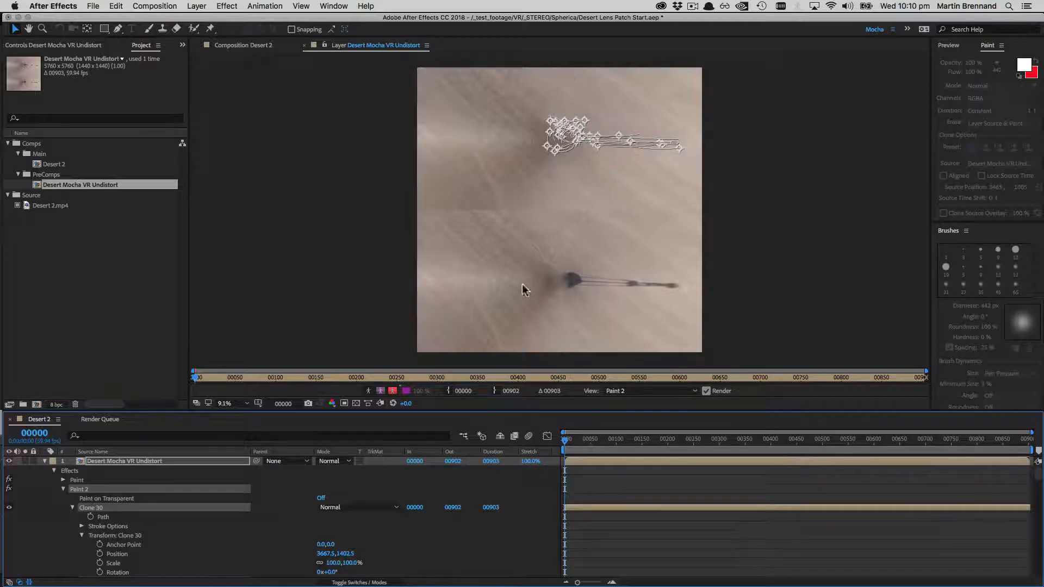
mouse_move(613, 156)
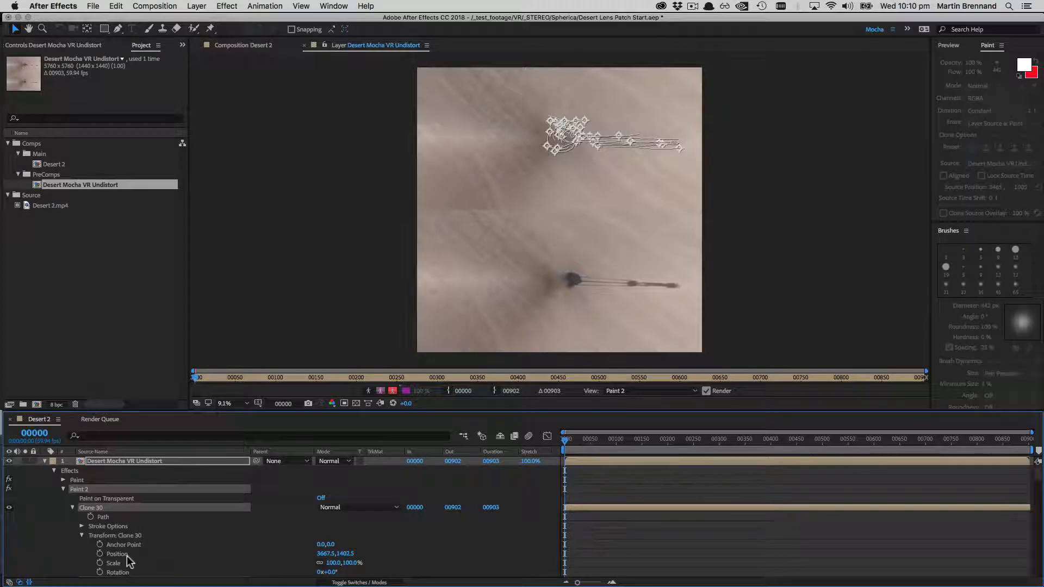
double_click(351, 553)
text(4282.5)
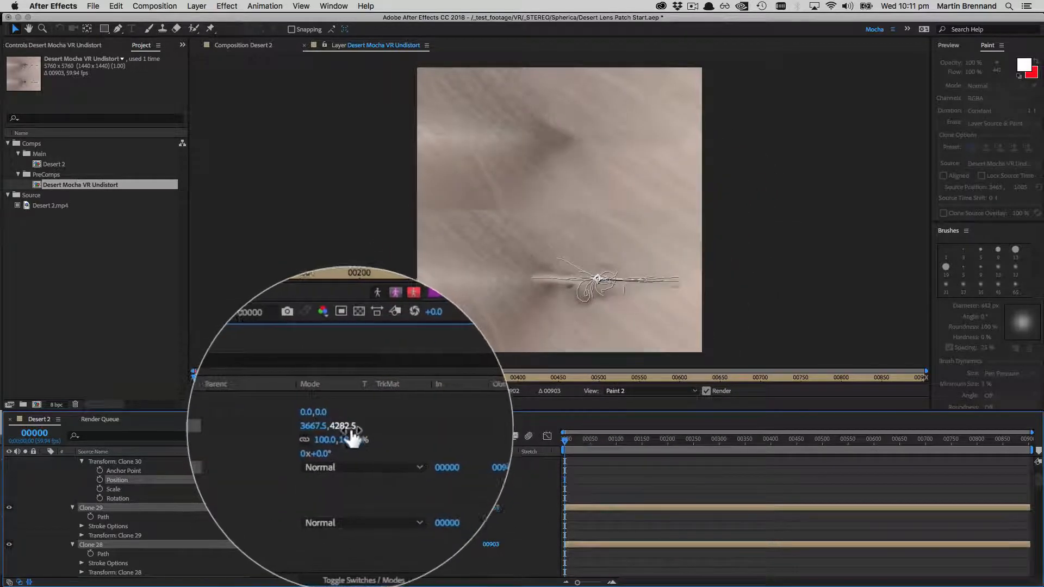
key(cmd+z)
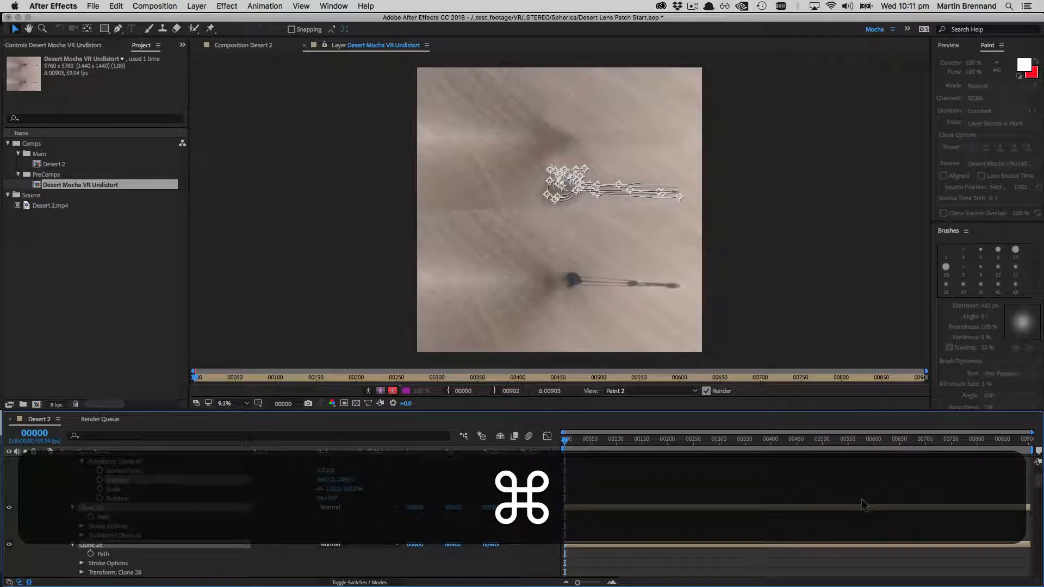
key(cmd+z)
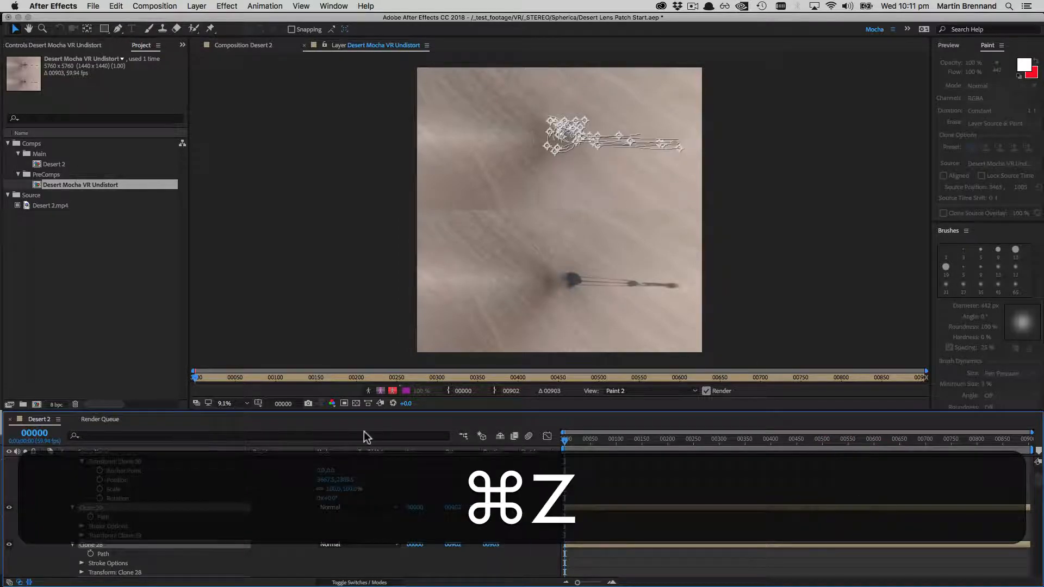
key(cmd+z)
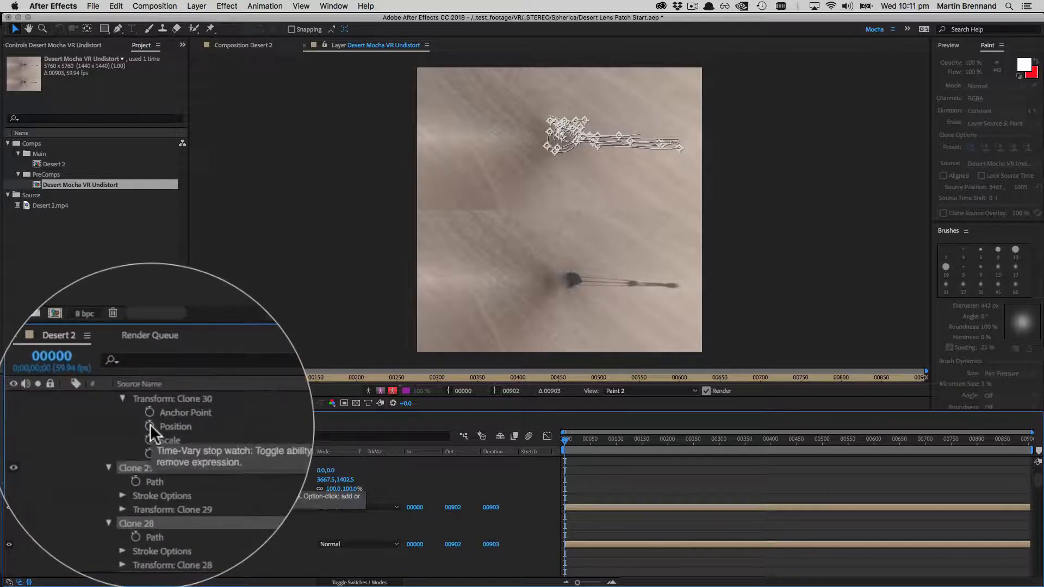
- Give Clone 30's Position the expression value+[0,(height/2)]
click(148, 426)
text(value)
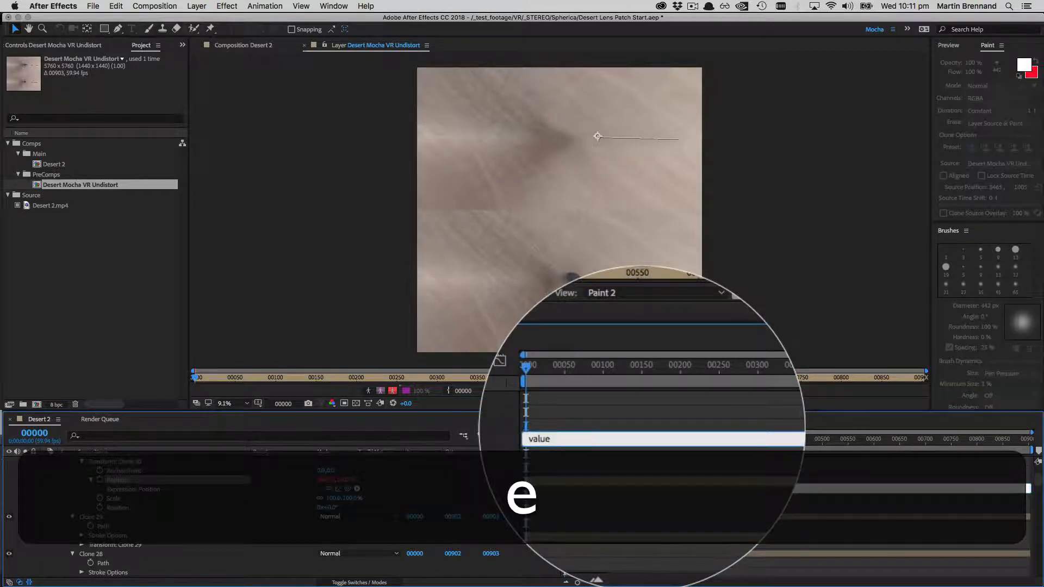
text(+)
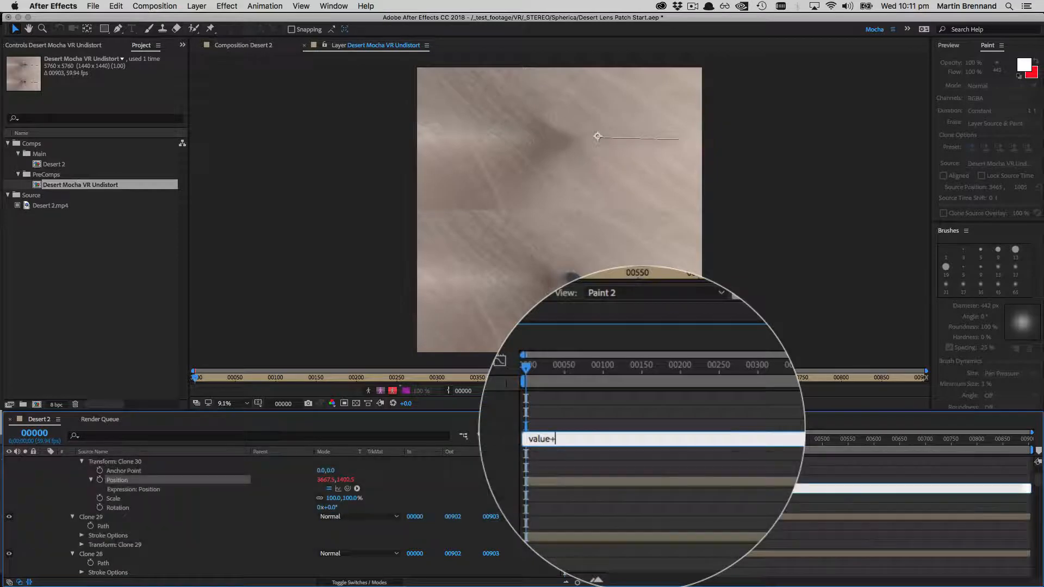
text([)
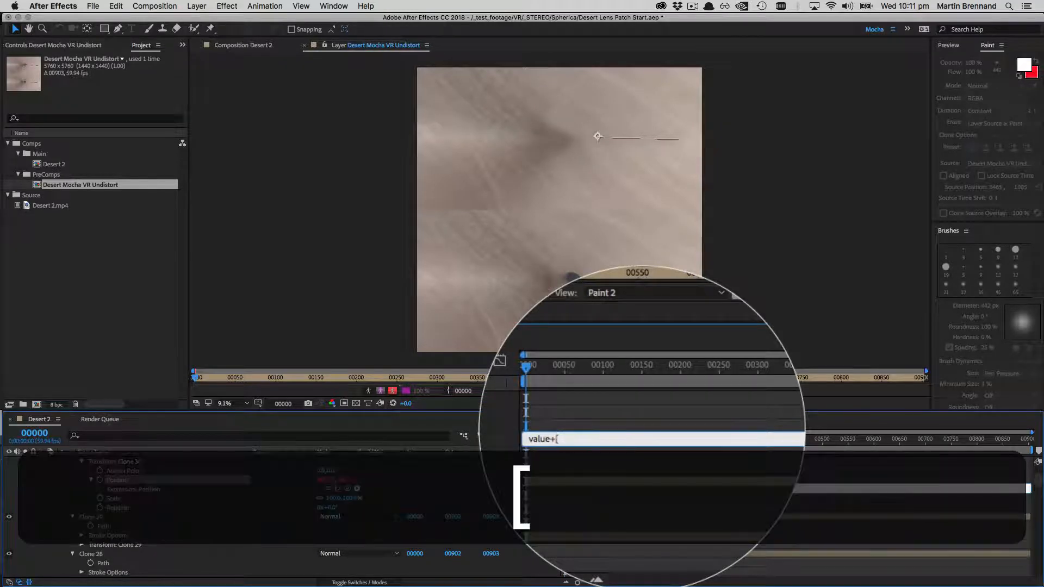
text(0)
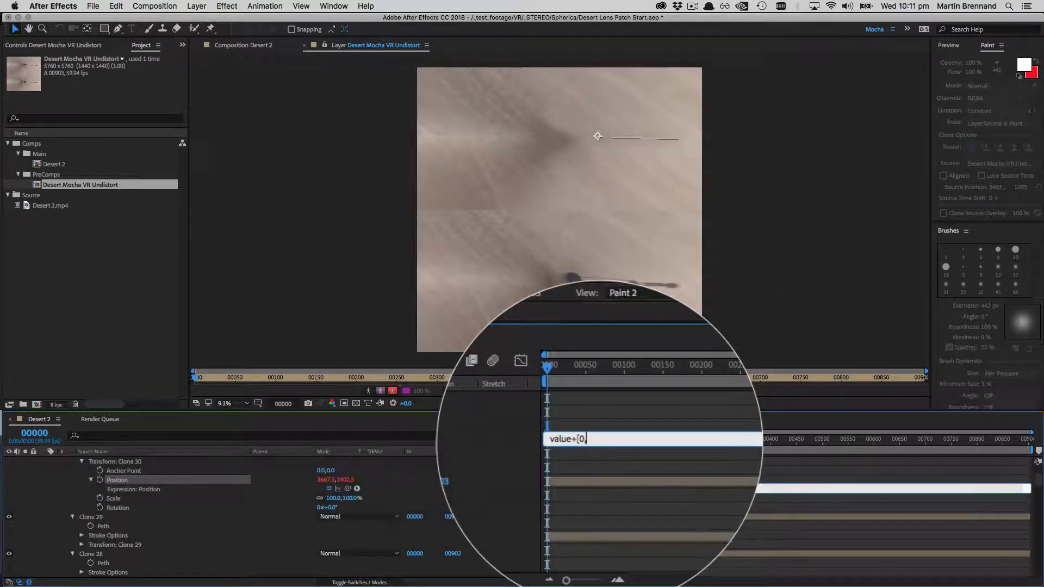
text(,0)
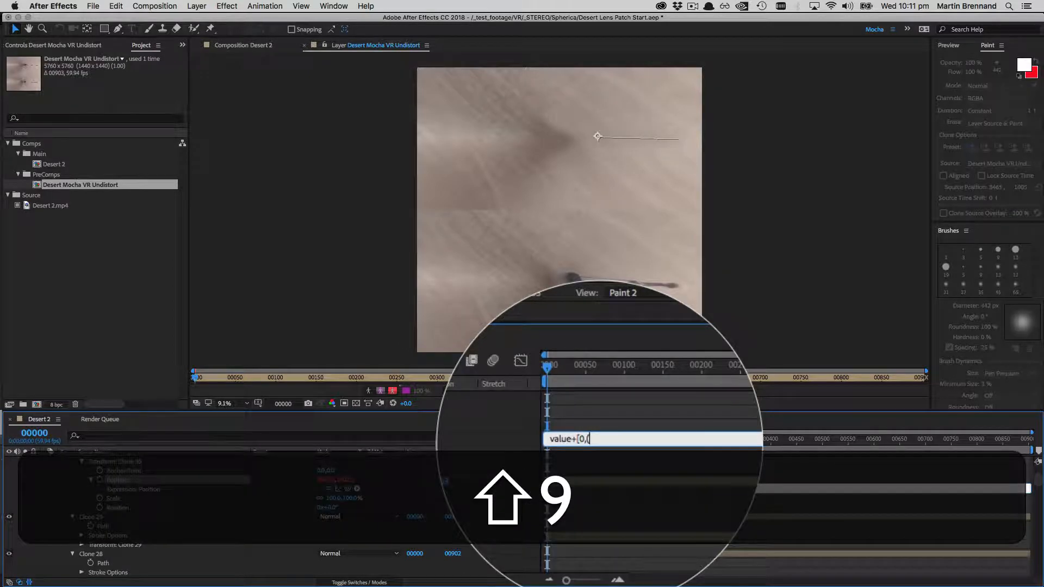
text((height)
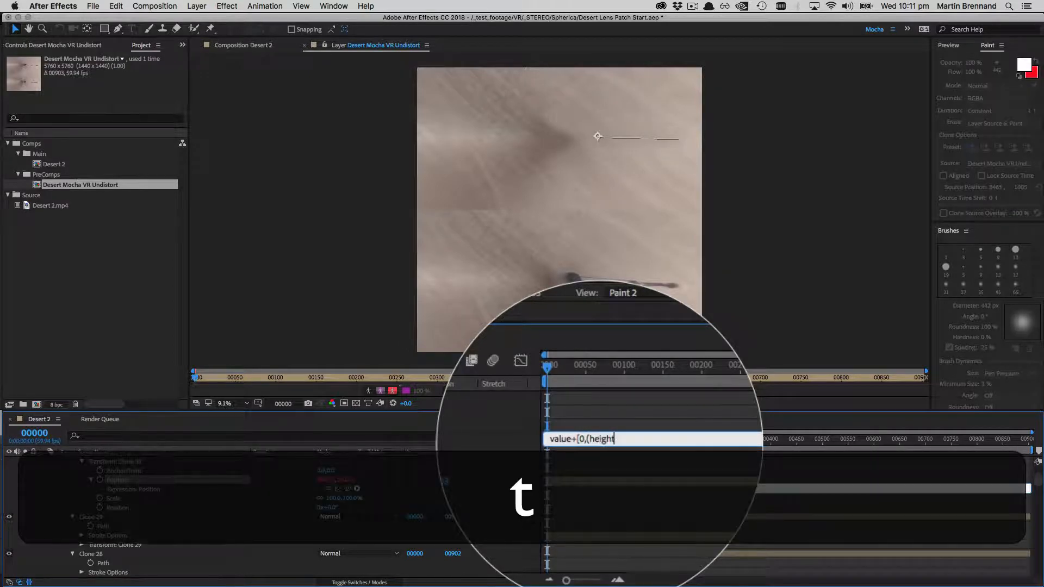
text(/2)
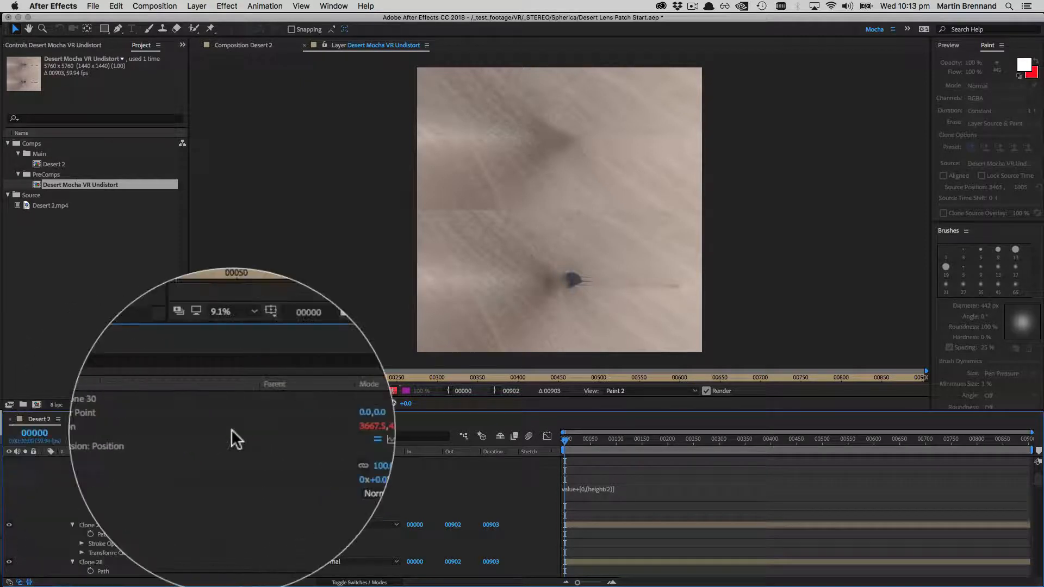
- Copy only the expression from Clone 30's Position property
right_click(154, 426)
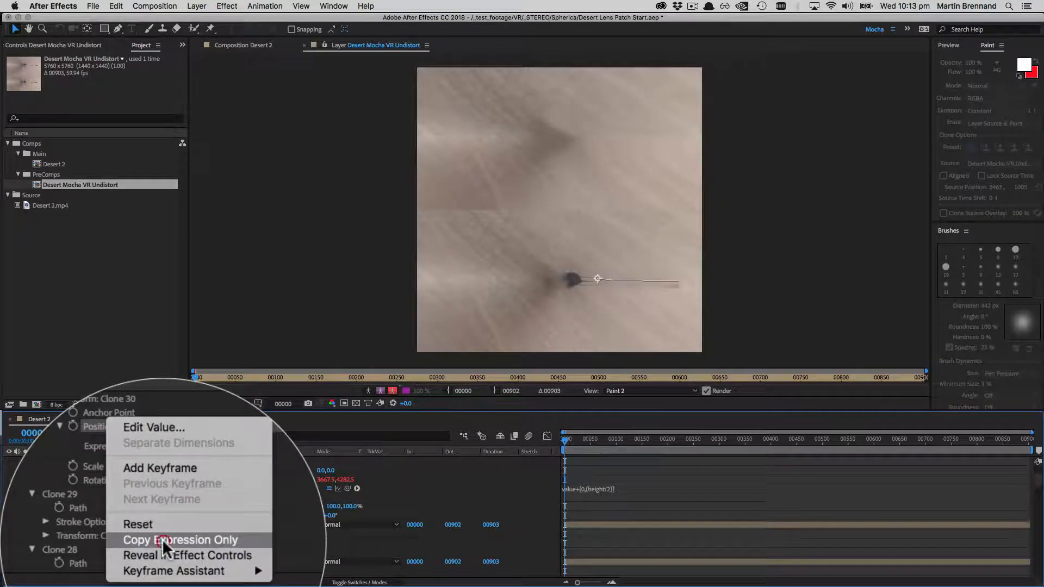
click(180, 540)
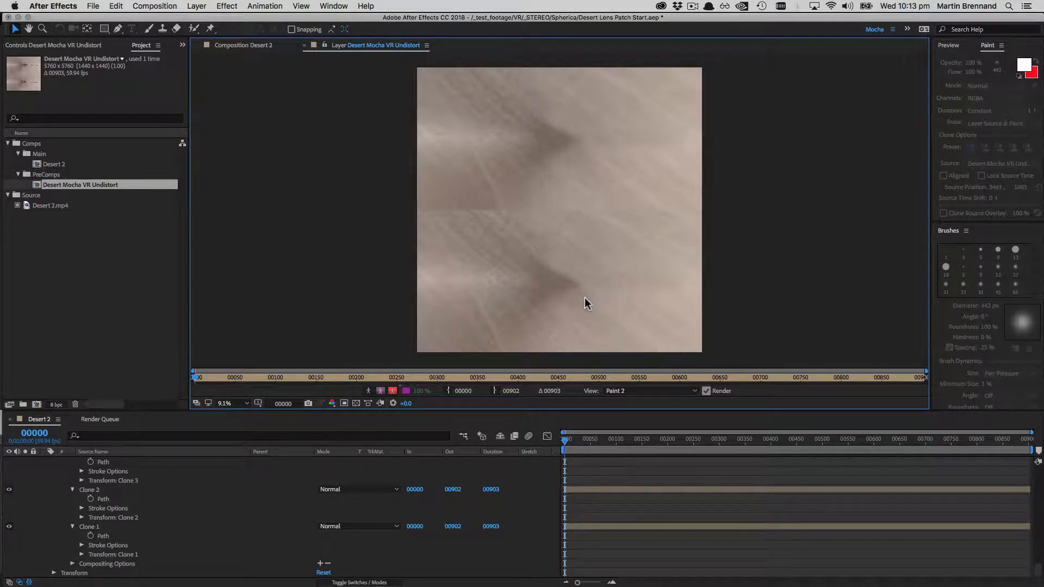
mouse_move(112, 525)
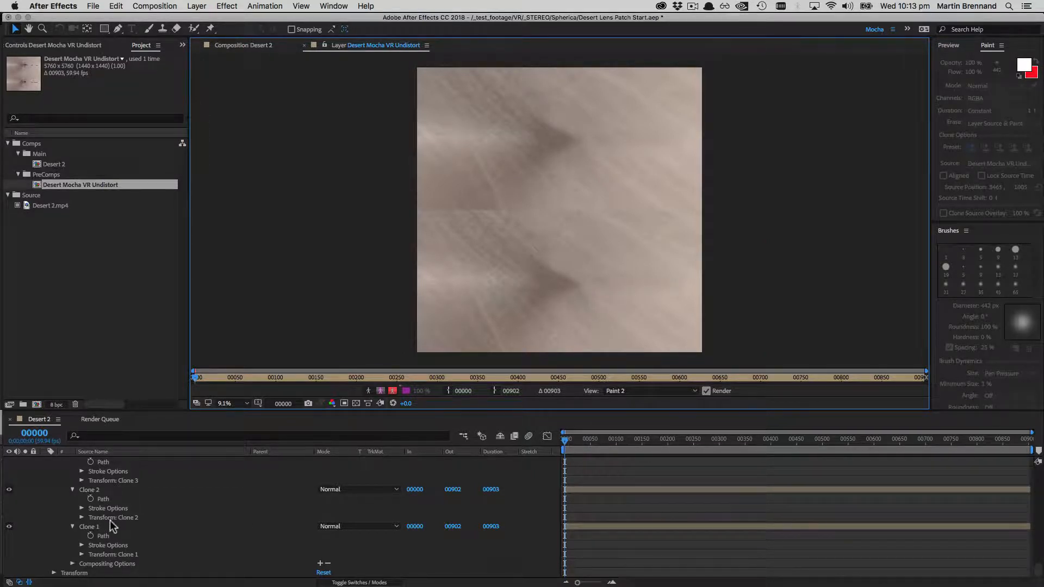
mouse_move(628, 287)
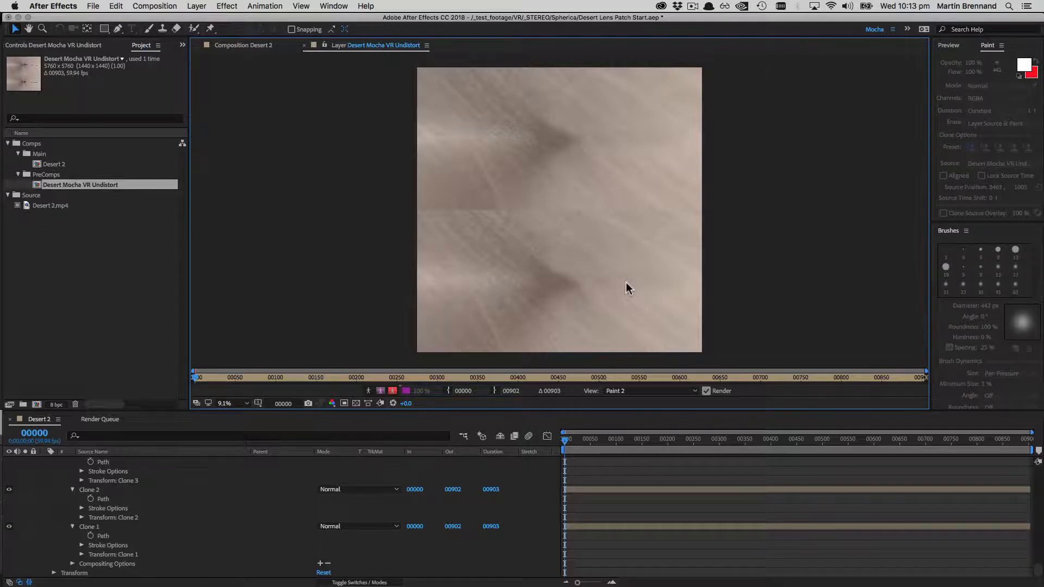
mouse_move(585, 267)
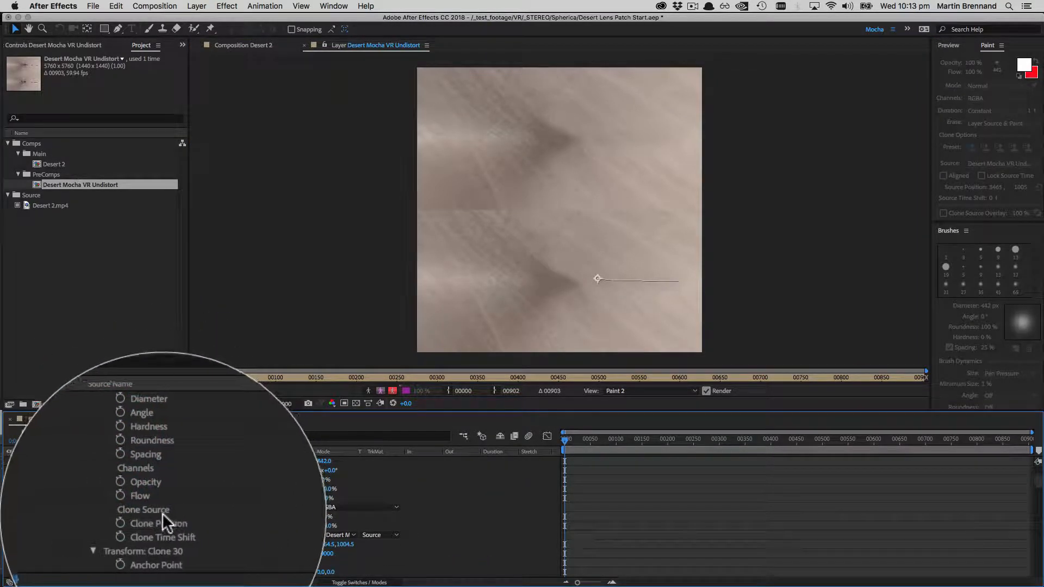
- Paste the half-height expression onto Clone 30's Clone Position, then paste it across Clone 1–30
click(140, 509)
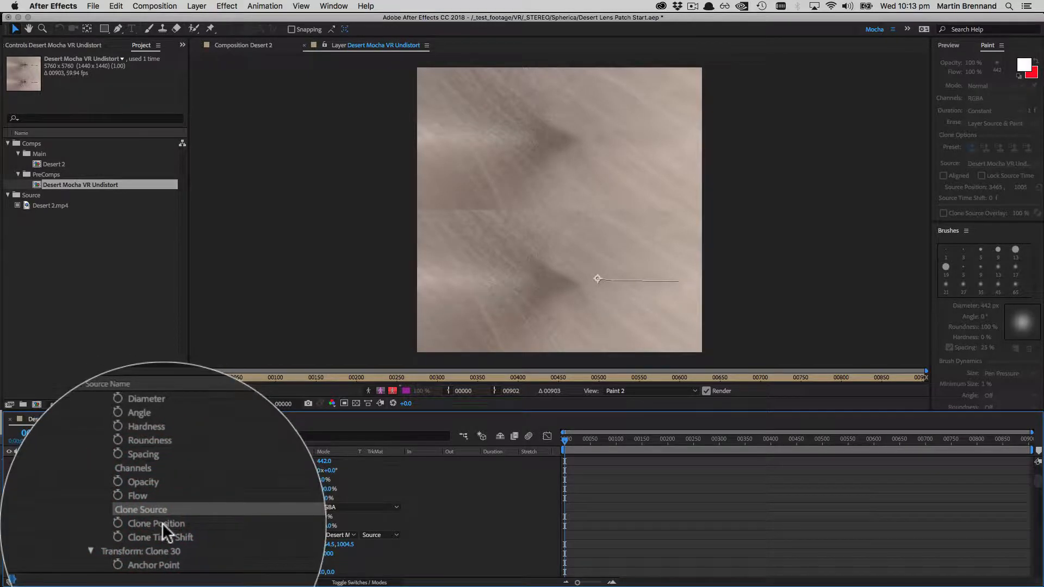
click(155, 523)
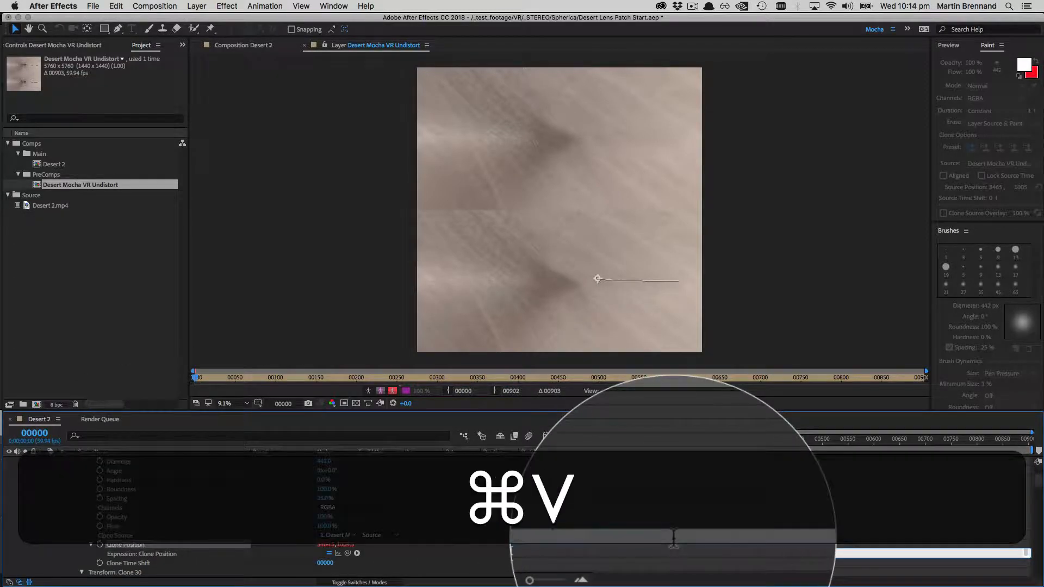
key(cmd+v)
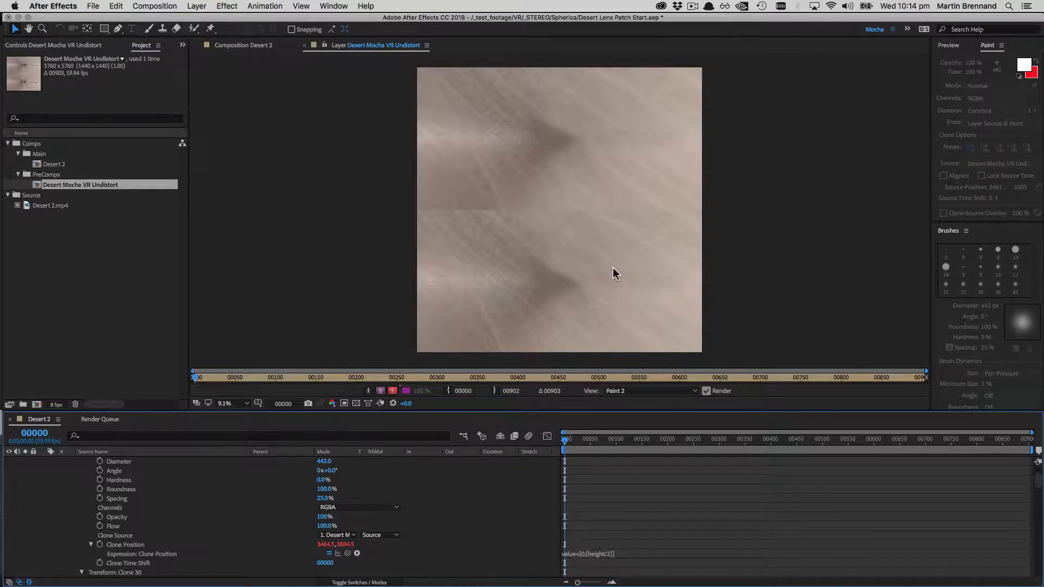
mouse_move(565, 261)
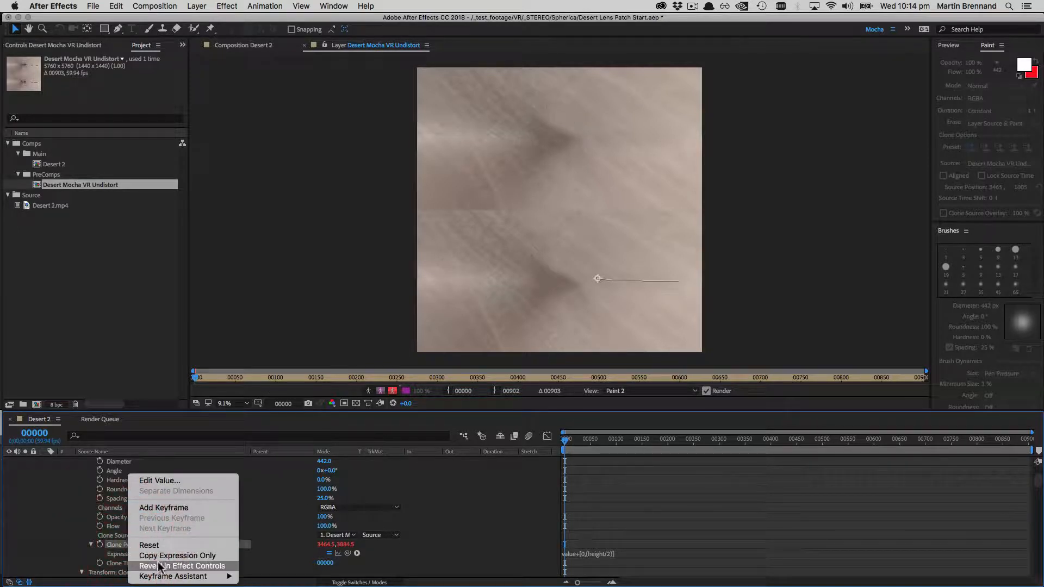
click(182, 566)
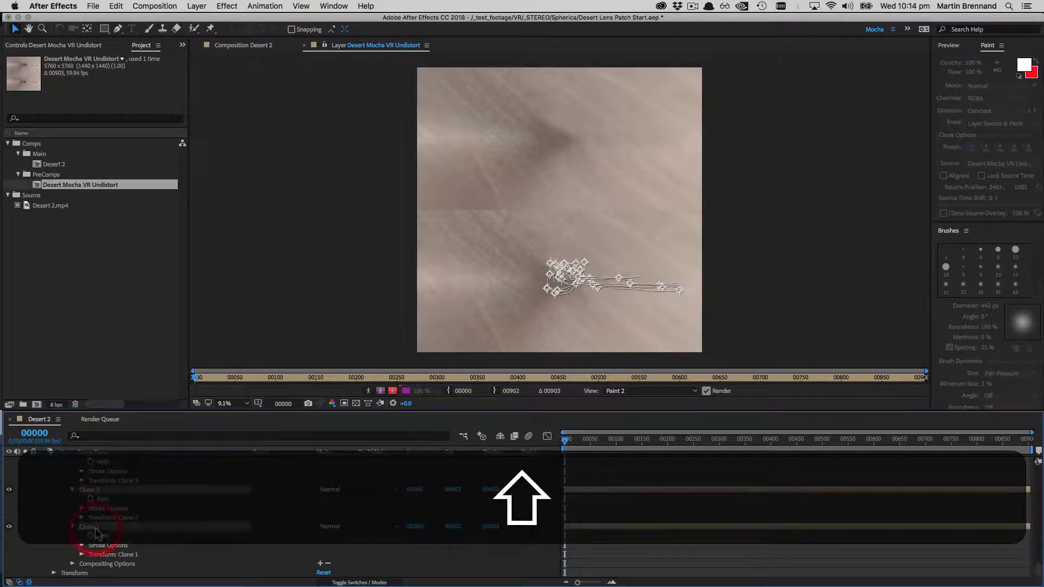
key(cmd+v)
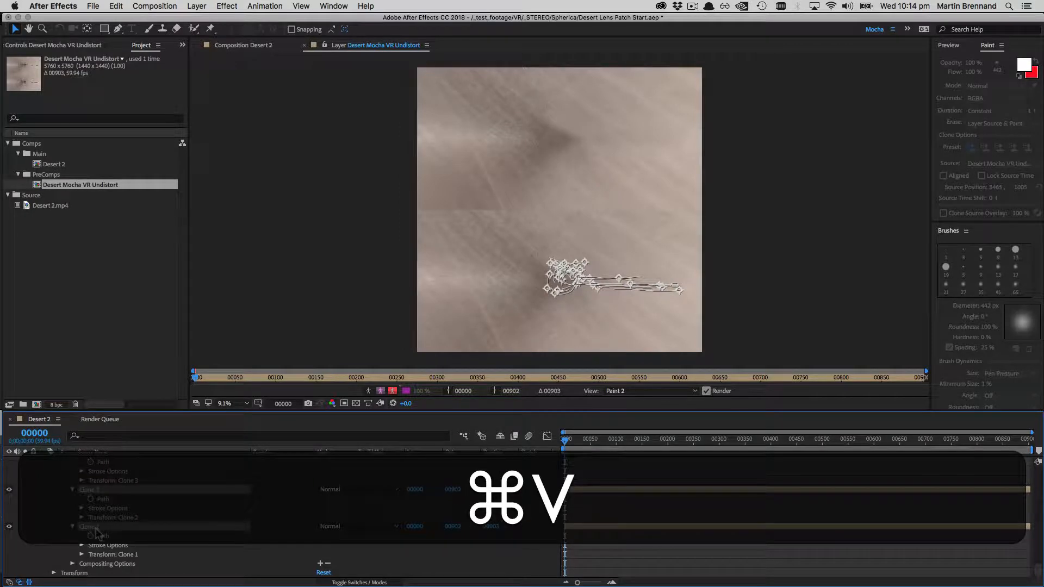
key(cmd+v)
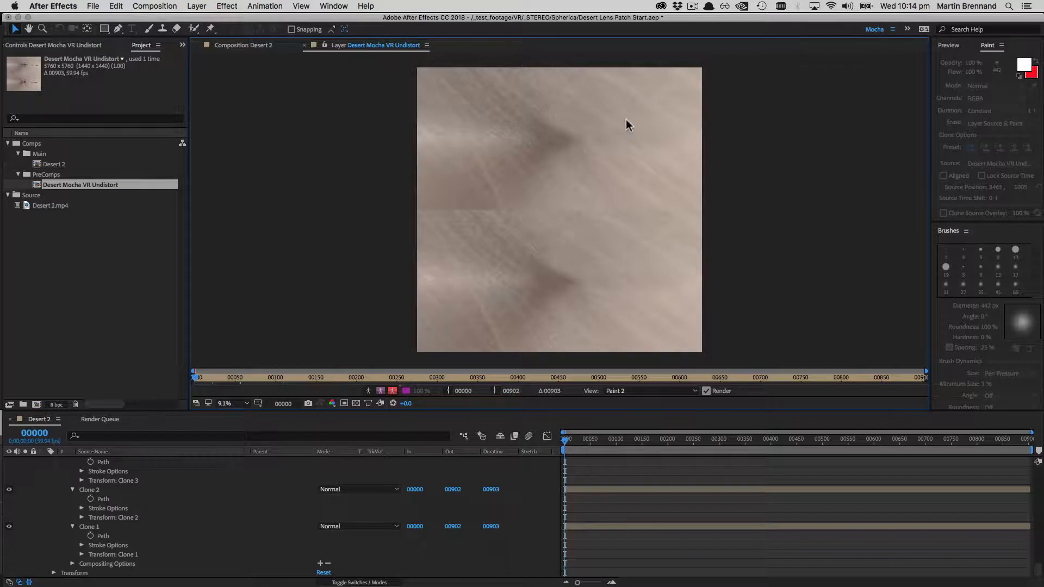
mouse_move(576, 305)
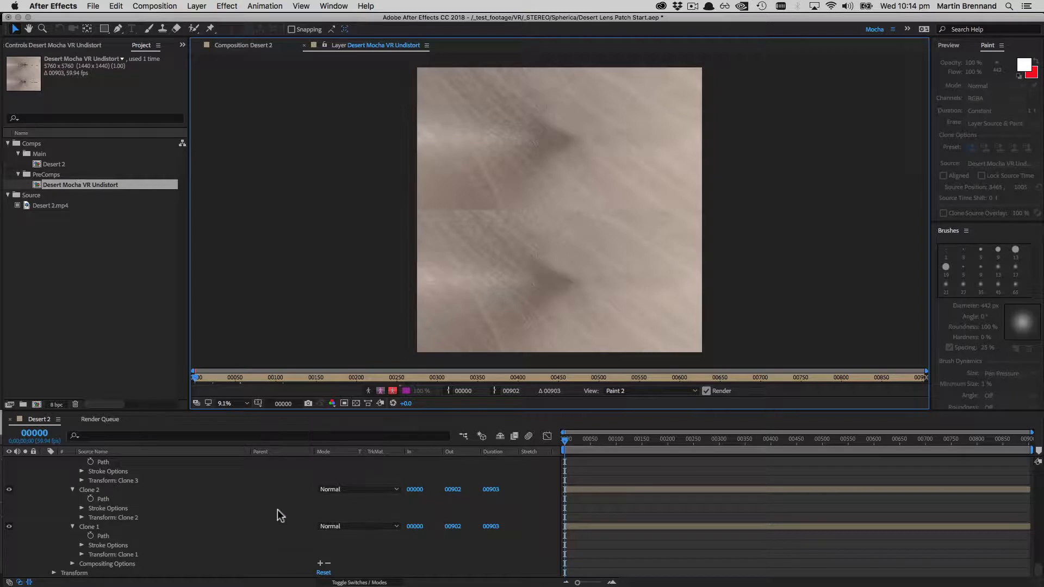
mouse_move(600, 145)
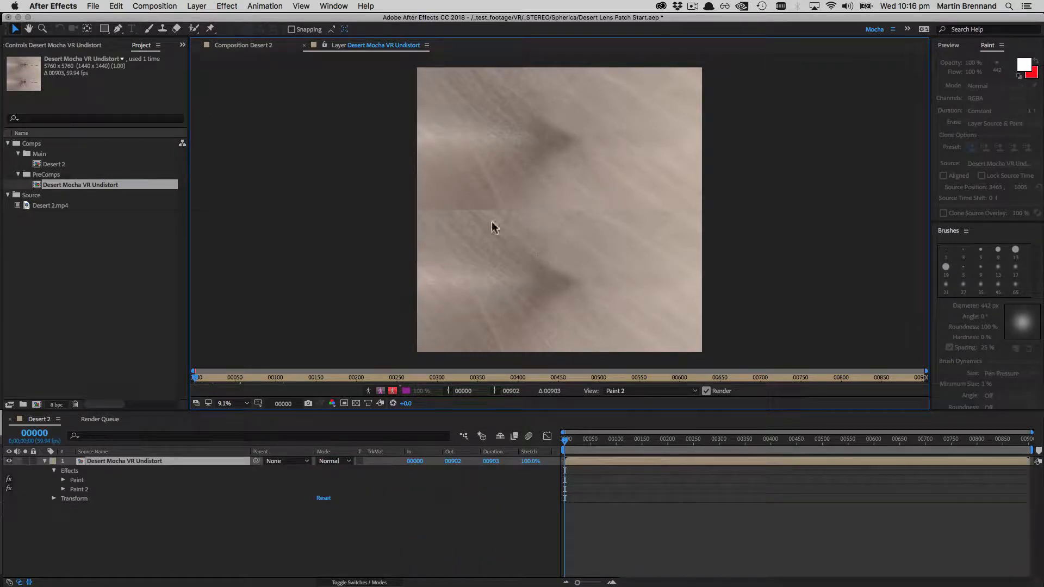
mouse_move(419, 137)
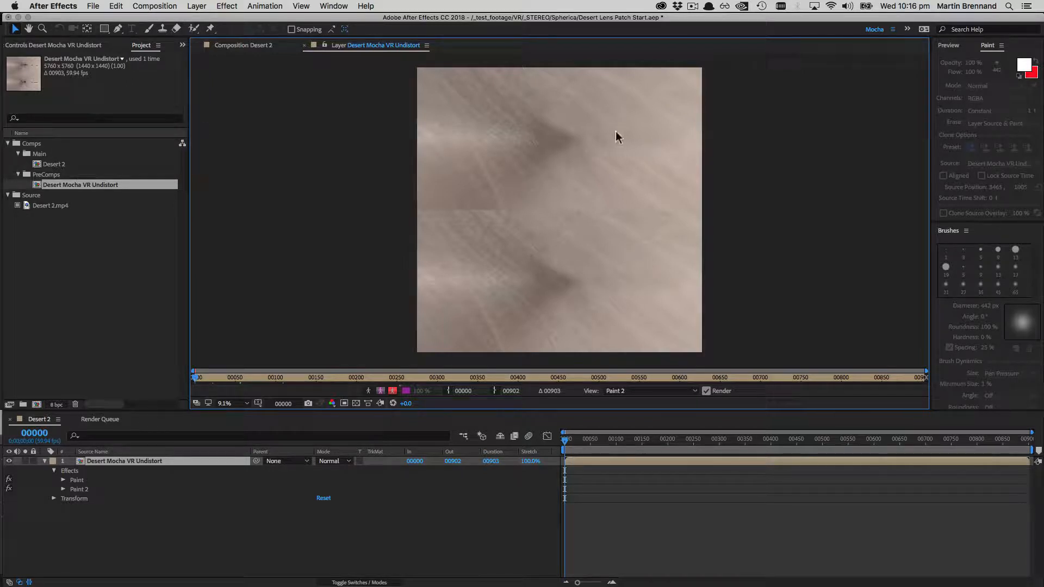
mouse_move(585, 278)
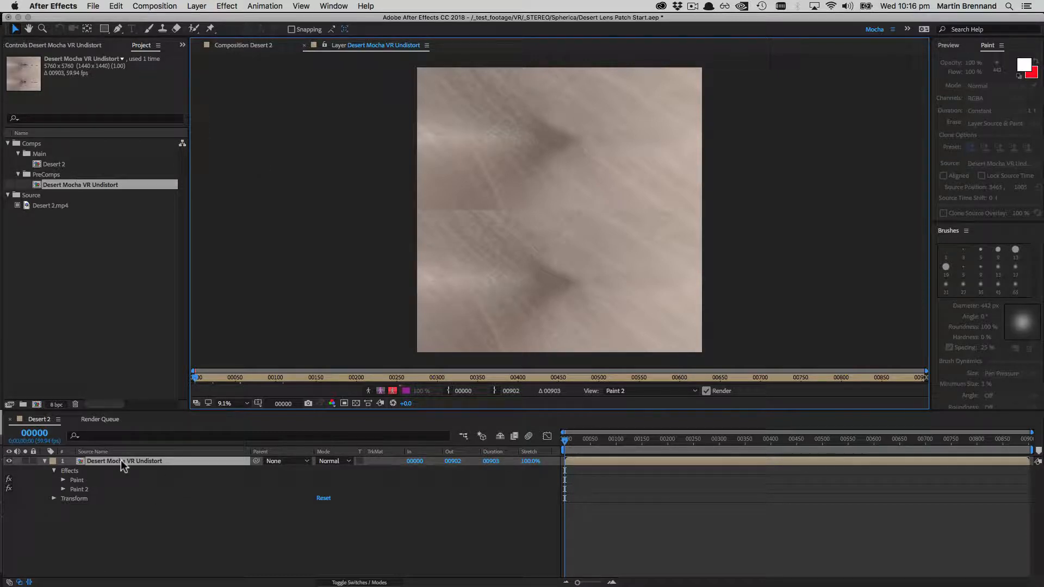
- Pre-compose the painted Desert Mocha VR Undistort layer as 'Desert Rig Patch', moving all attributes
click(196, 6)
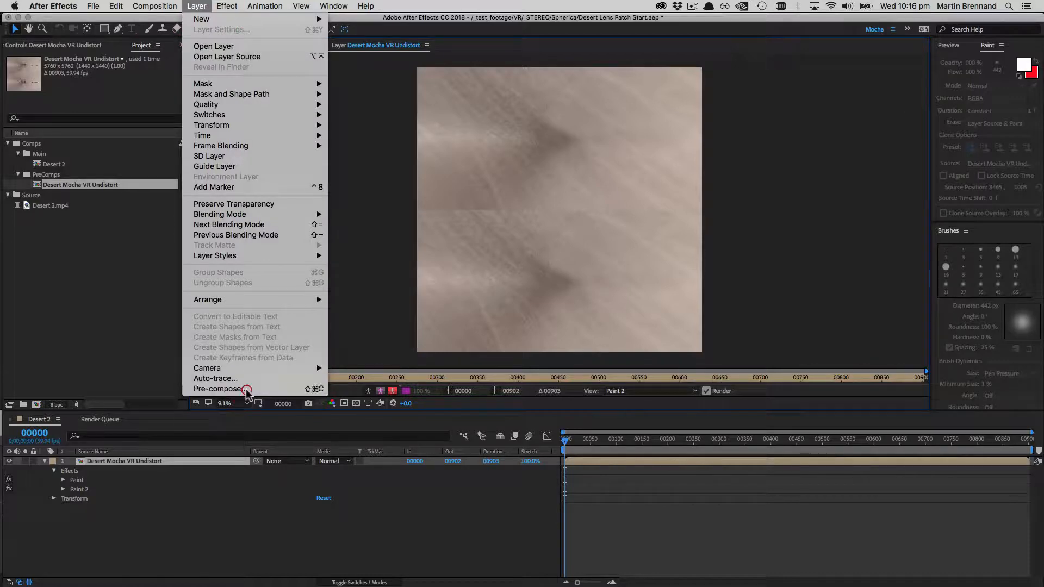
click(217, 388)
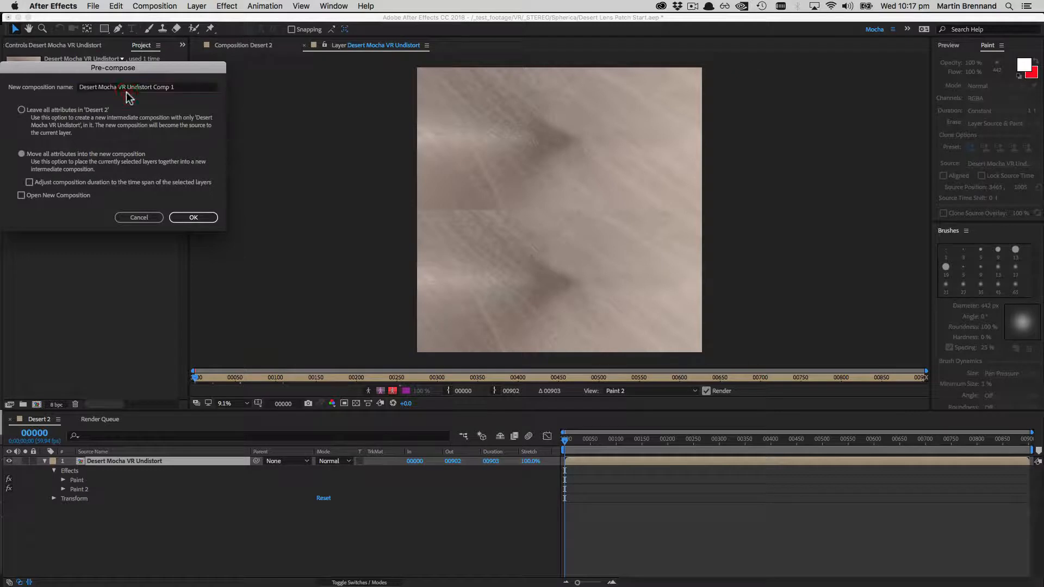
click(147, 86)
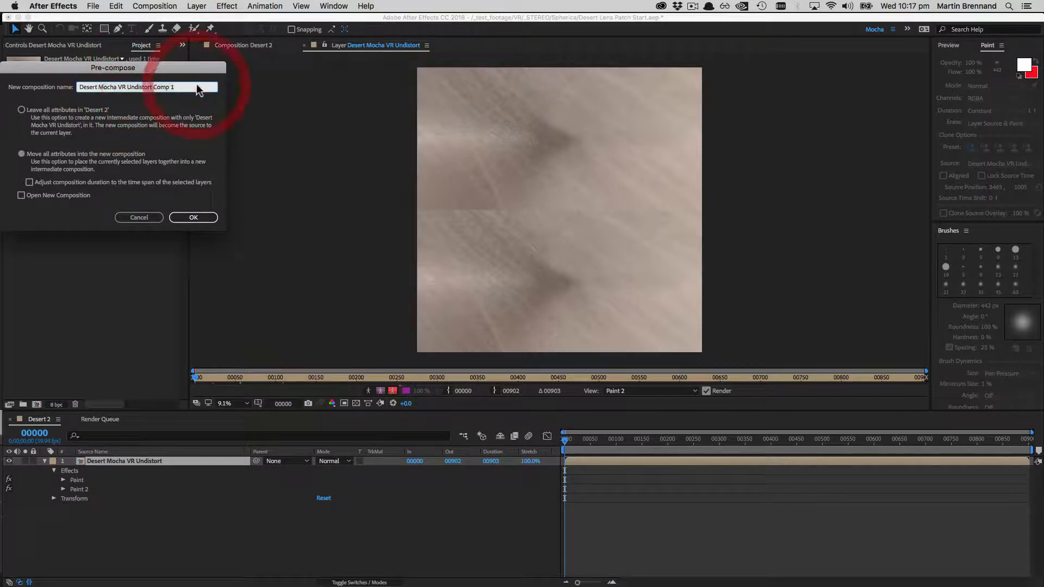
text(Desert Rig Patch)
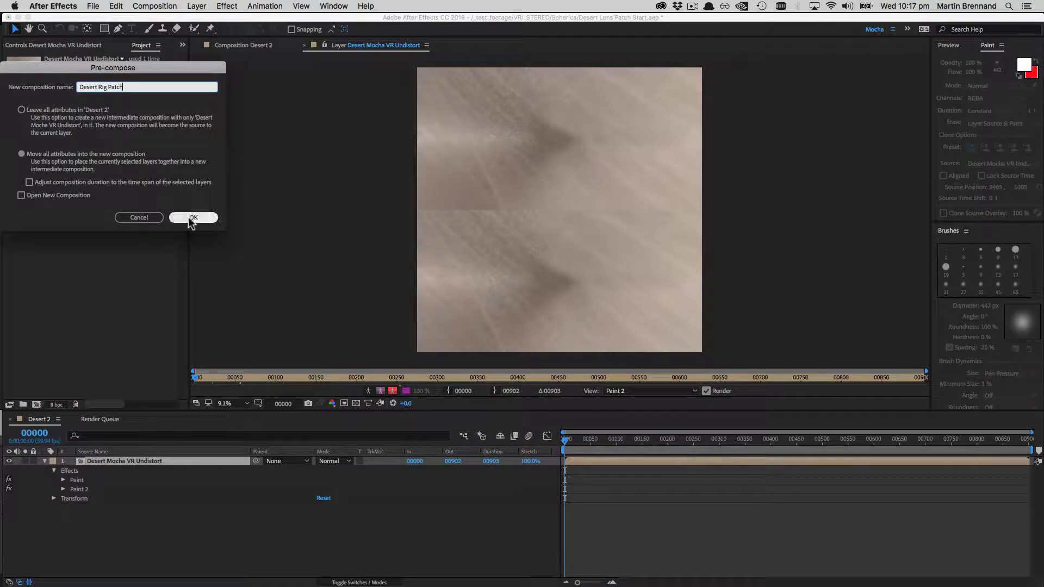
click(193, 217)
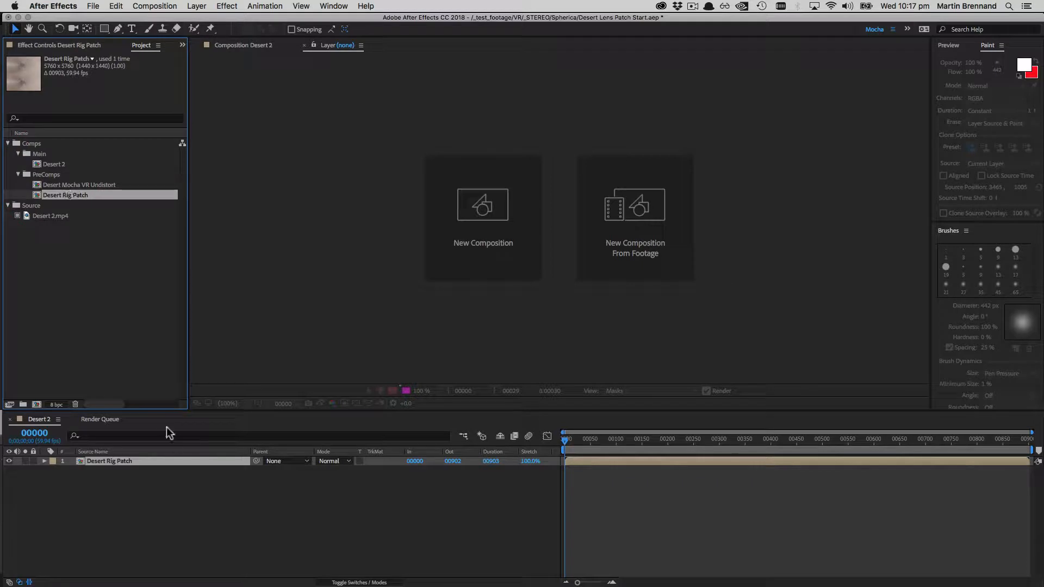
mouse_move(333, 115)
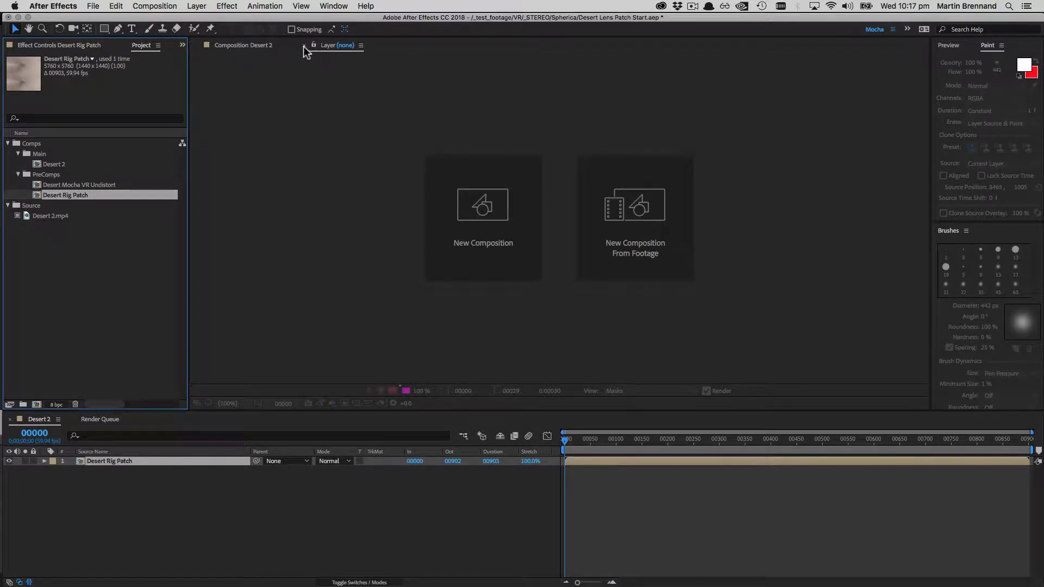
- Open the Desert Mocha VR Undistort comp and view Desert 2.mp4's mocha VR effect controls
double_click(109, 461)
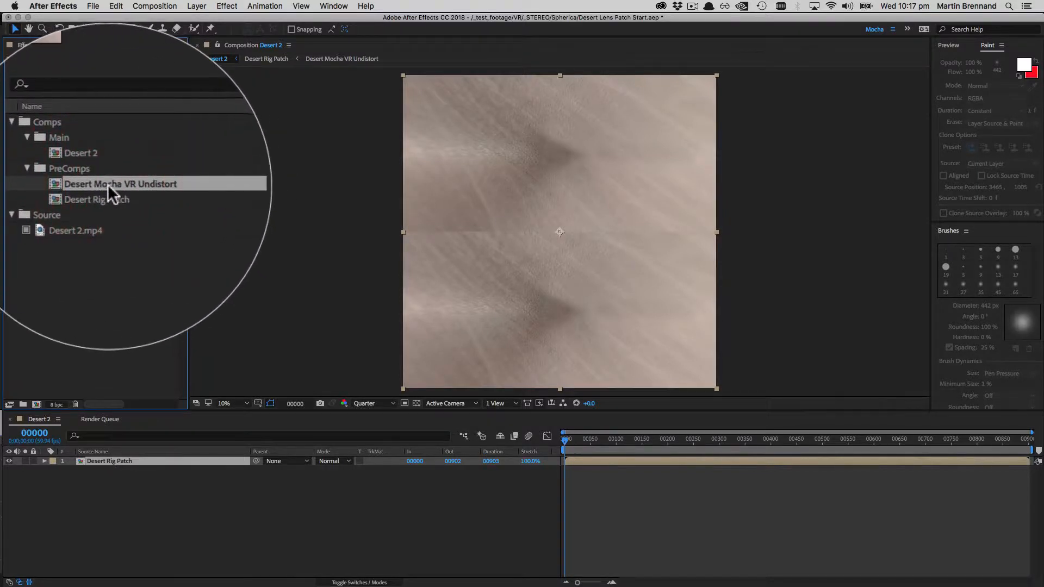
double_click(121, 184)
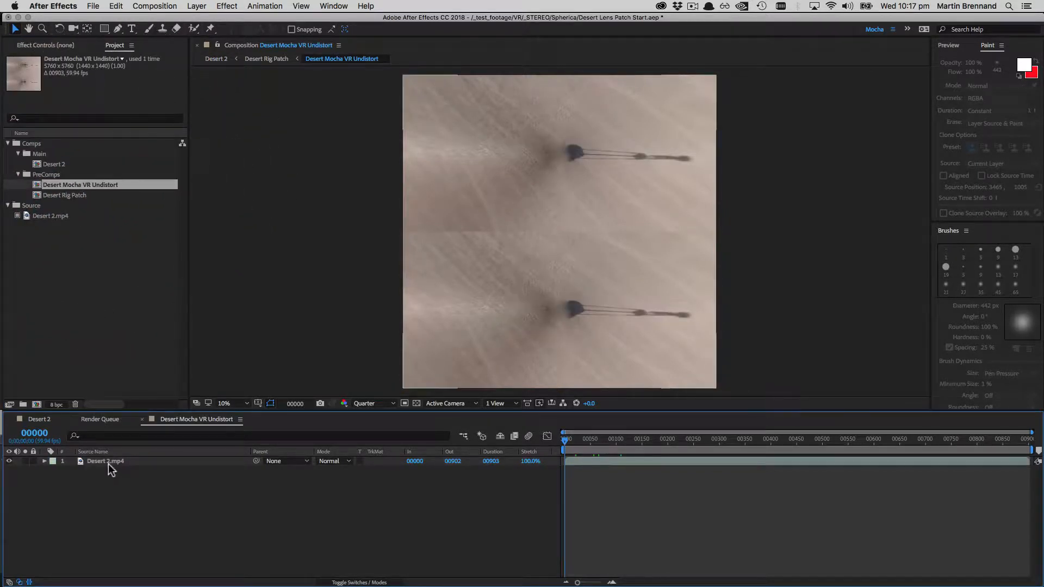
click(106, 461)
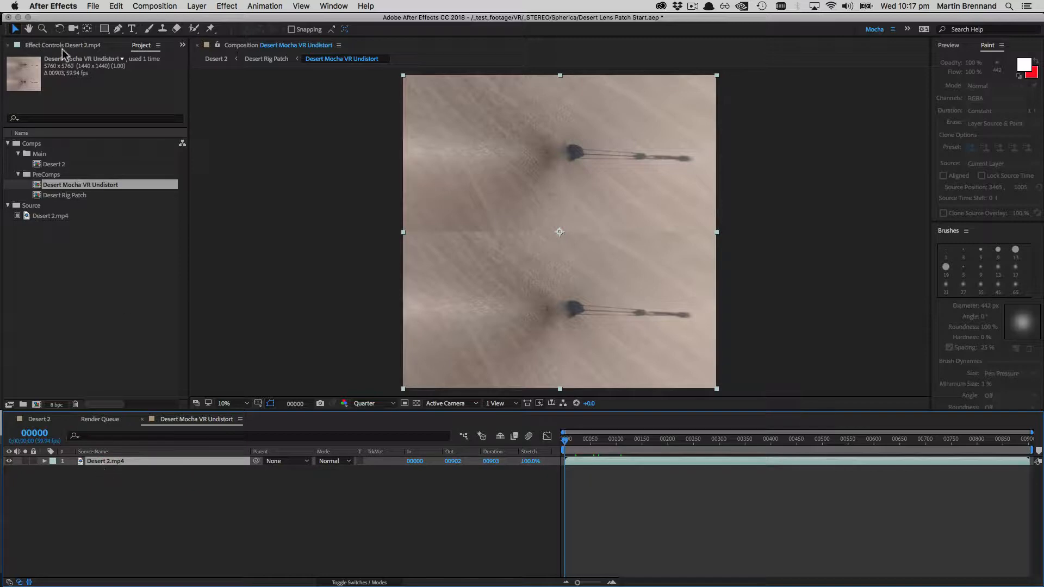
click(62, 45)
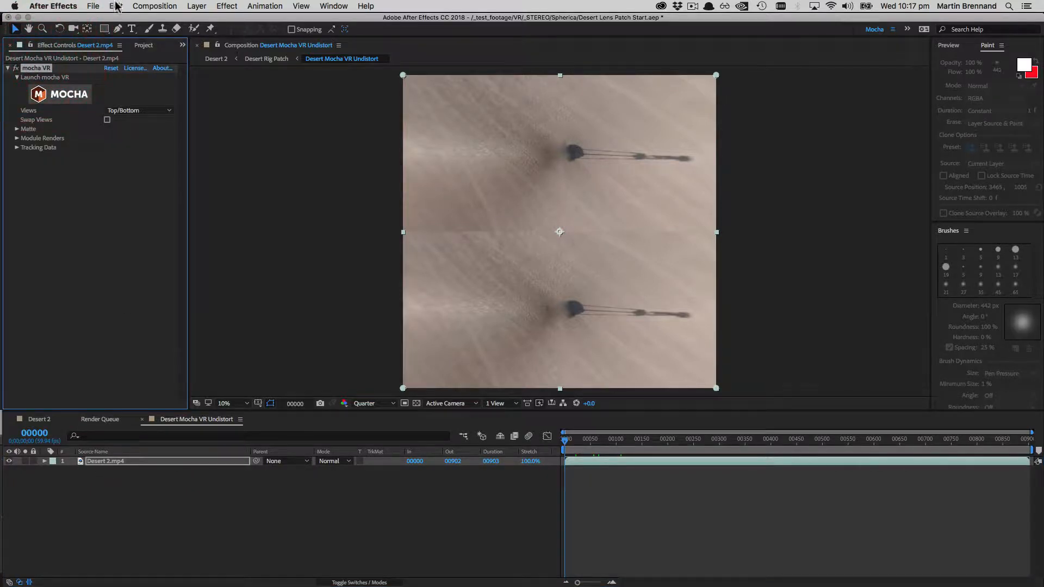
mouse_move(53, 78)
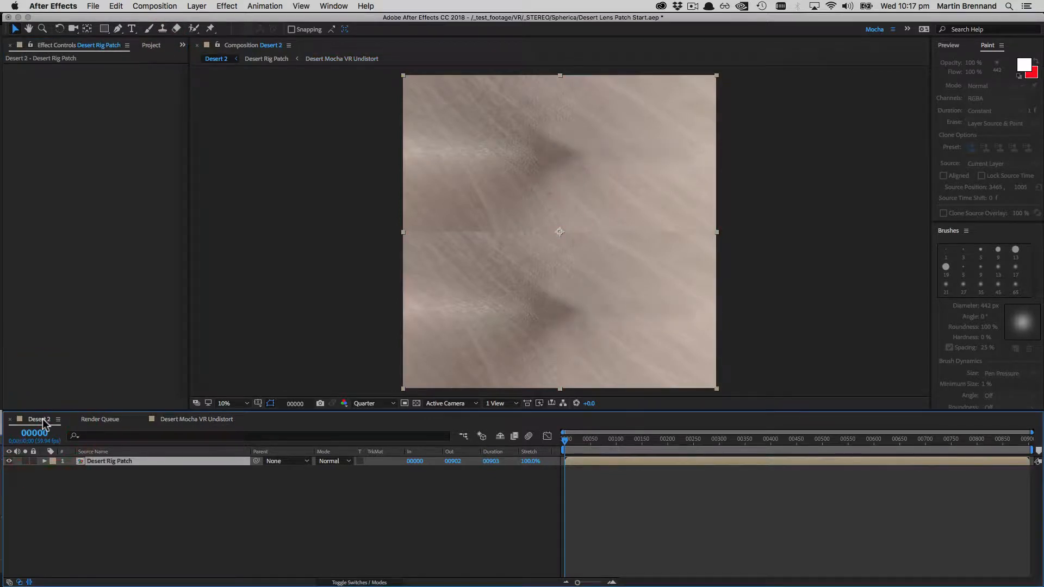
- Back in Desert 2, set Desert Rig Patch's mocha VR module to Lens: Distort at Full resolution
click(116, 6)
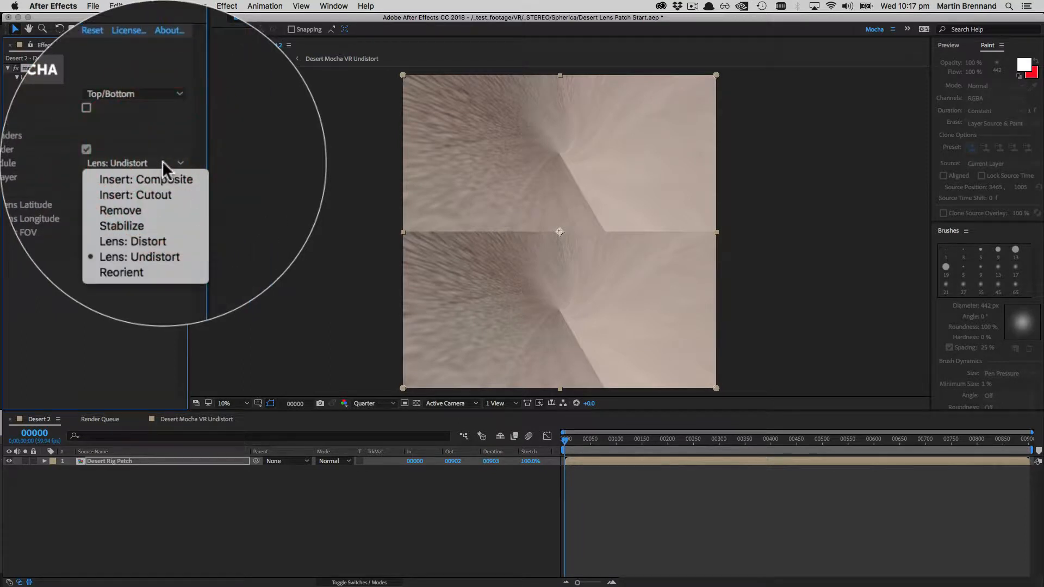
click(132, 241)
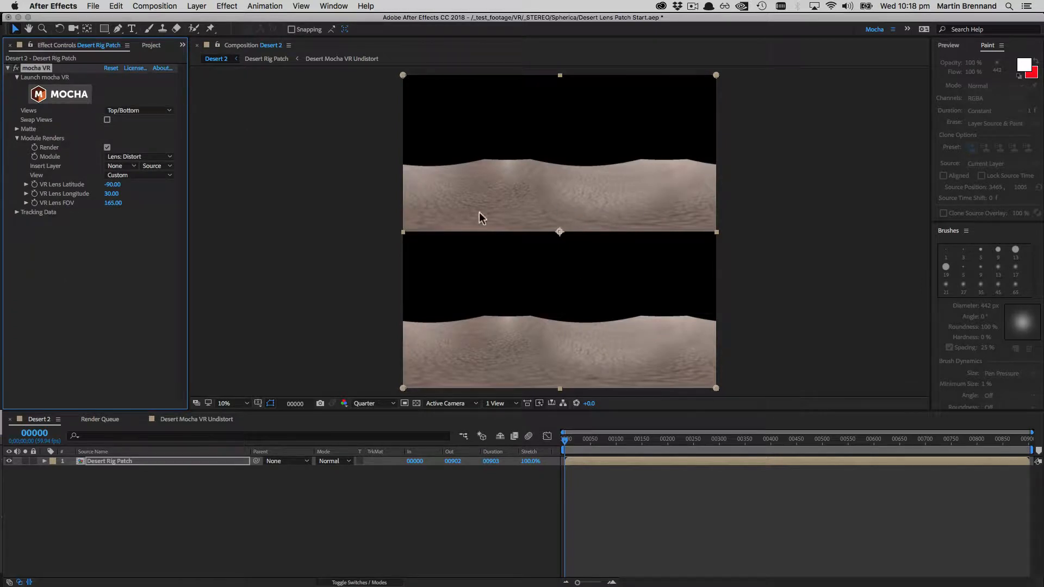
mouse_move(616, 221)
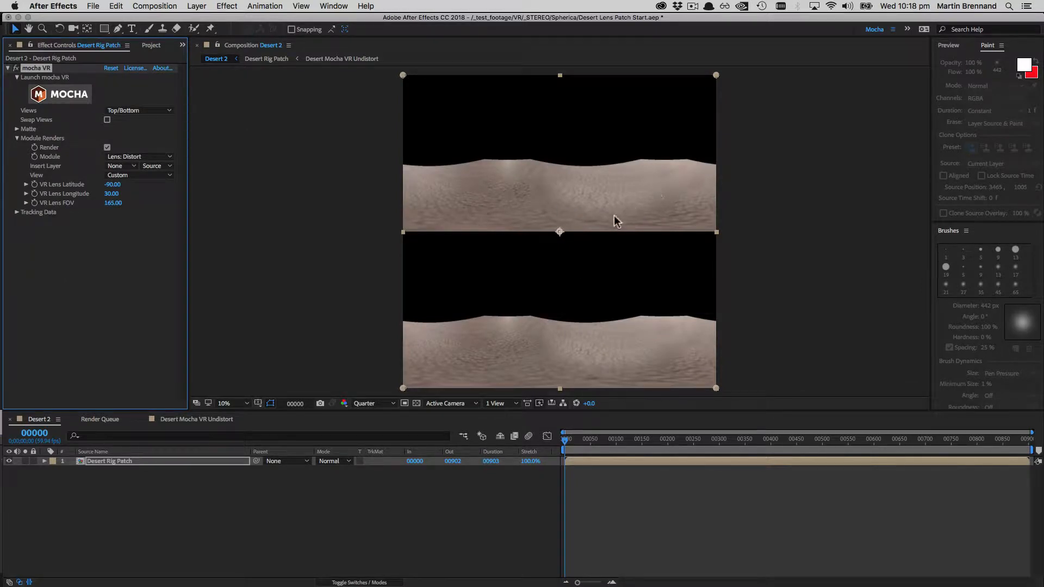
click(368, 403)
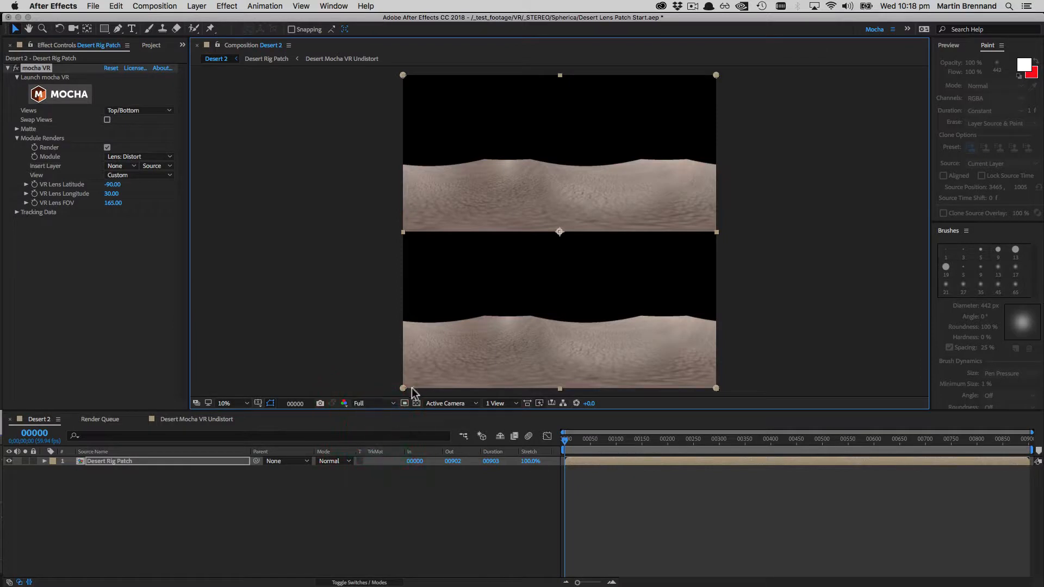
mouse_move(564, 322)
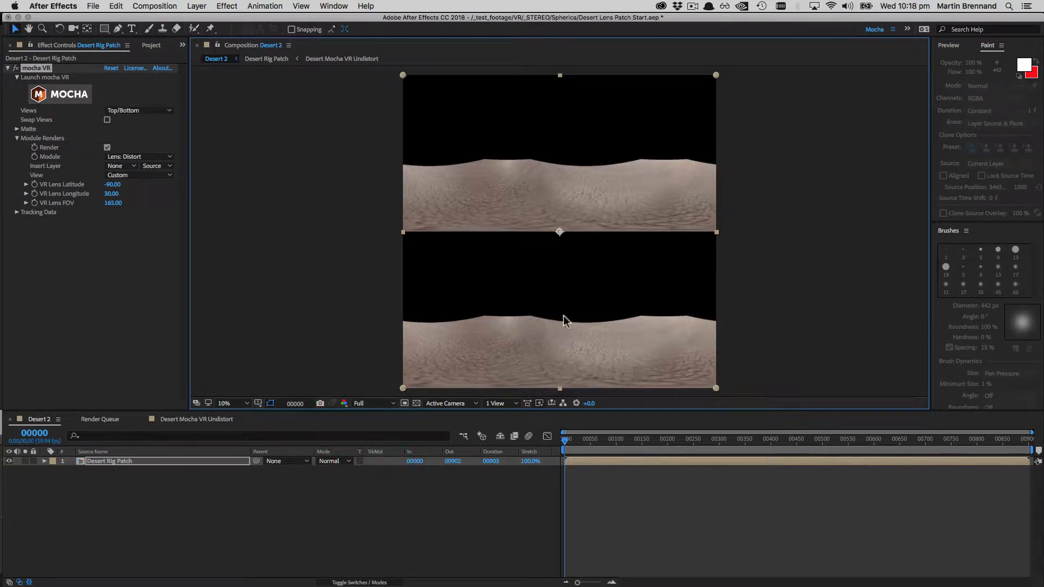
mouse_move(594, 273)
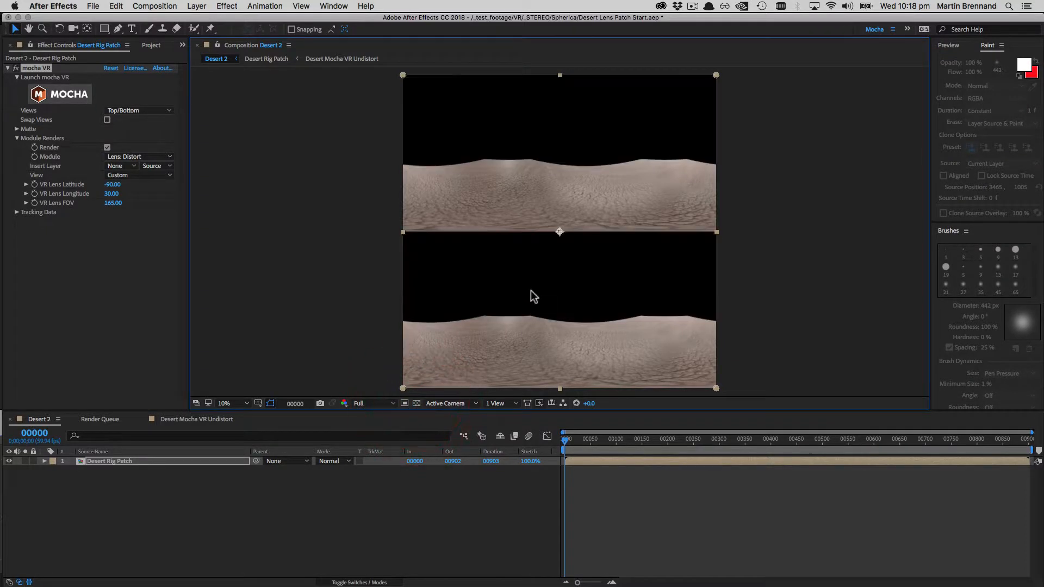
- Open the Project panel to find the Desert 2.mp4 footage item
click(151, 45)
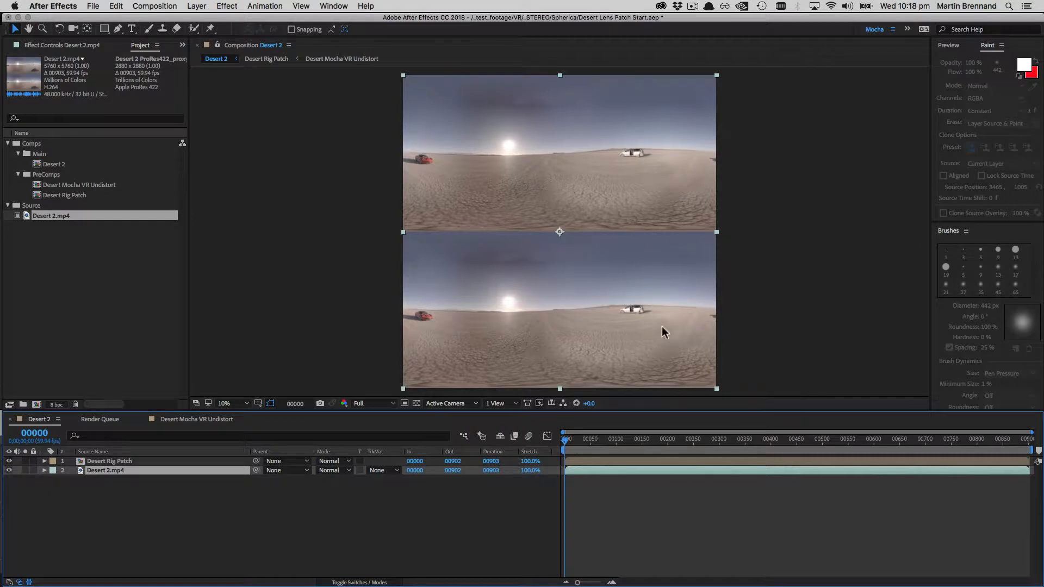
mouse_move(691, 326)
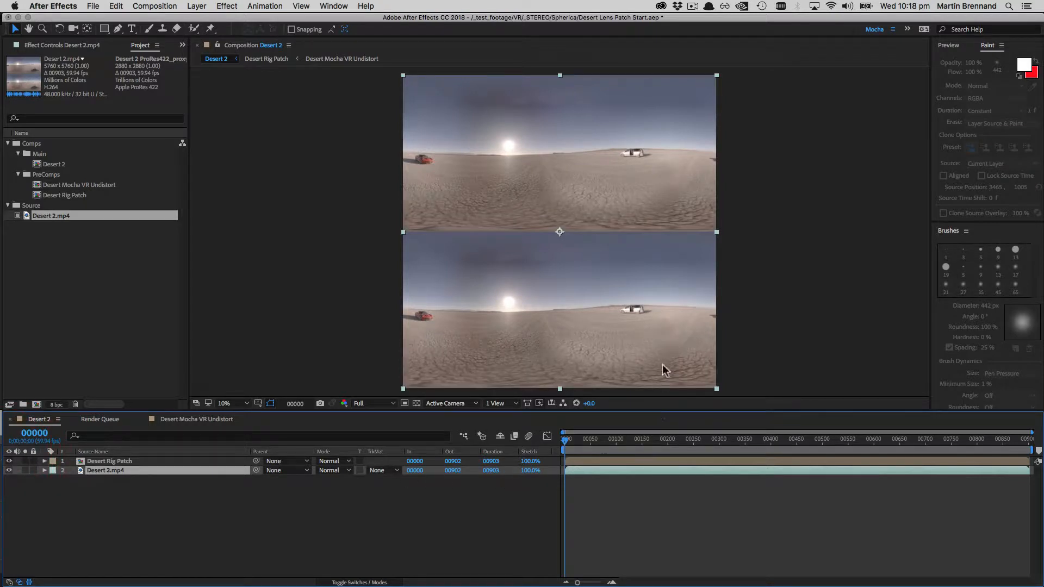
mouse_move(563, 374)
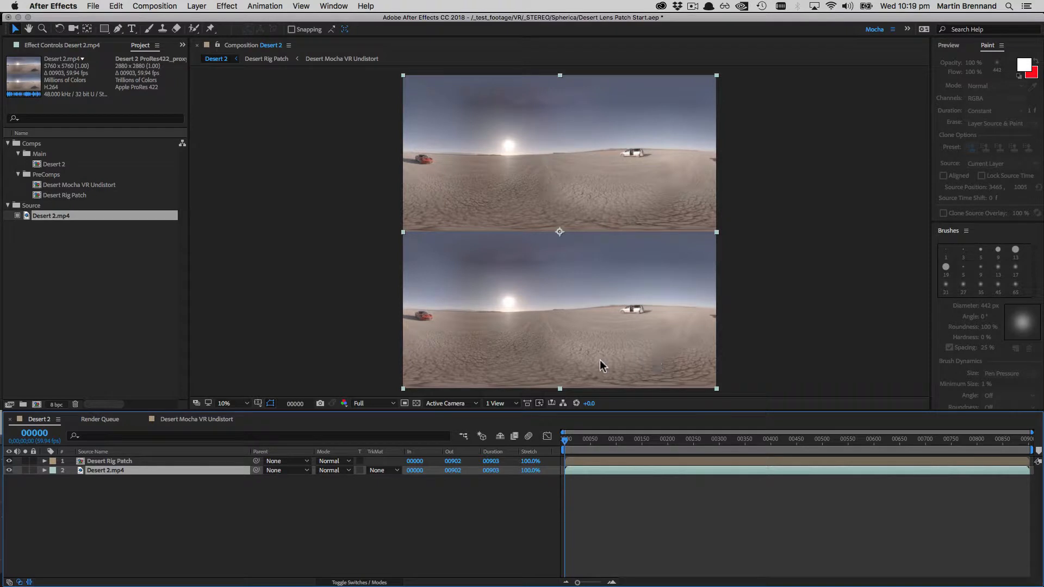
mouse_move(462, 368)
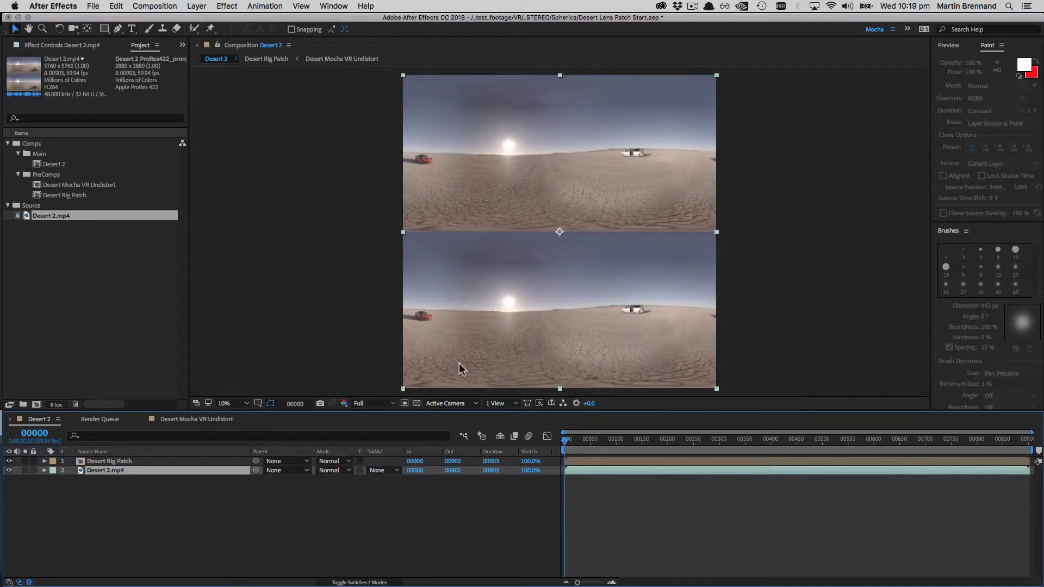
mouse_move(644, 225)
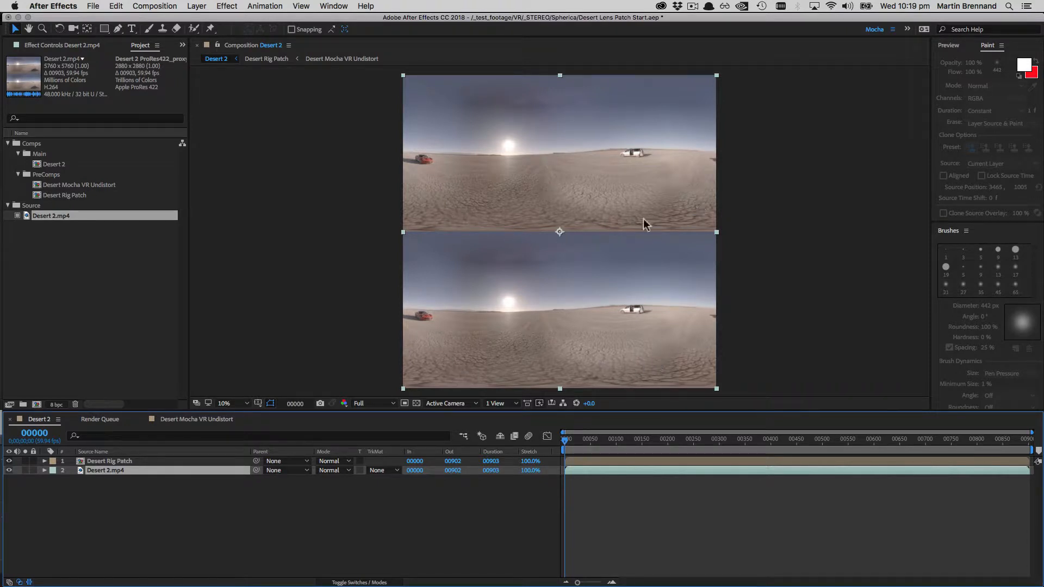
mouse_move(494, 199)
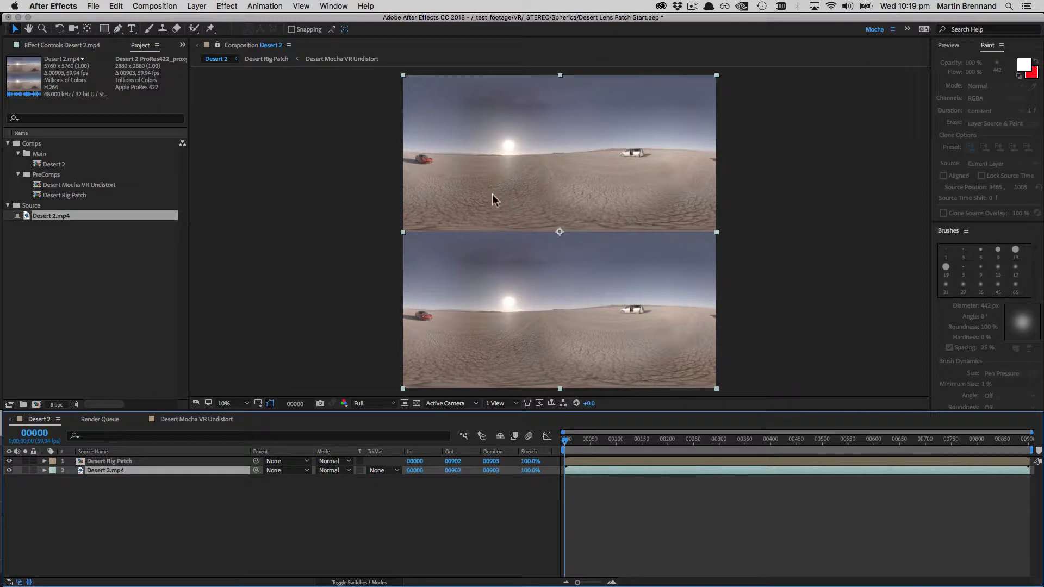
mouse_move(602, 339)
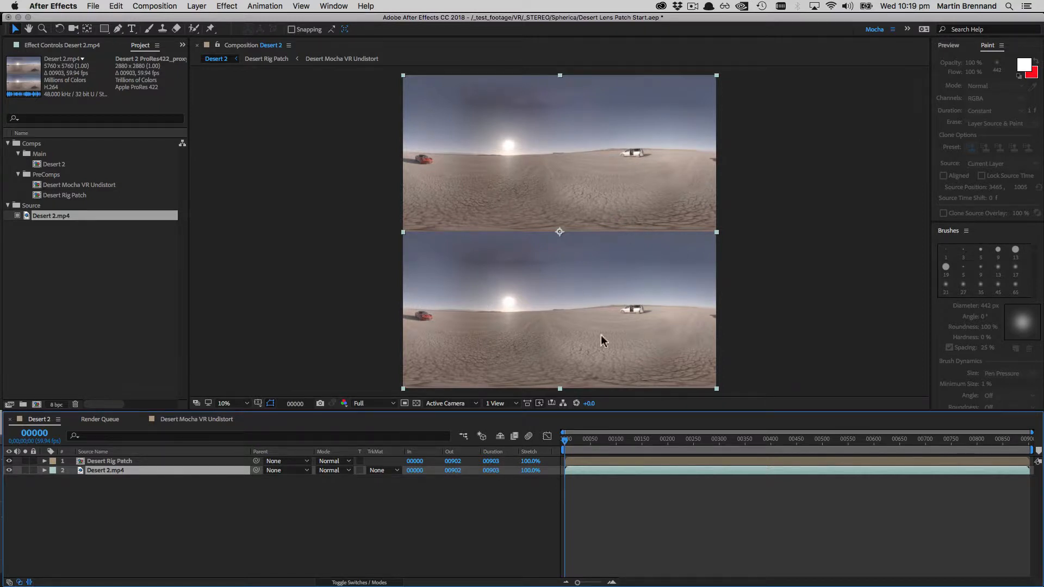
mouse_move(539, 217)
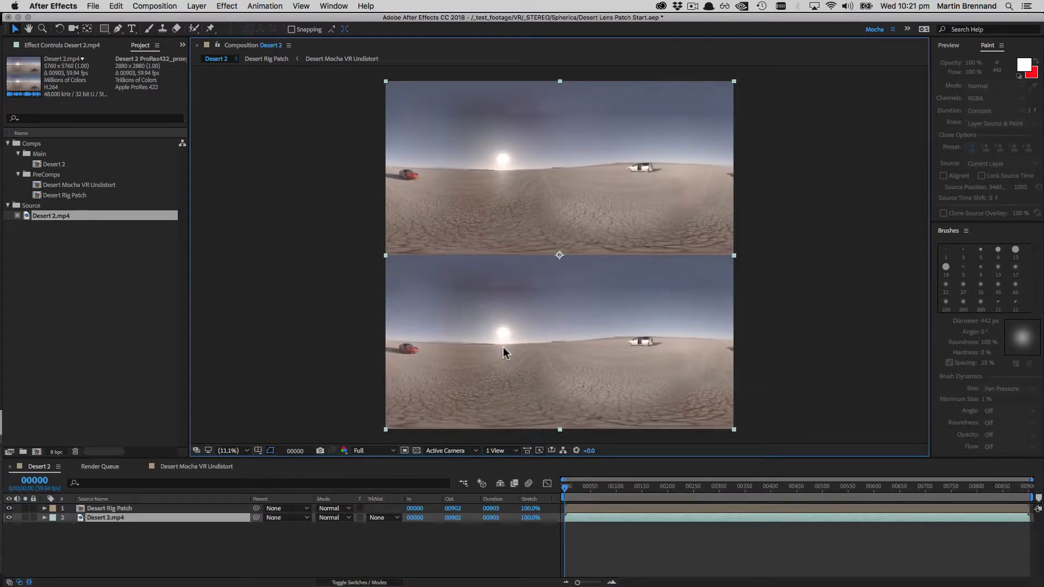
mouse_move(534, 240)
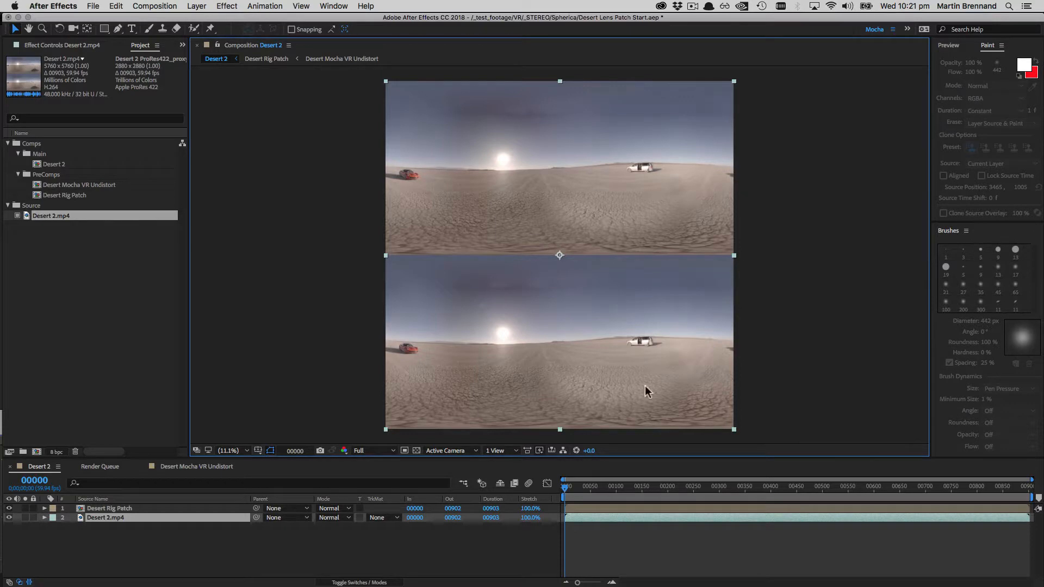
mouse_move(451, 477)
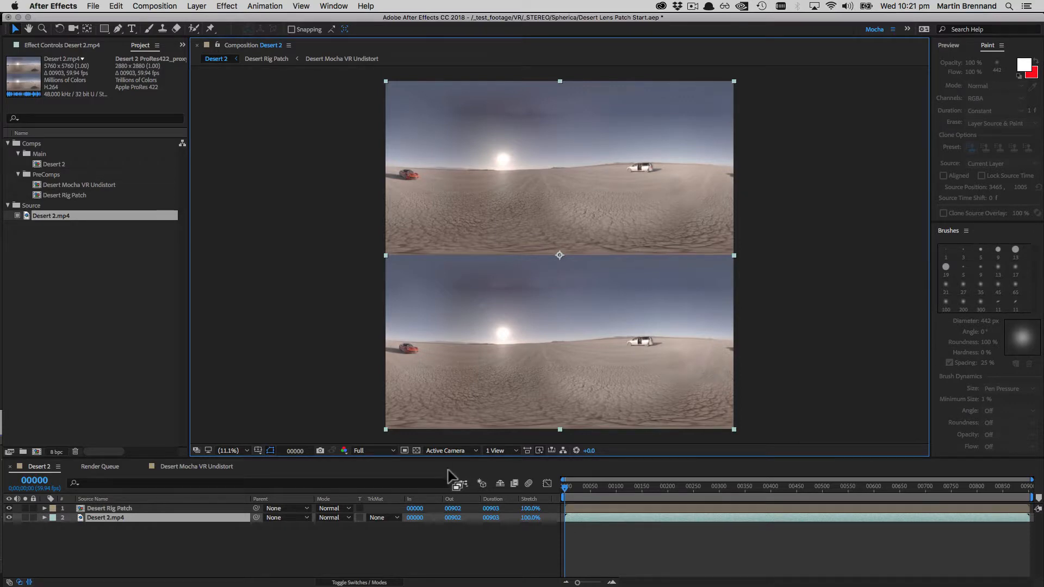
mouse_move(113, 77)
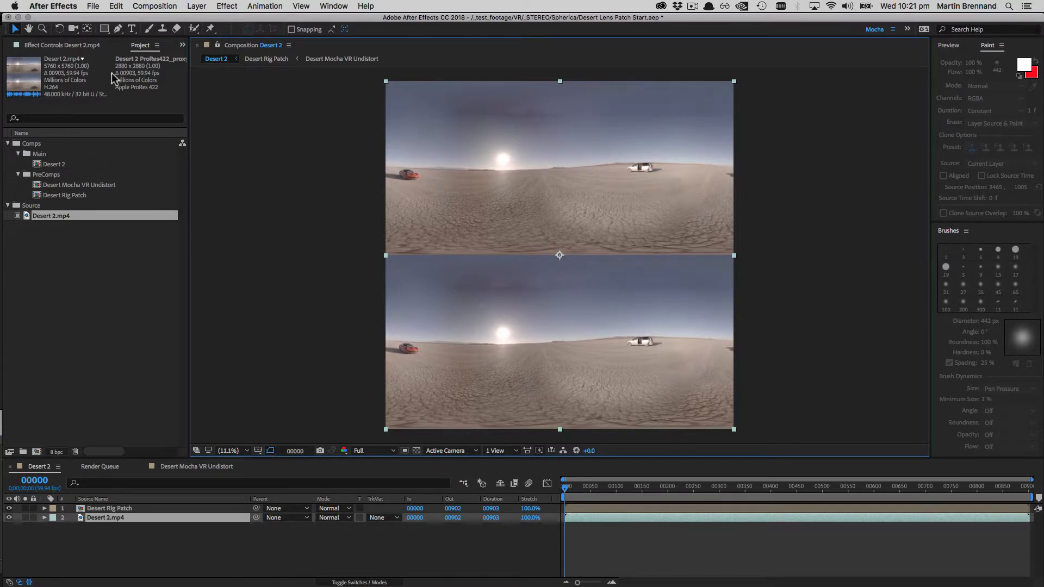